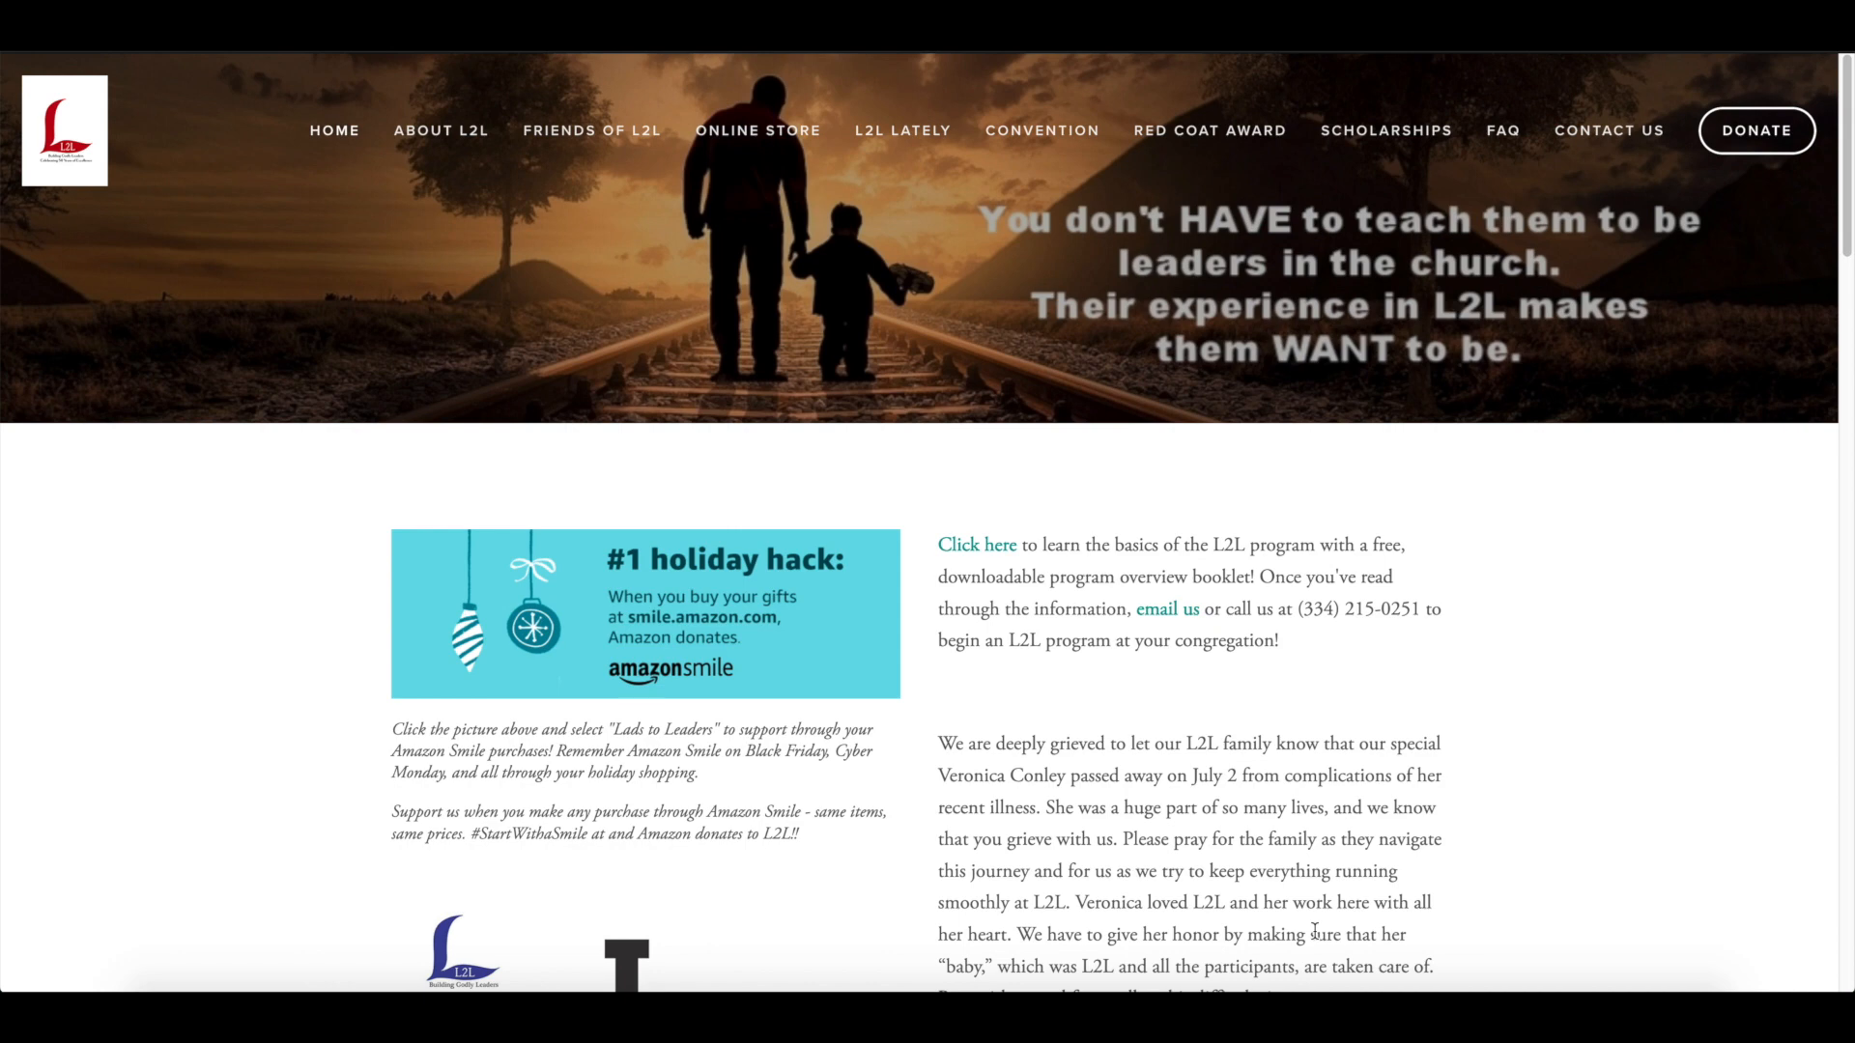
pyautogui.moveTo(1210, 600)
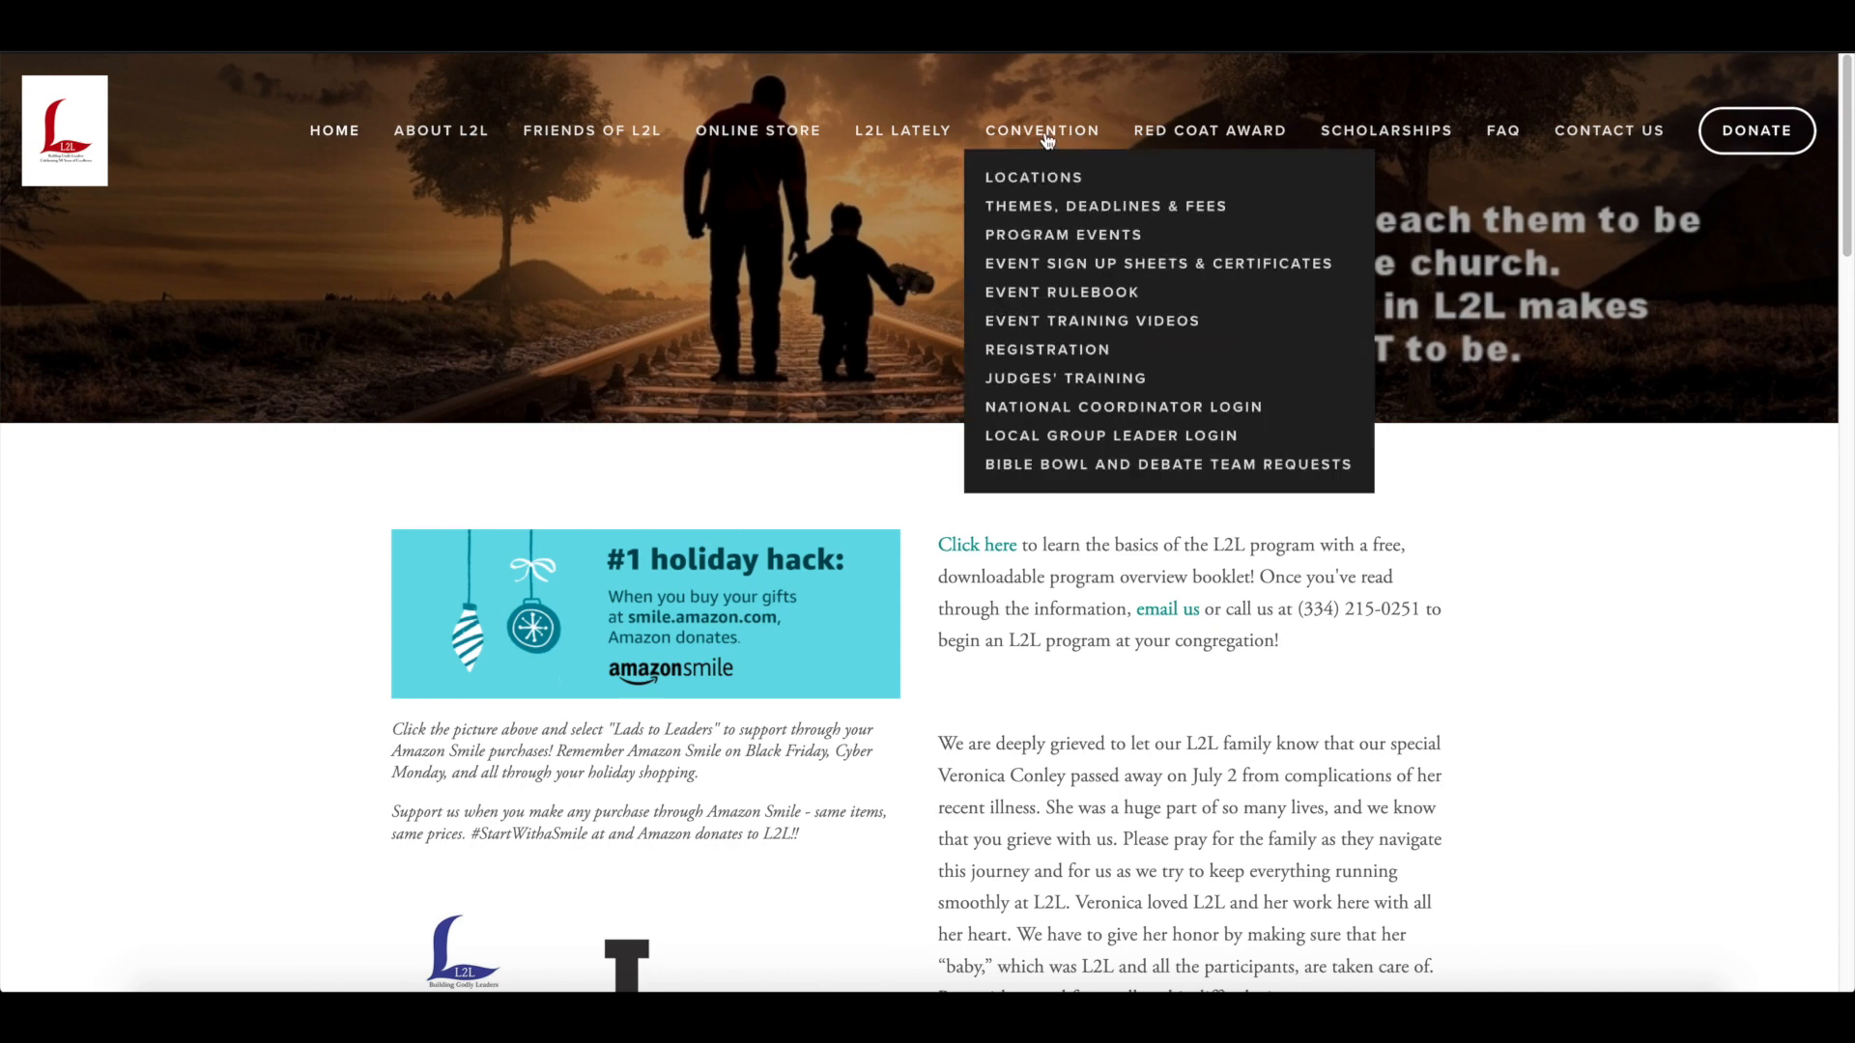
pyautogui.moveTo(1046, 349)
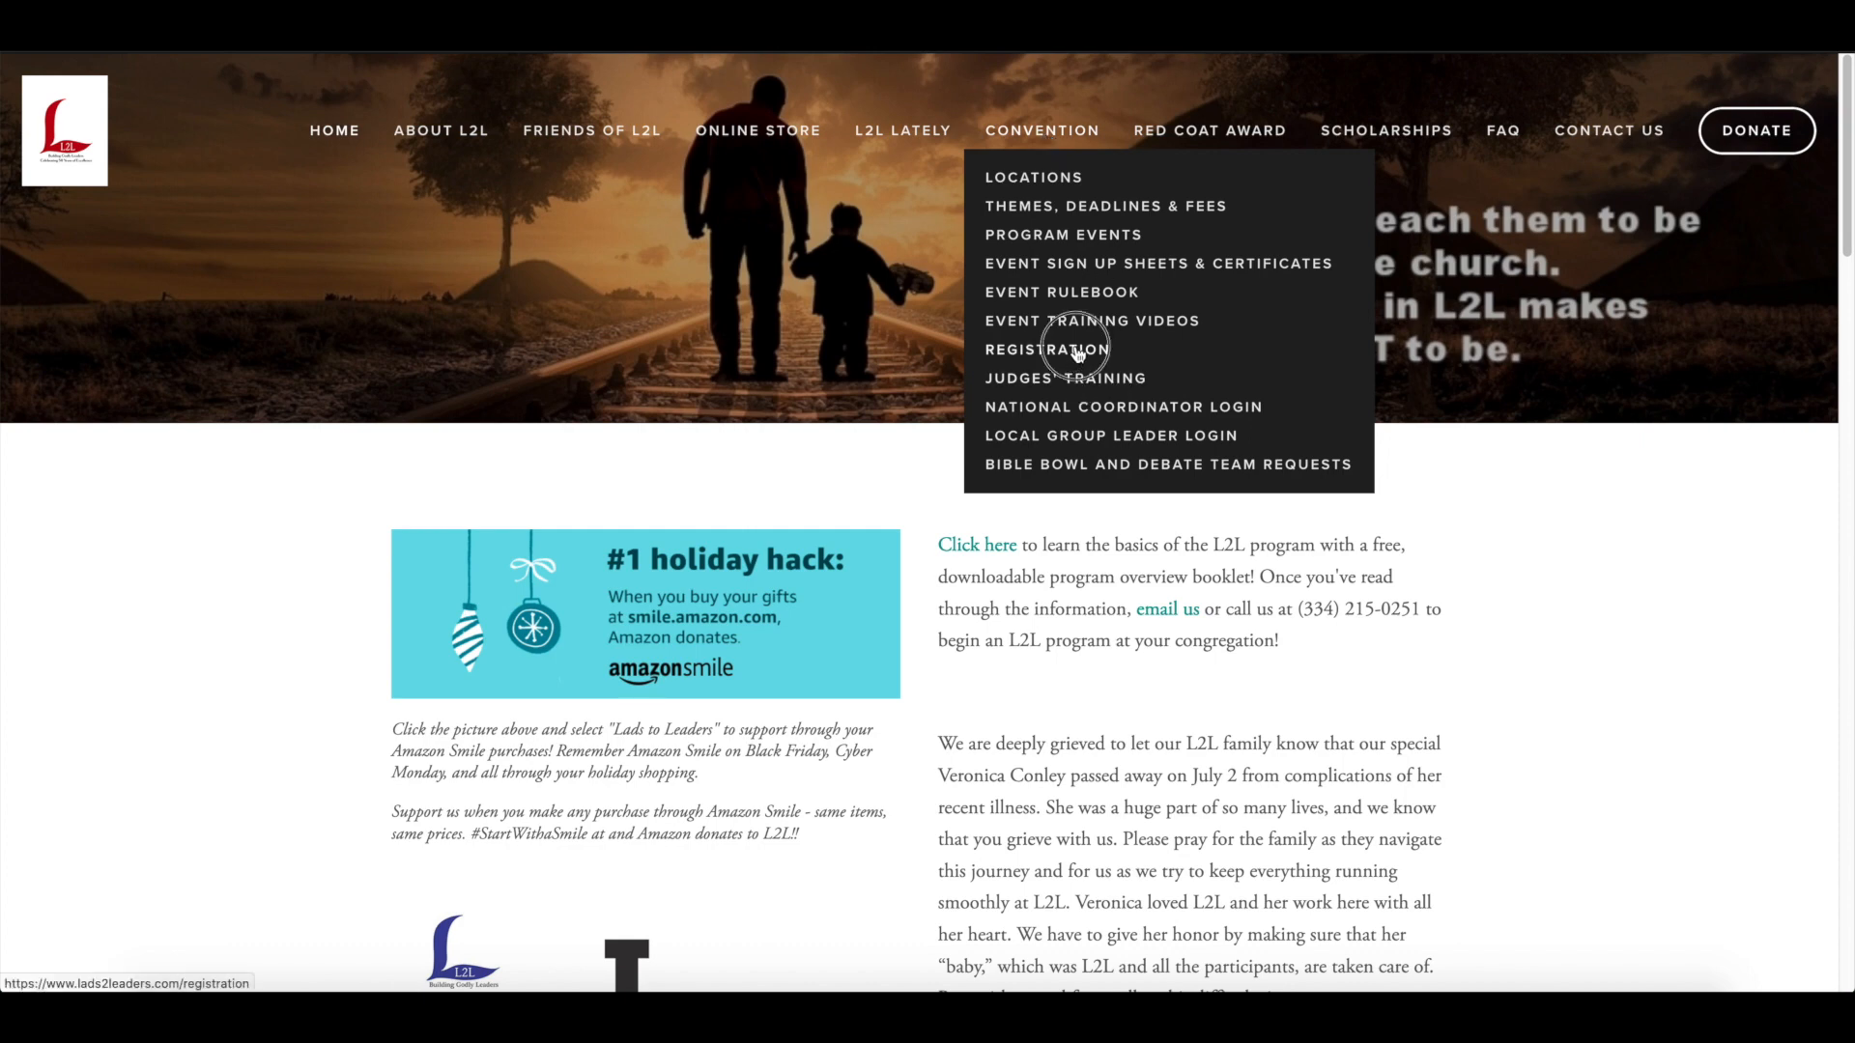
# - Open the Convention Registration page from the Convention menu
pyautogui.click(1039, 349)
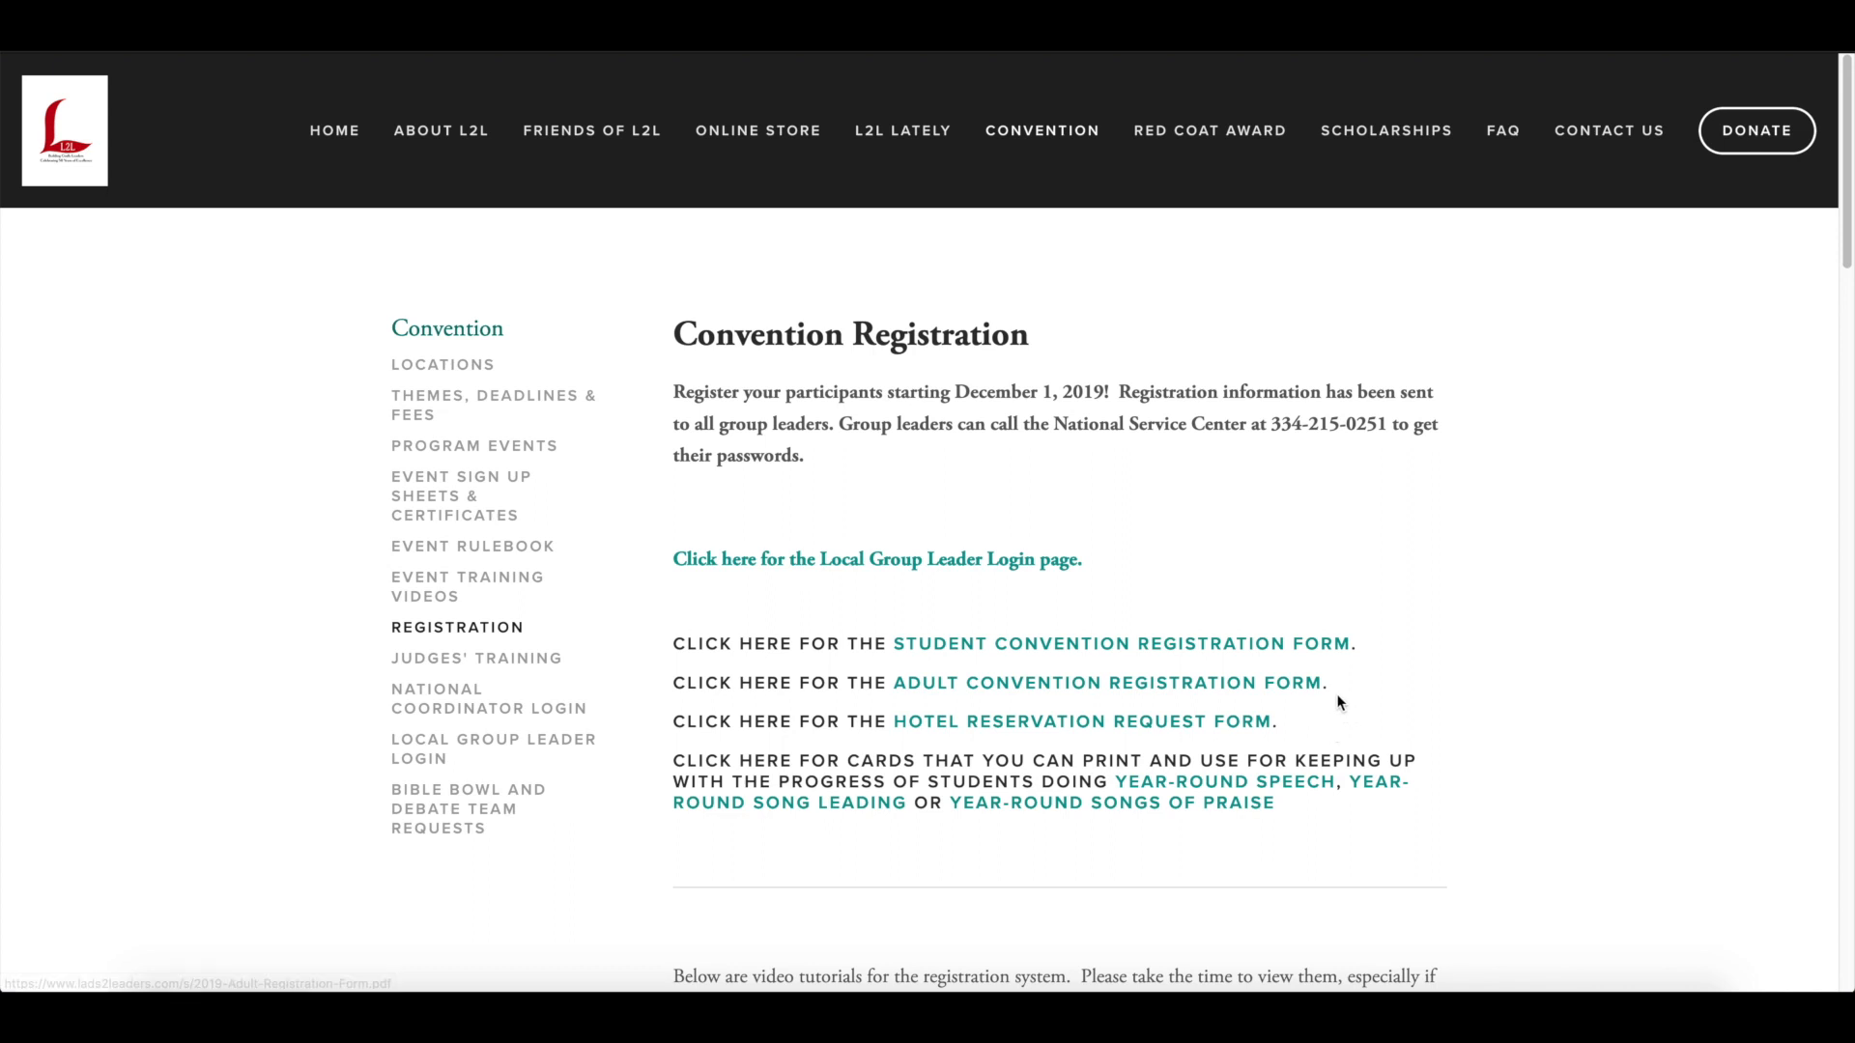
pyautogui.moveTo(1370, 704)
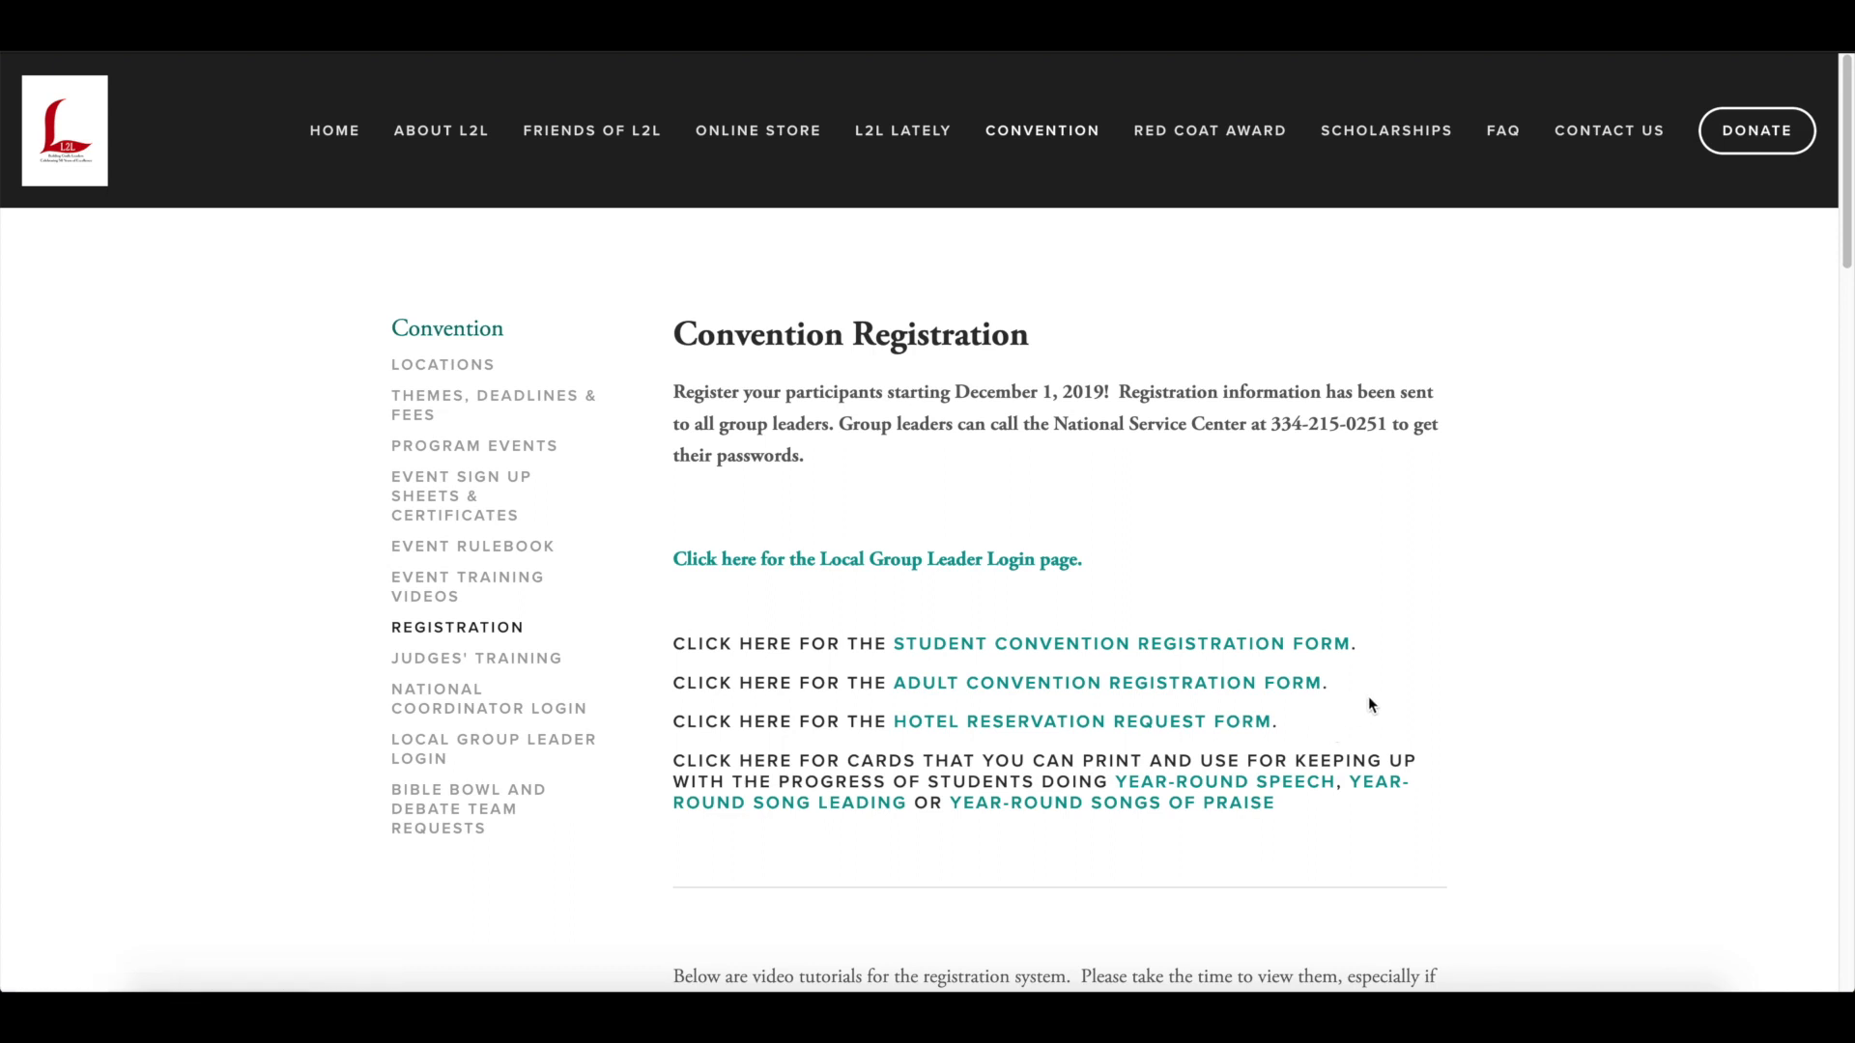
pyautogui.moveTo(1404, 647)
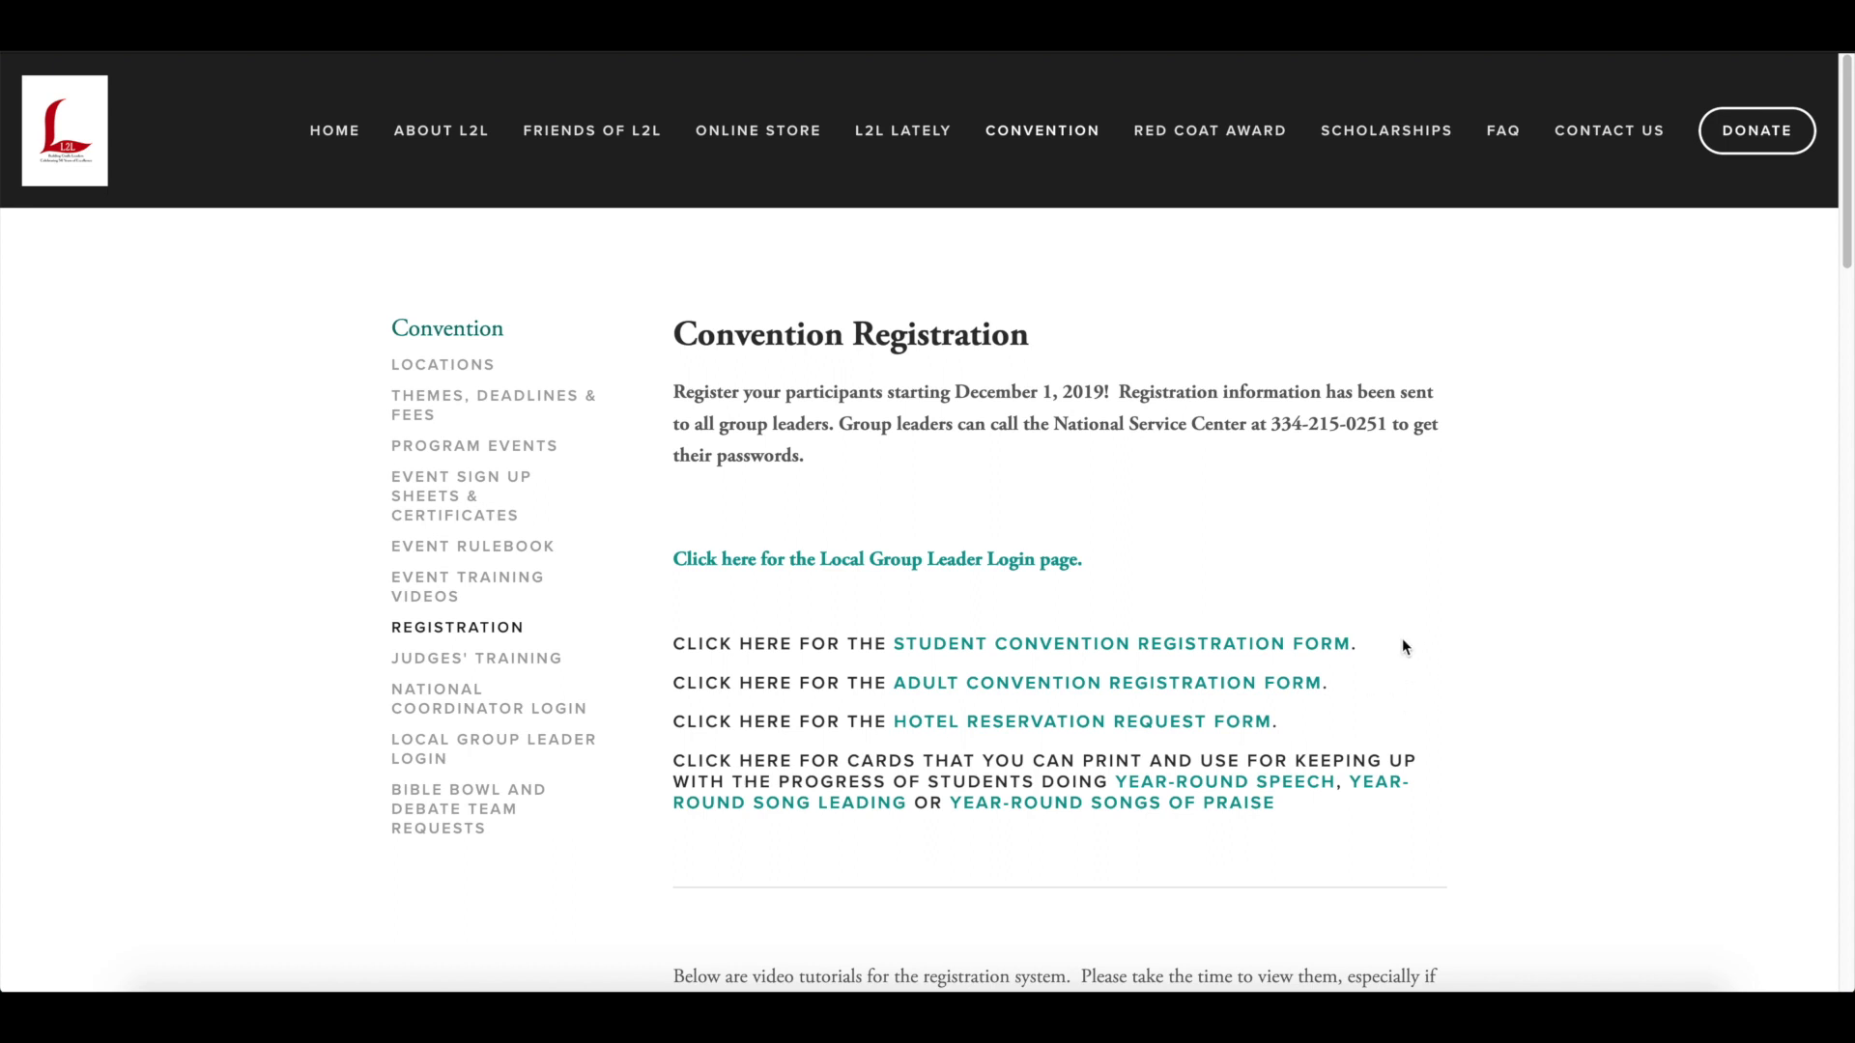
pyautogui.moveTo(1245, 821)
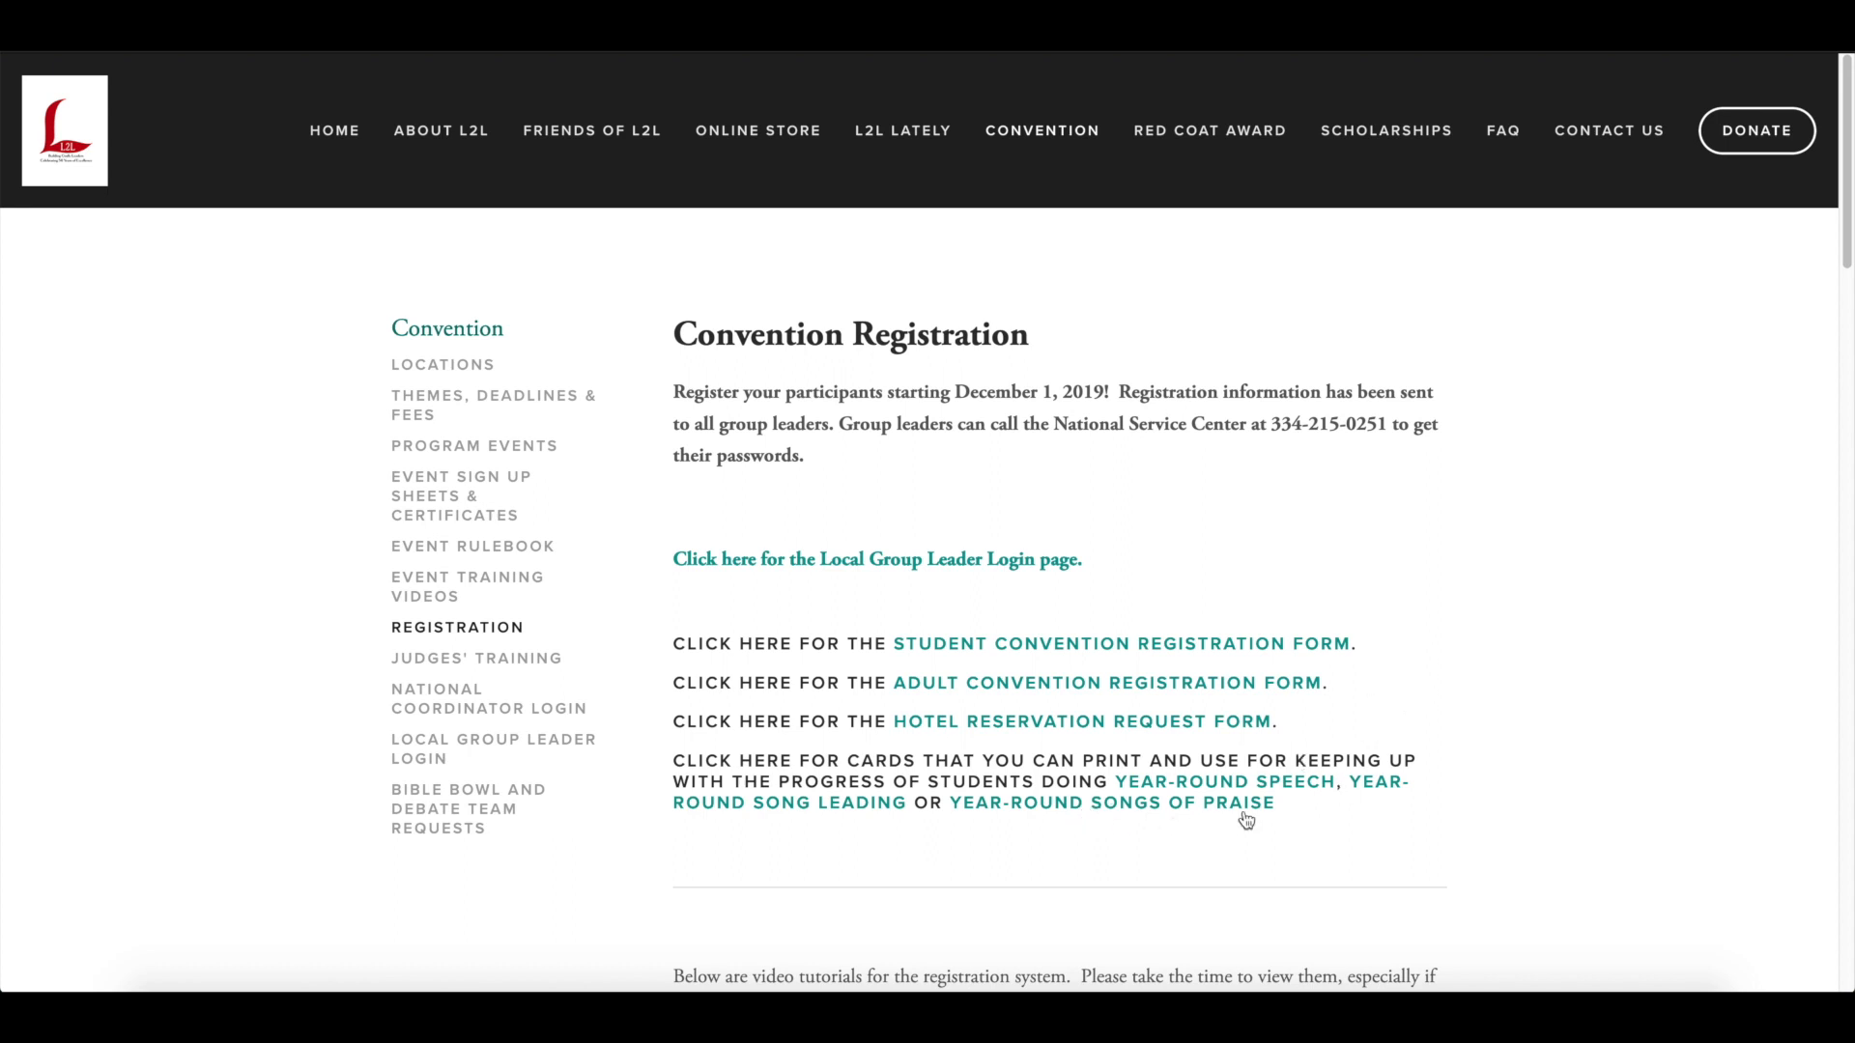
pyautogui.moveTo(1301, 816)
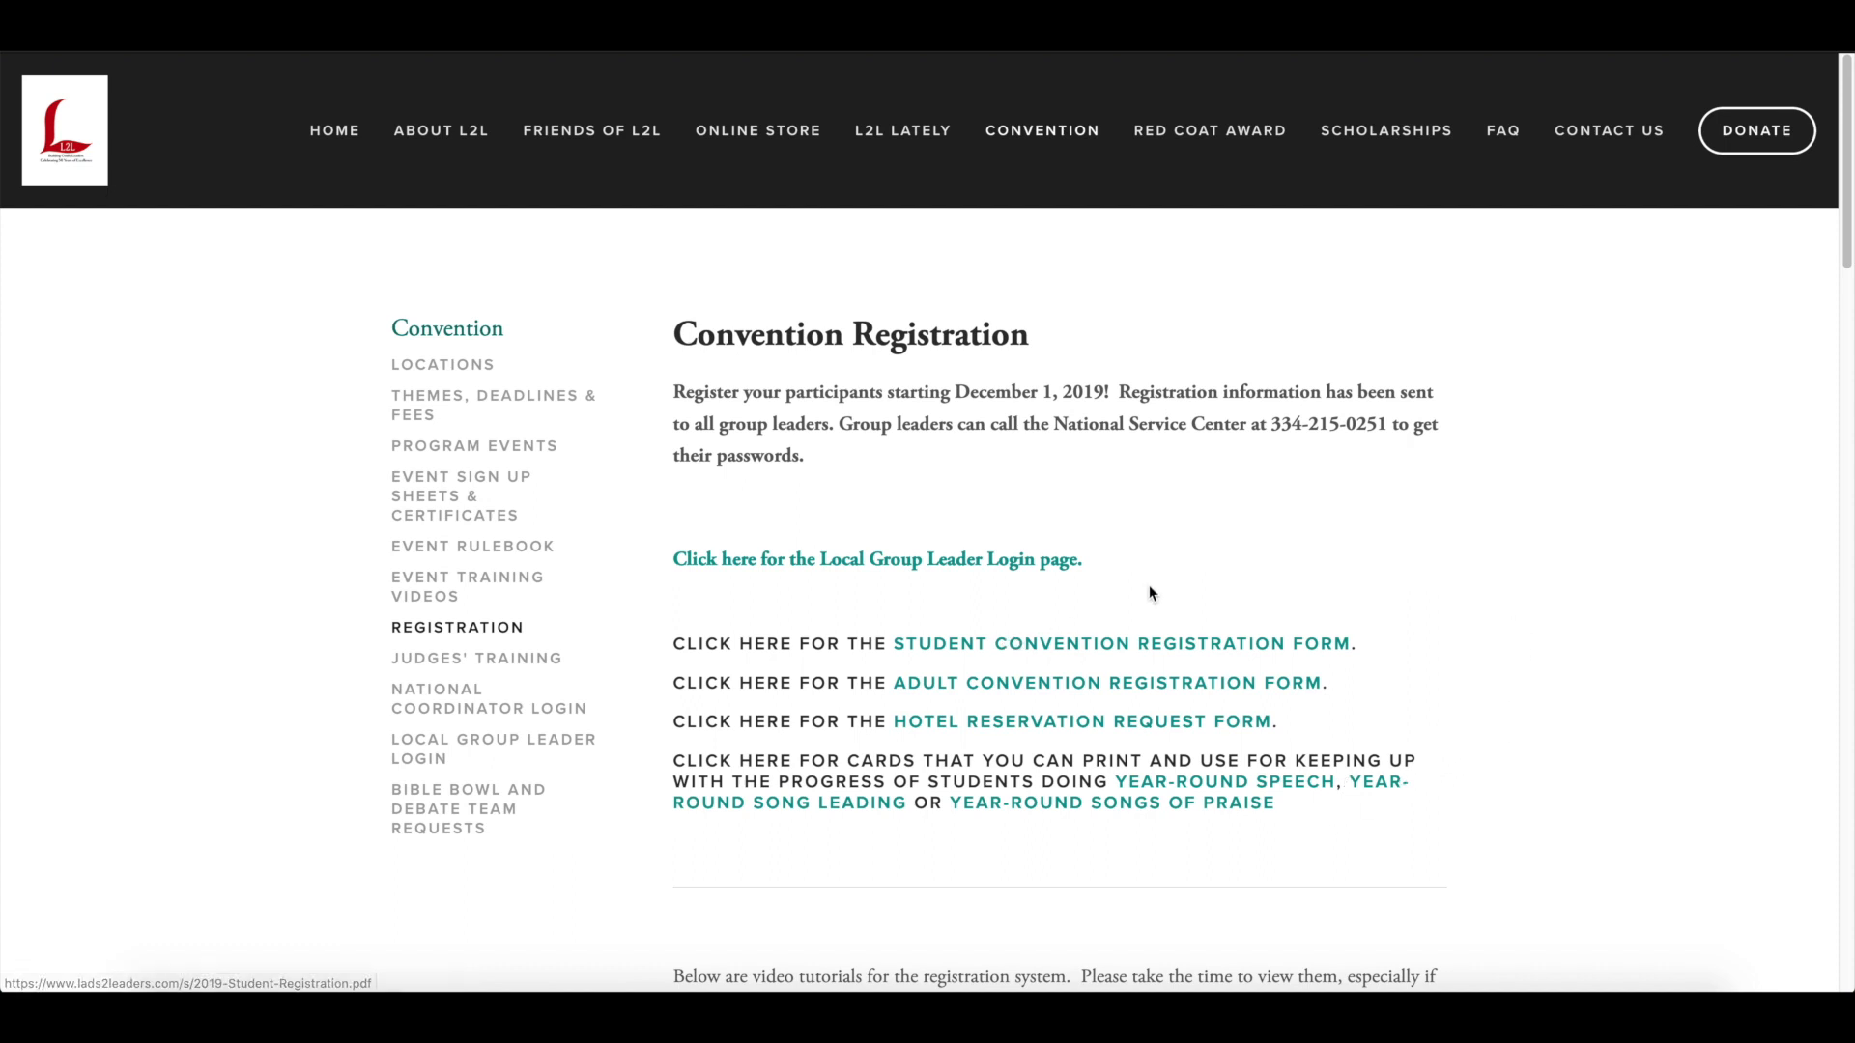
pyautogui.moveTo(1205, 516)
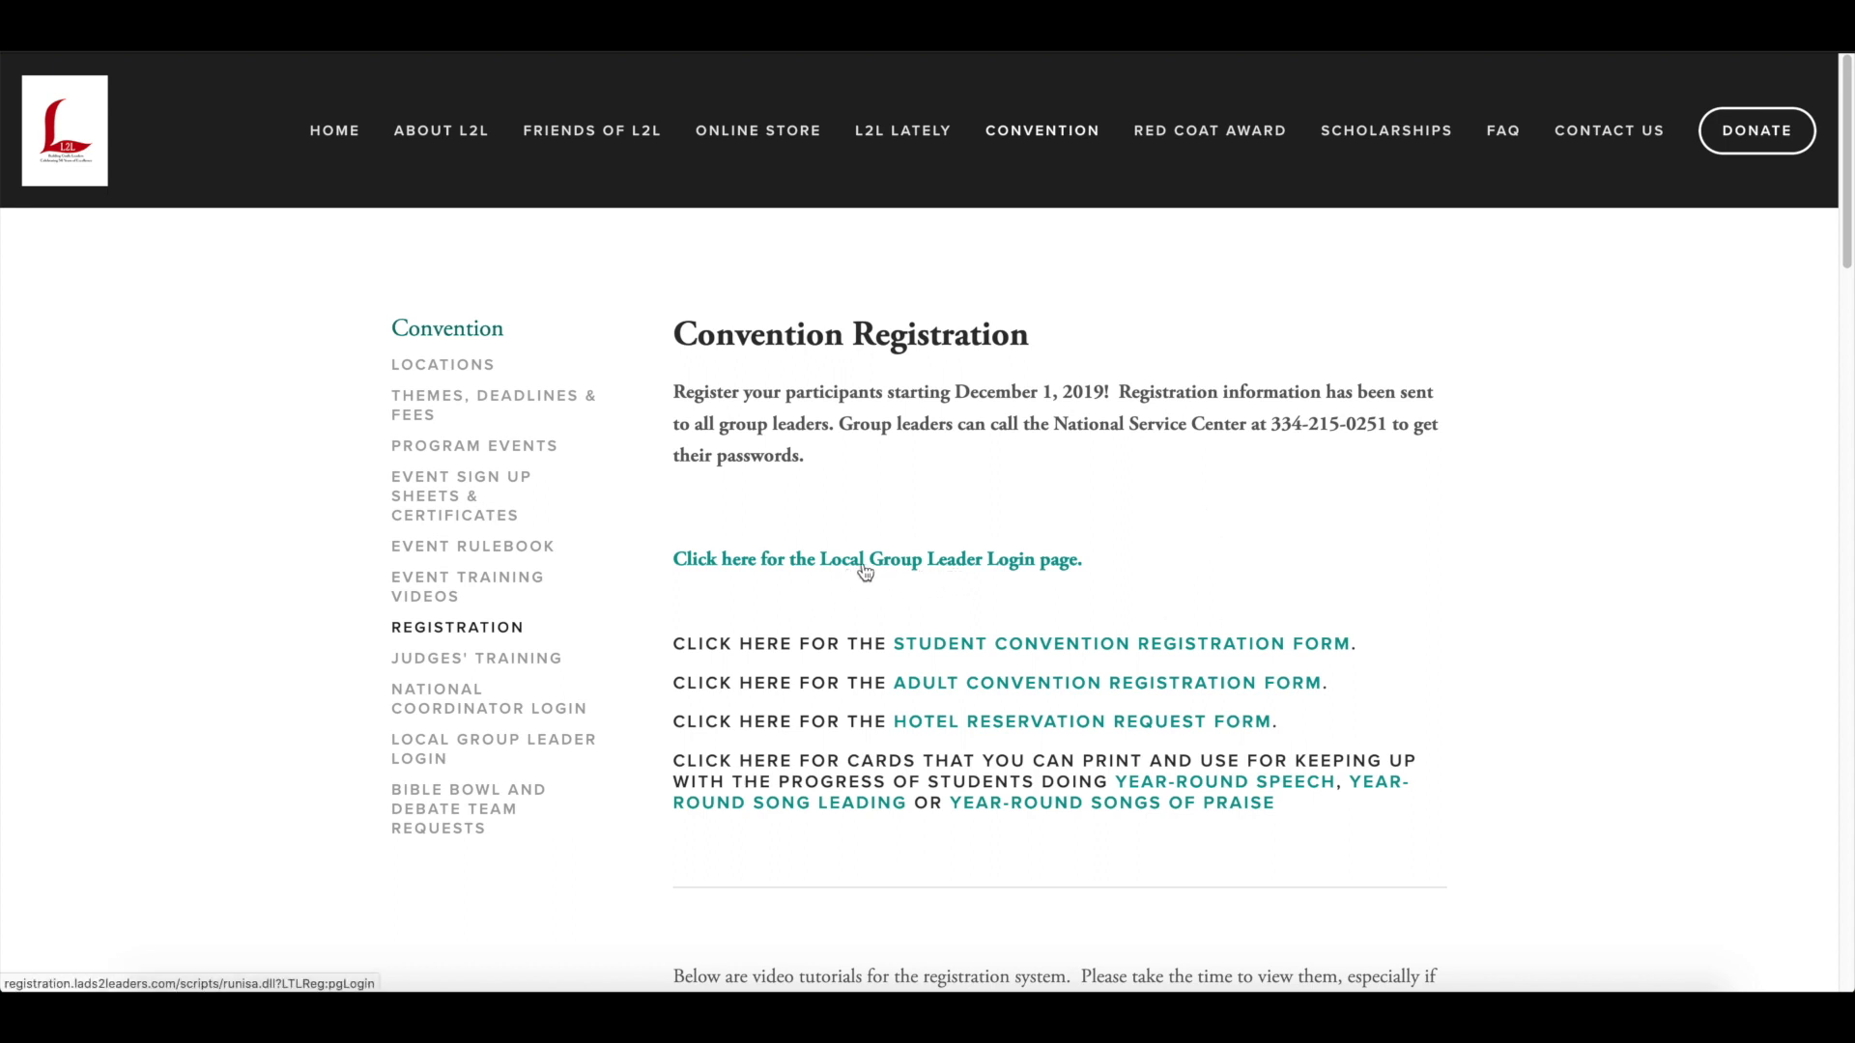
pyautogui.moveTo(1061, 138)
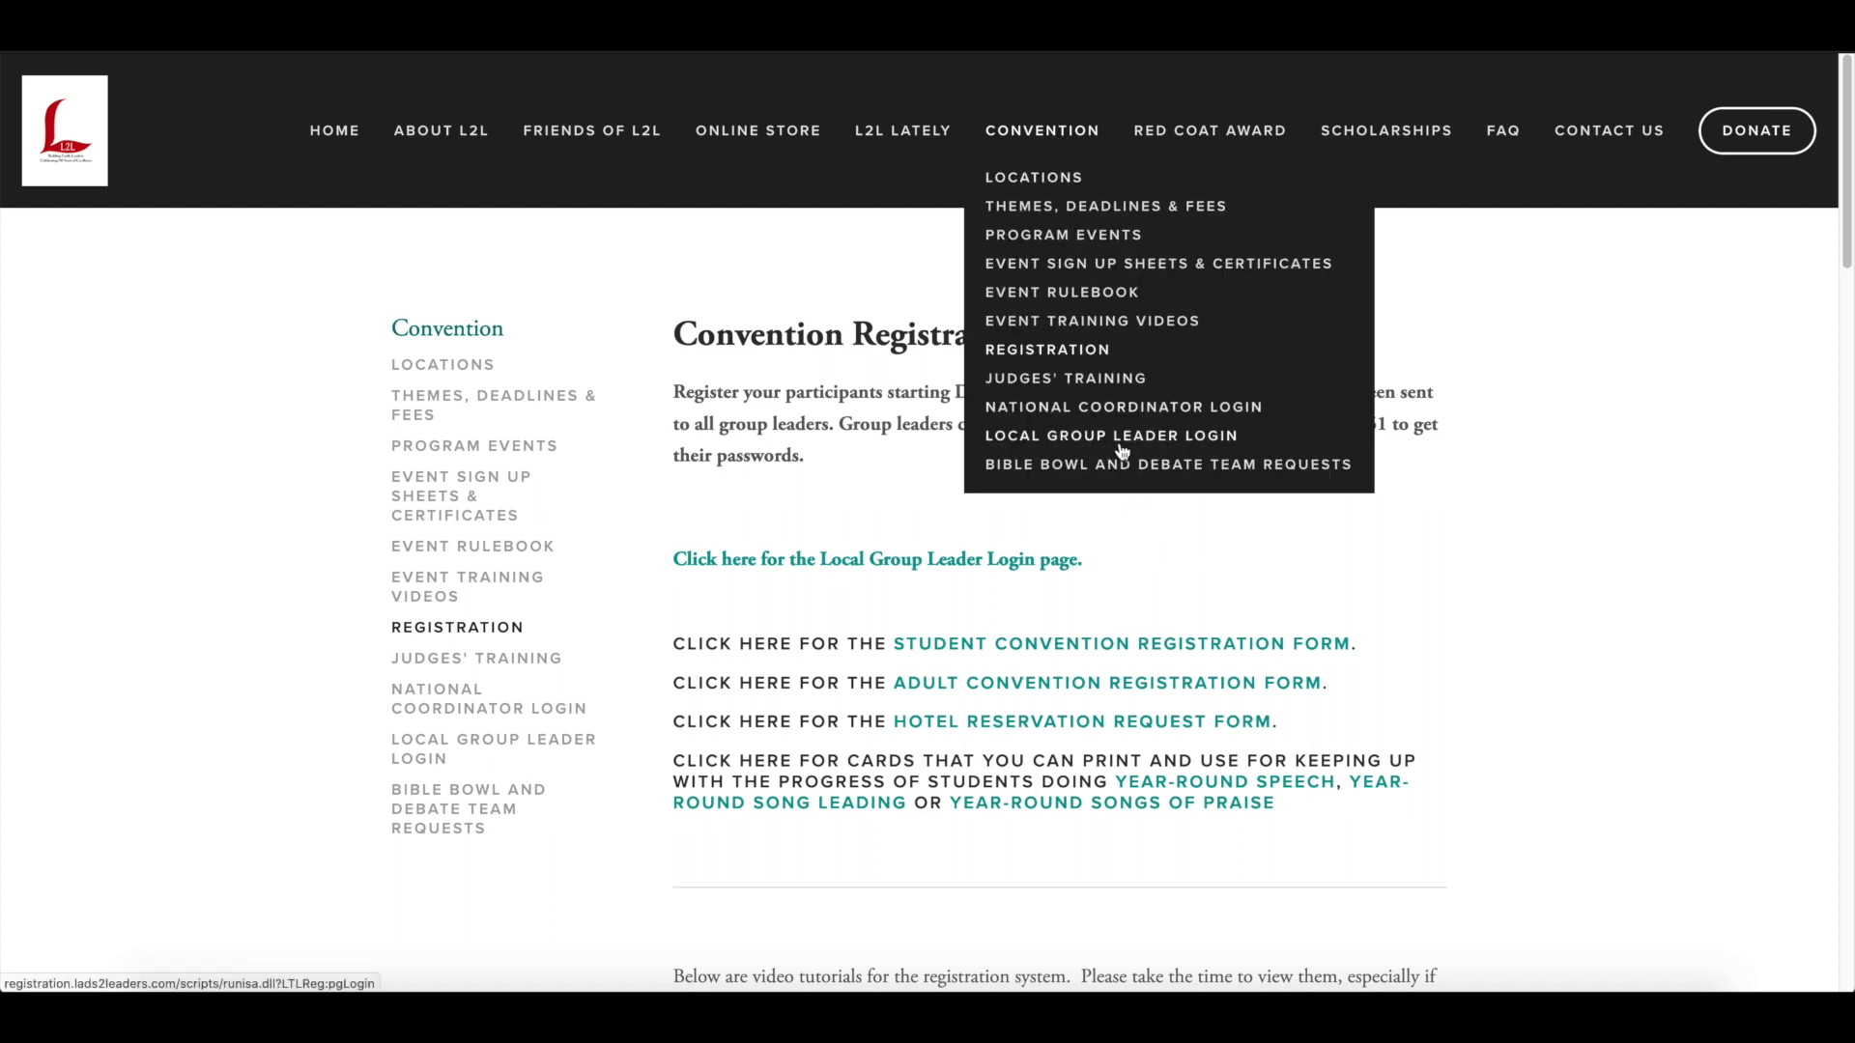
pyautogui.moveTo(1106, 439)
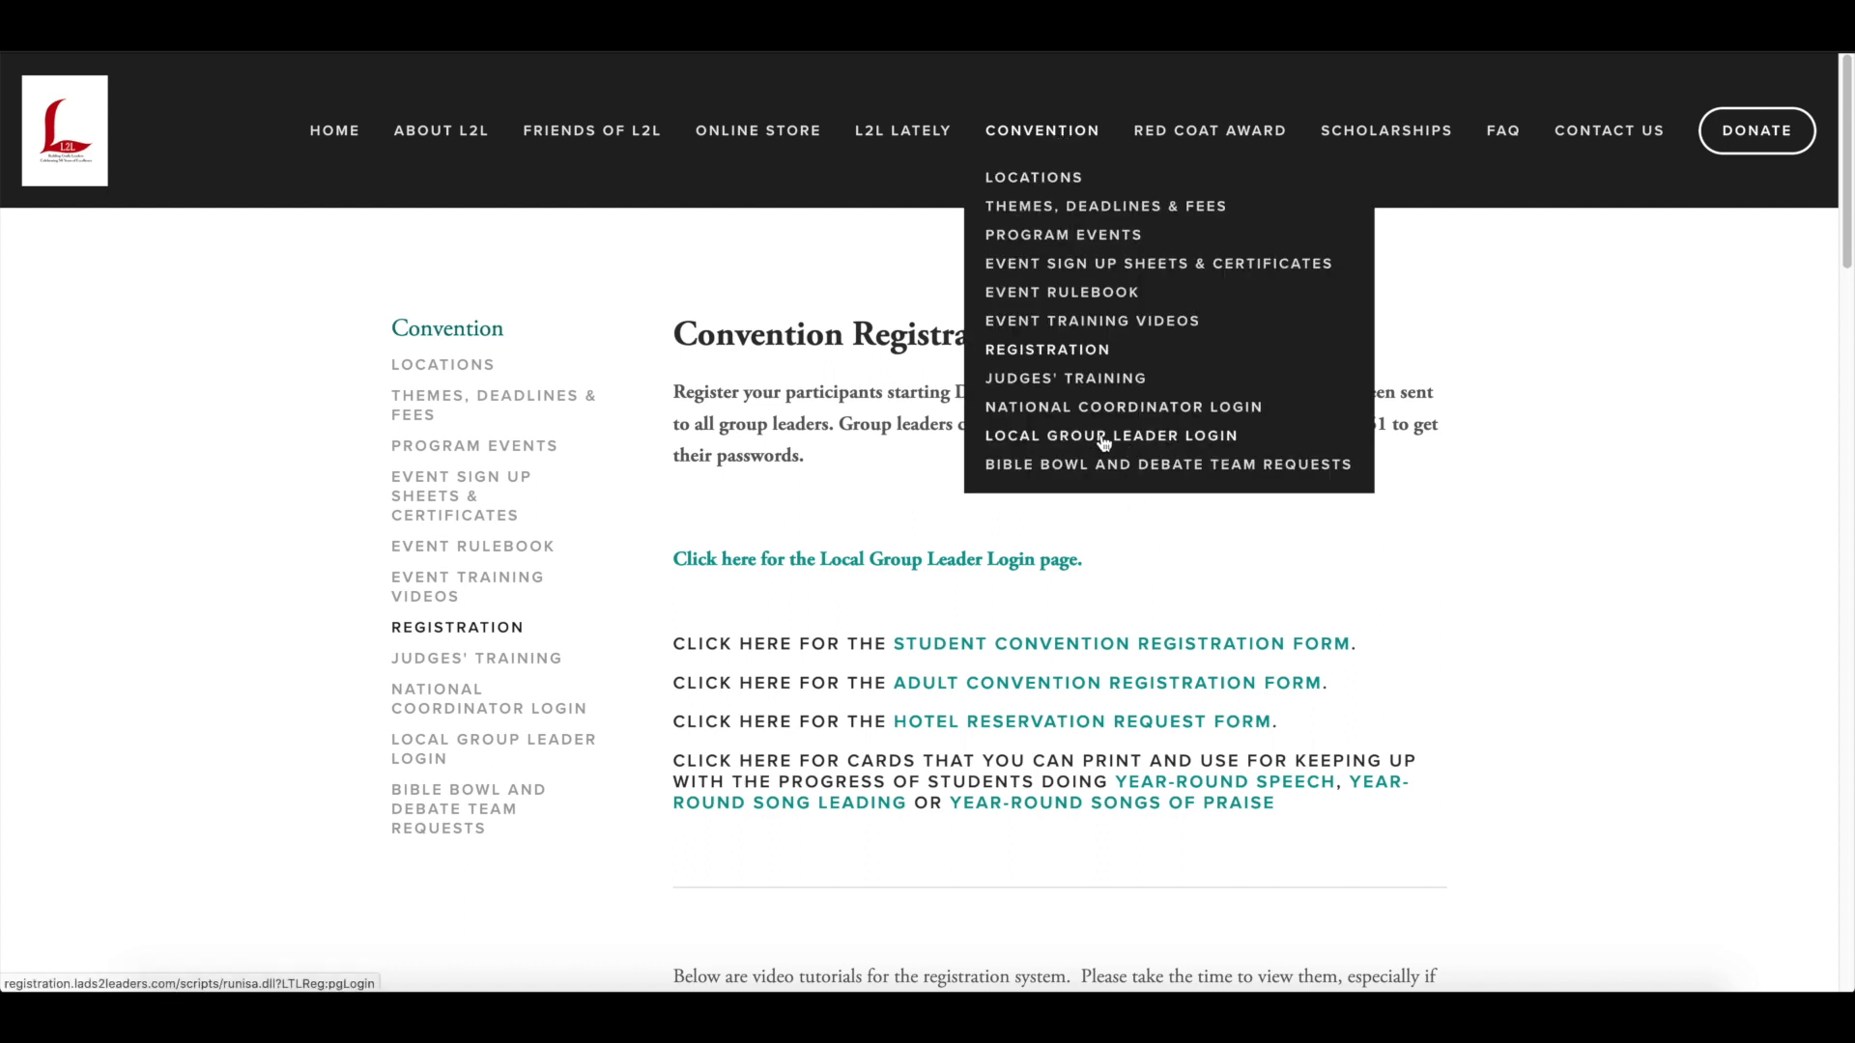
# - On the local group leader login, enter group ID 12213 and the password
pyautogui.click(1109, 436)
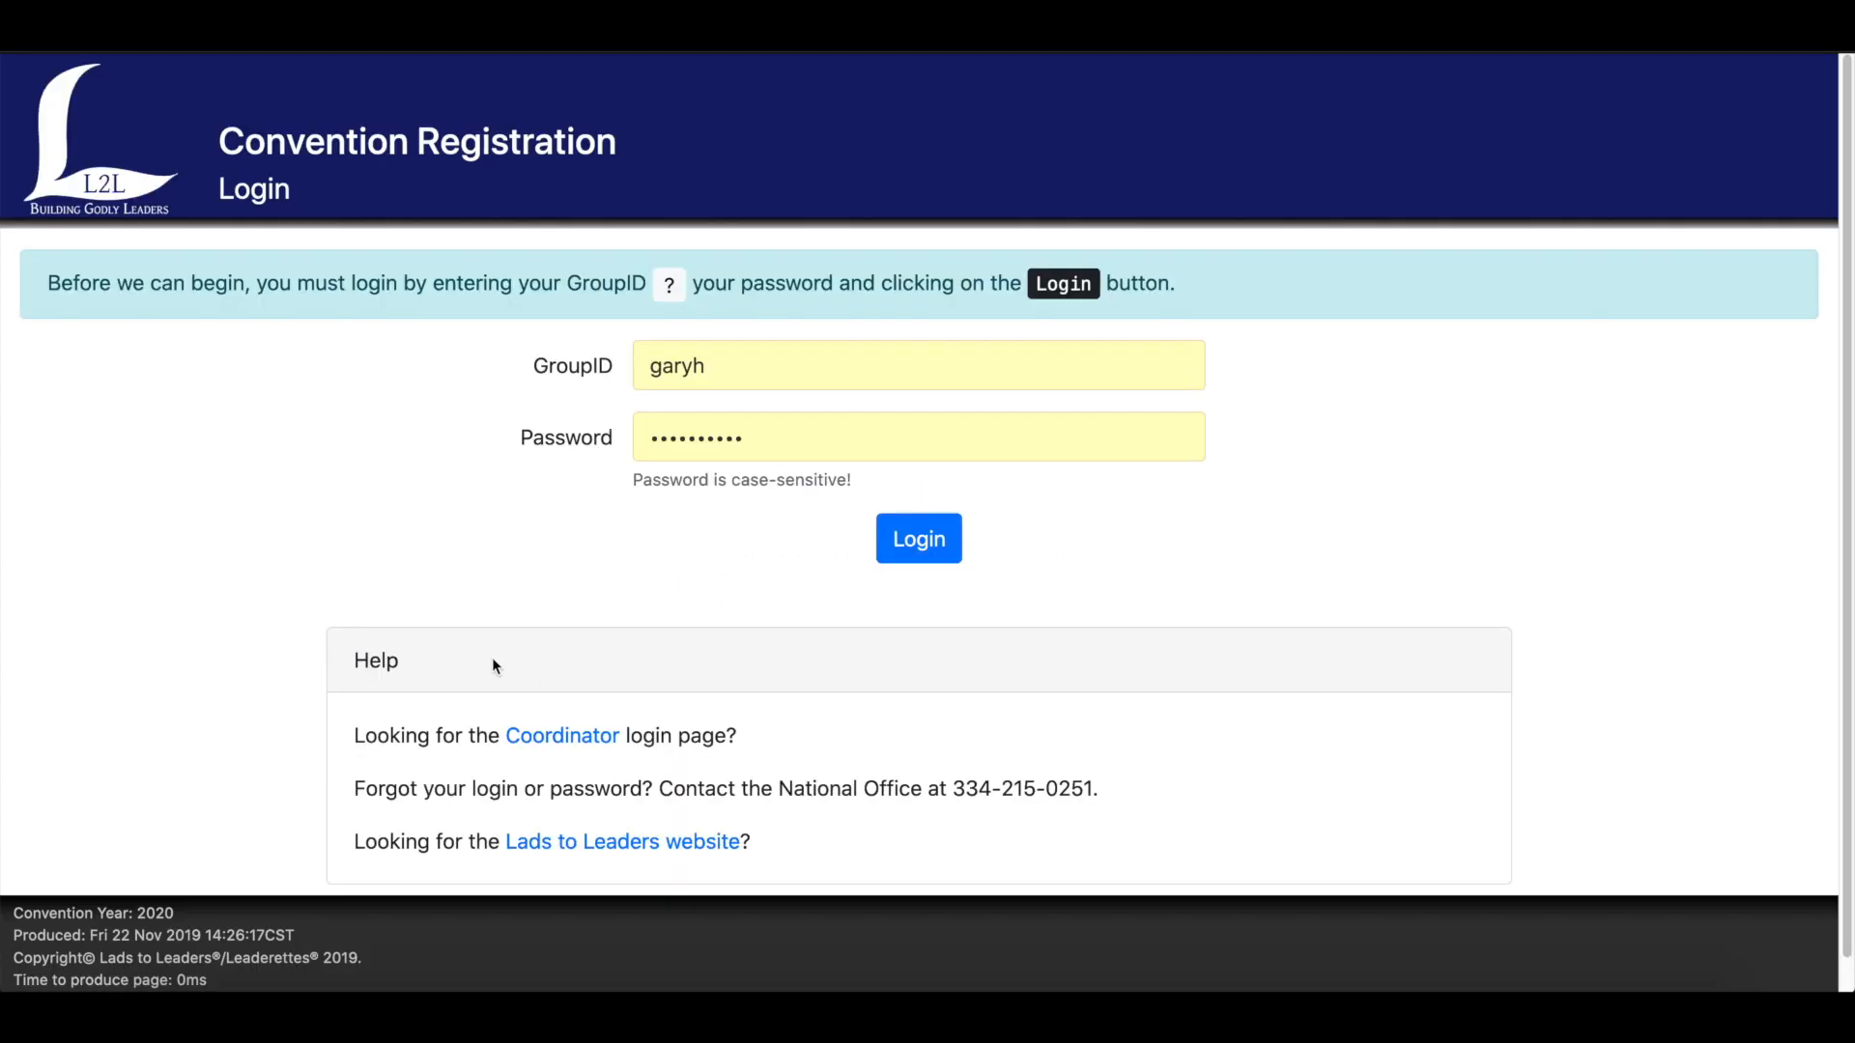
pyautogui.click(918, 365)
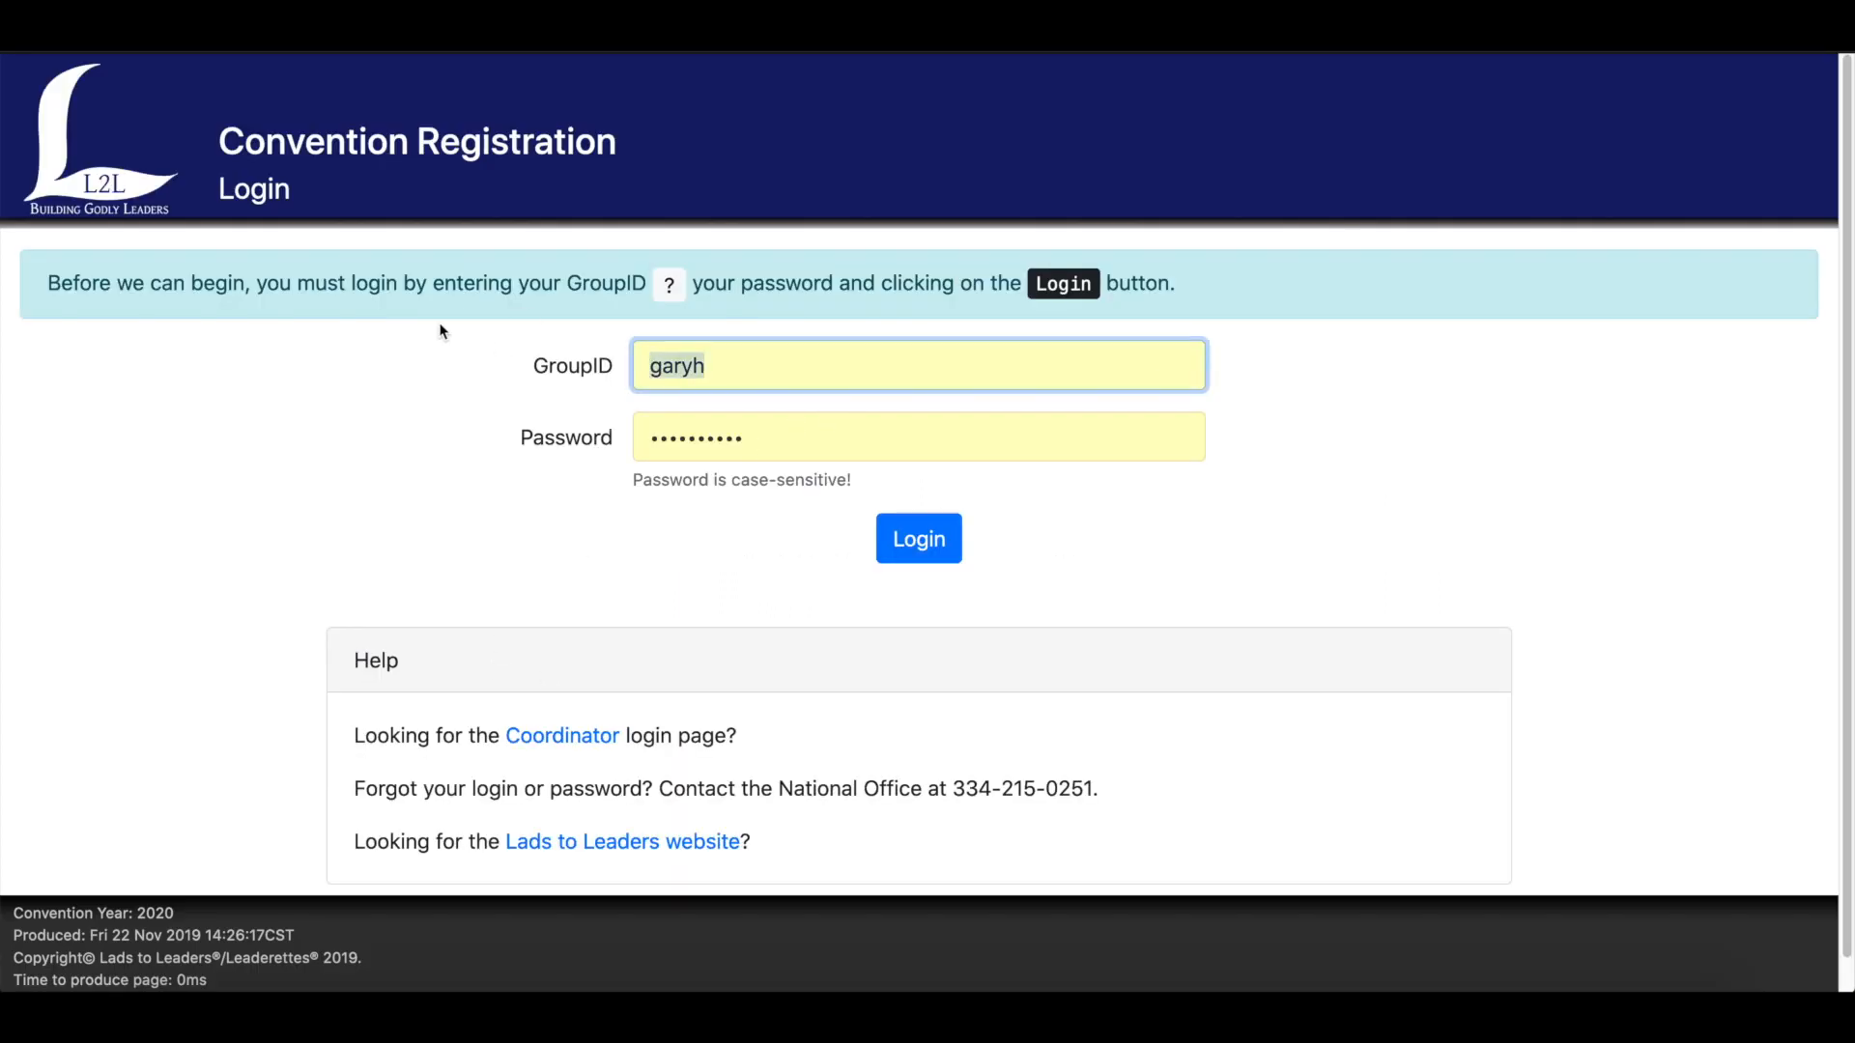
pyautogui.write('12213')
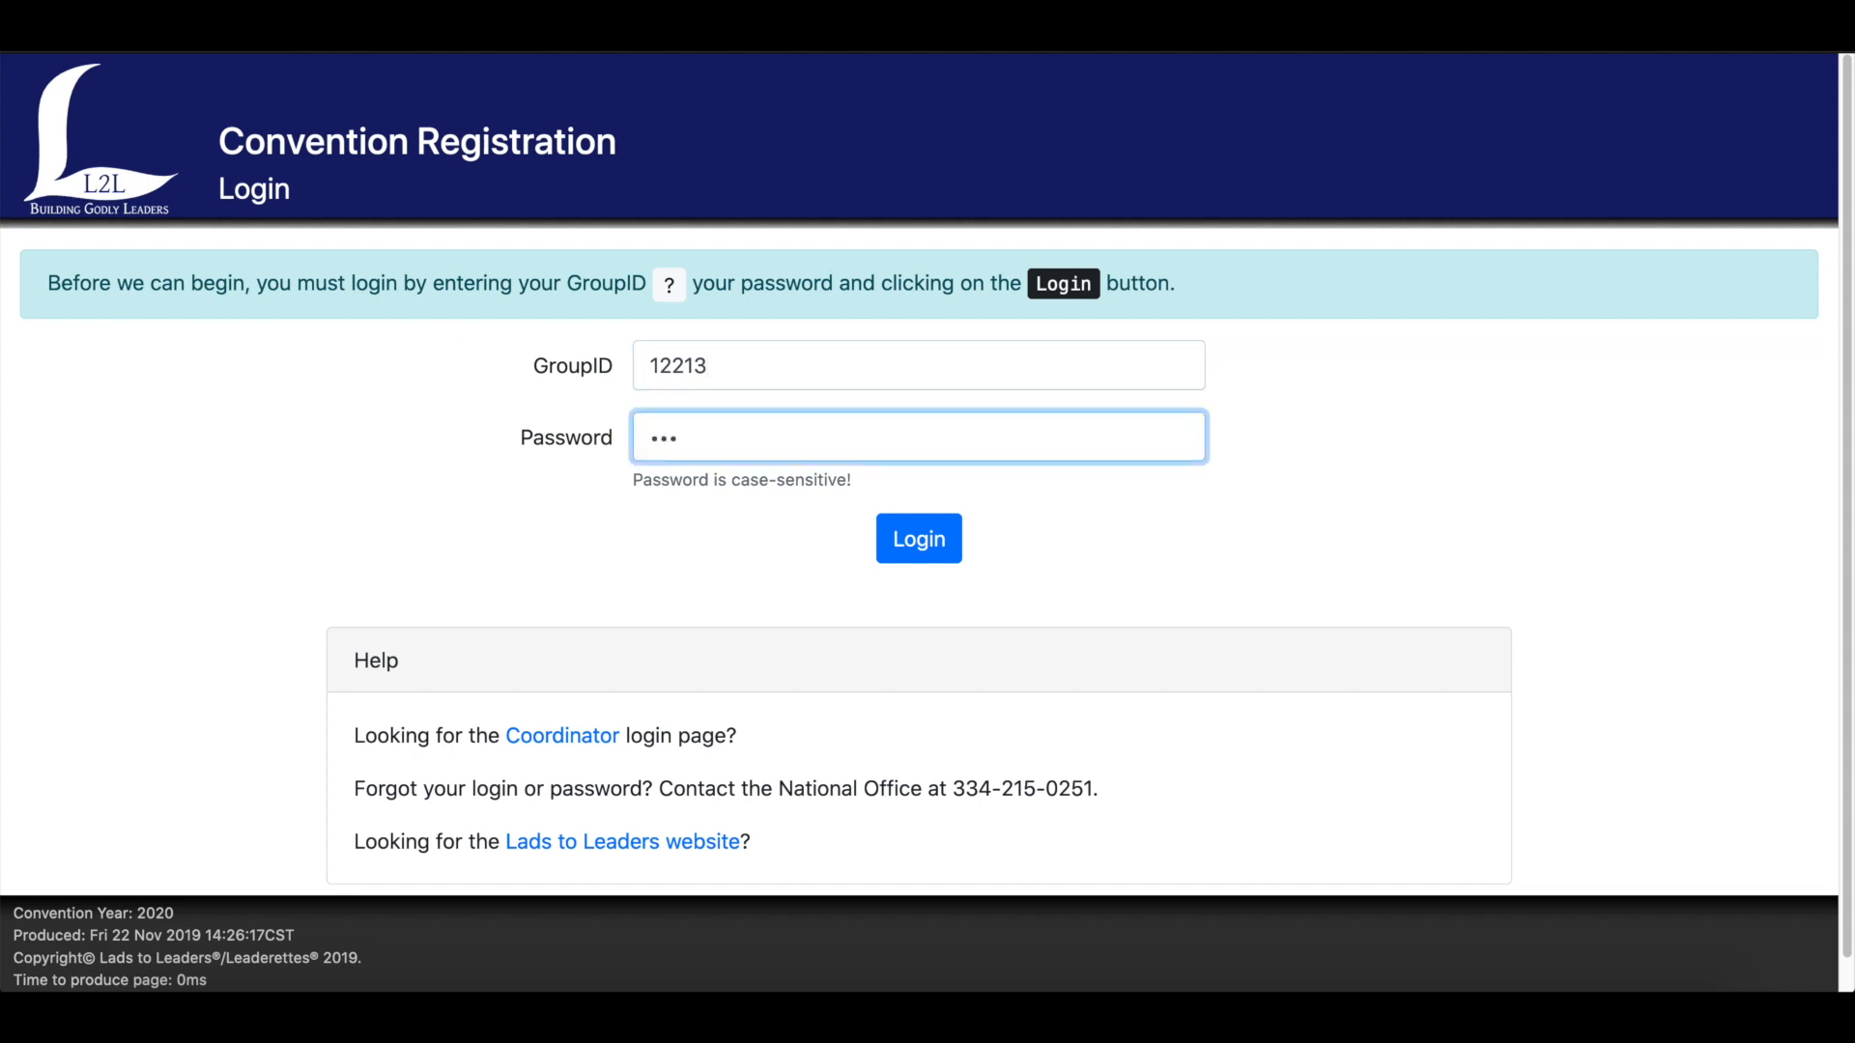
pyautogui.write('•')
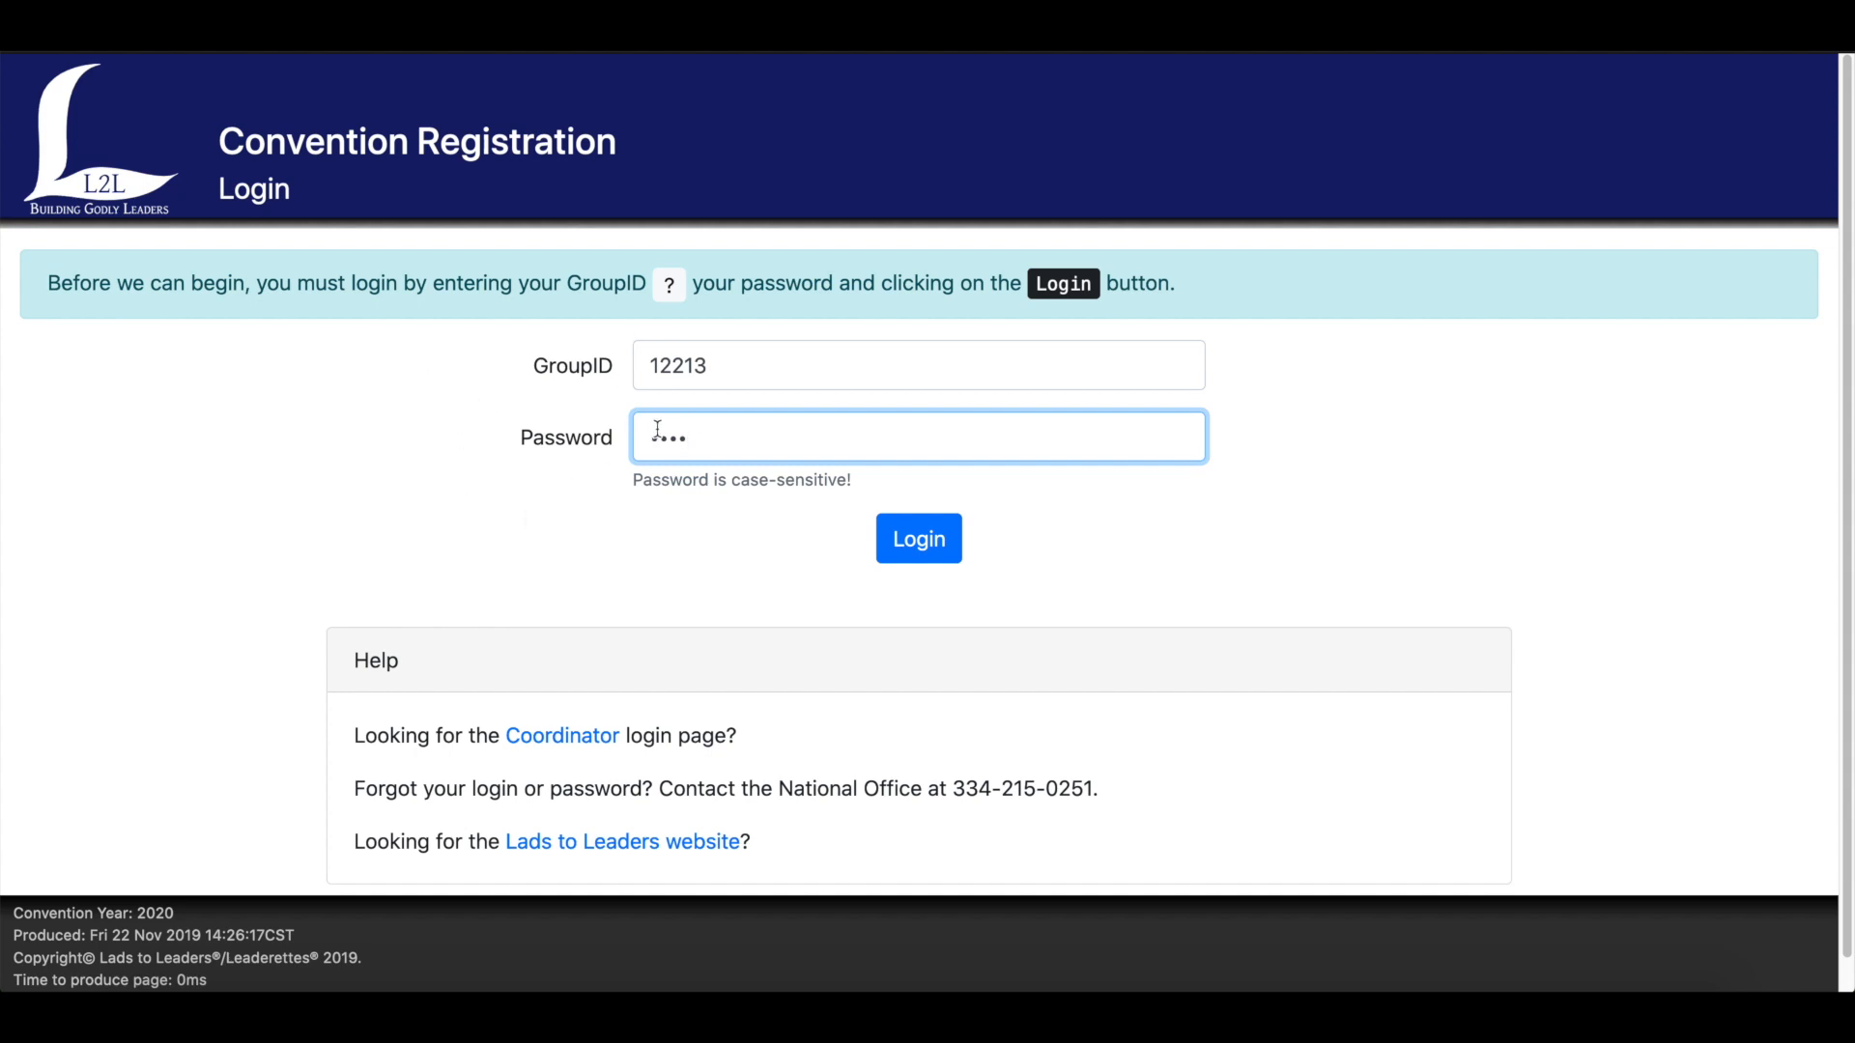
pyautogui.click(917, 538)
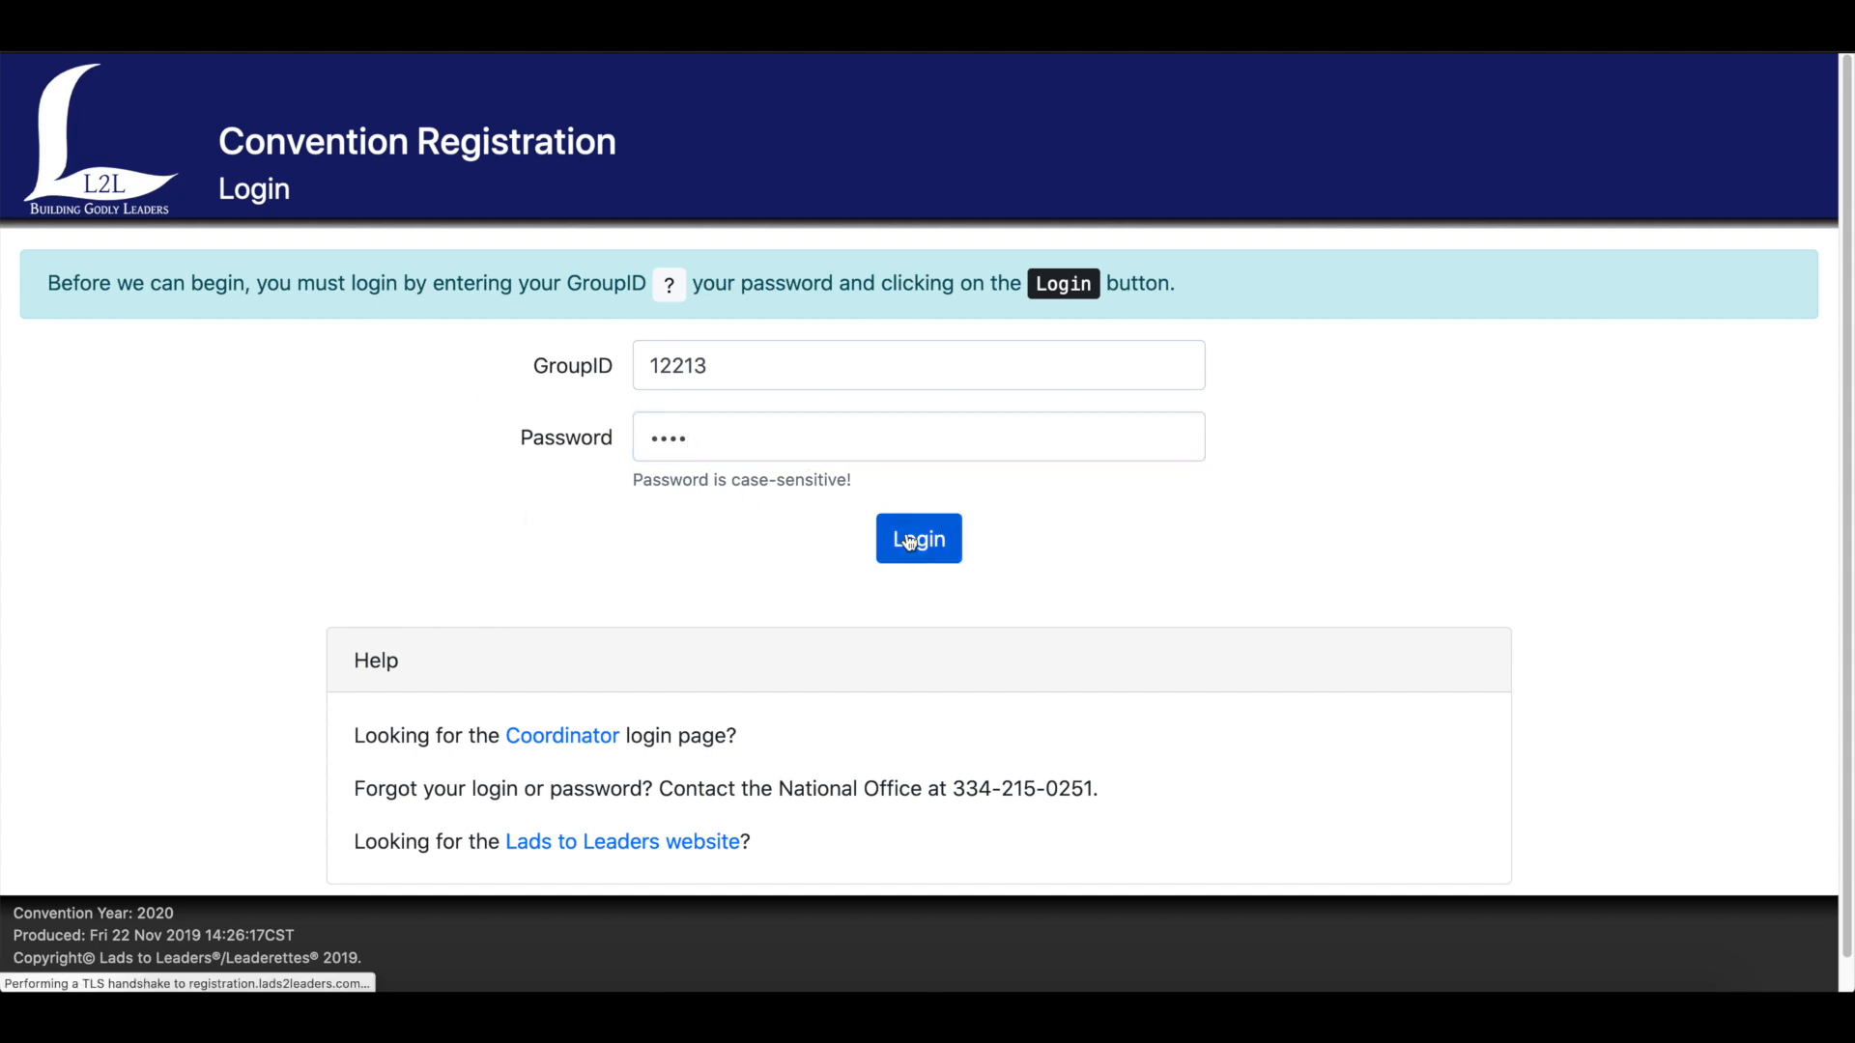
# - Log in and review the welcome and What's next messages on Web Registration
pyautogui.click(919, 539)
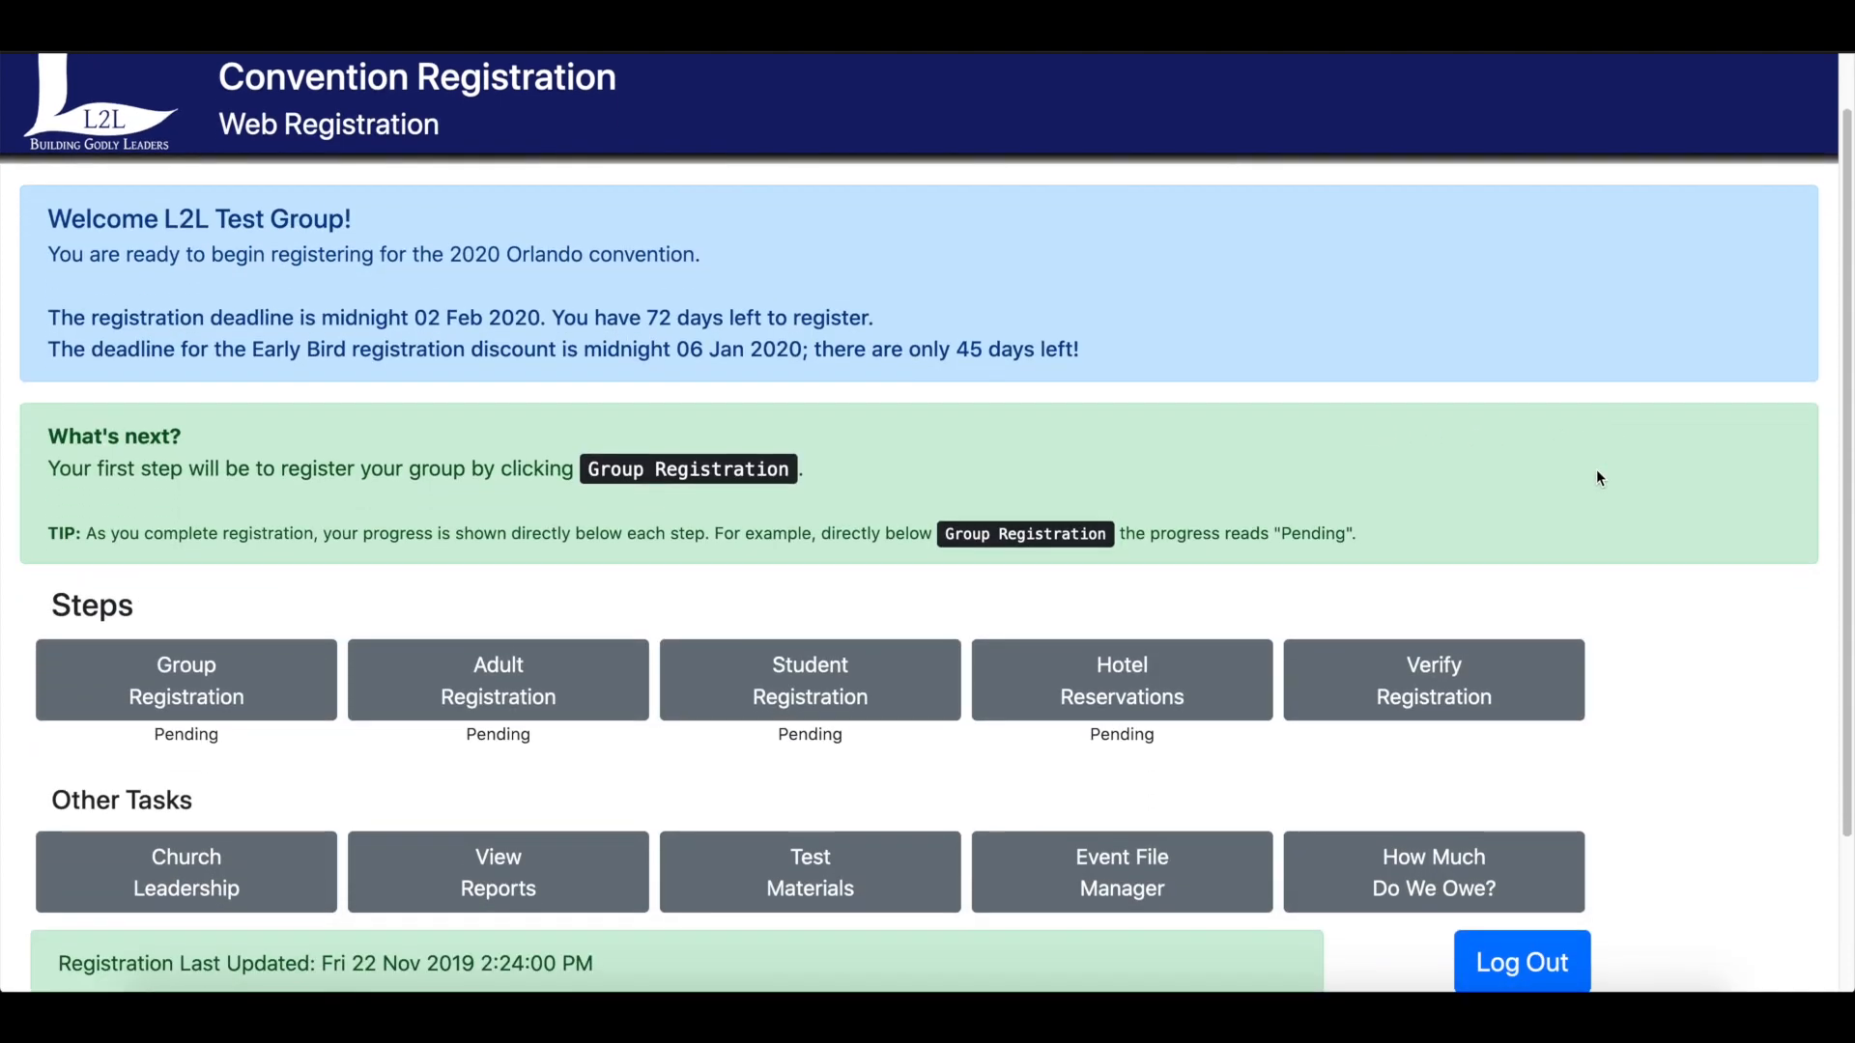
pyautogui.scroll(-3)
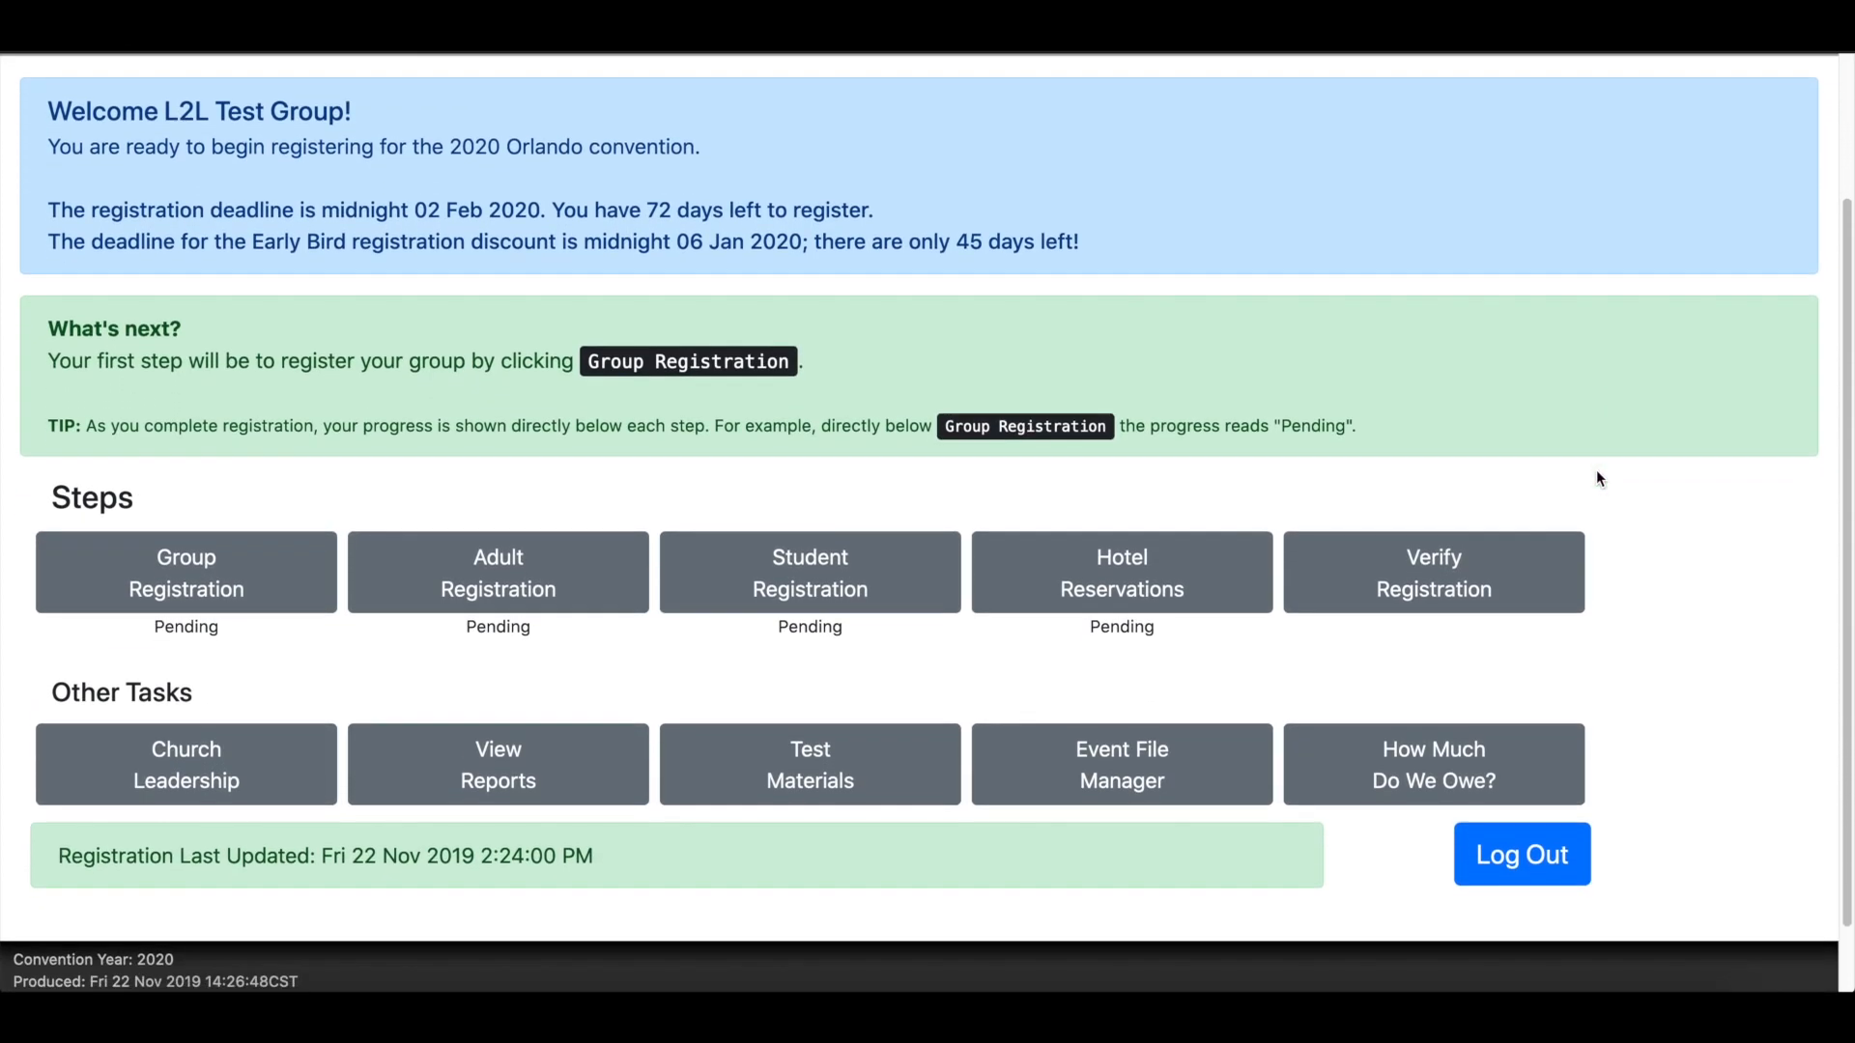
pyautogui.moveTo(584, 321)
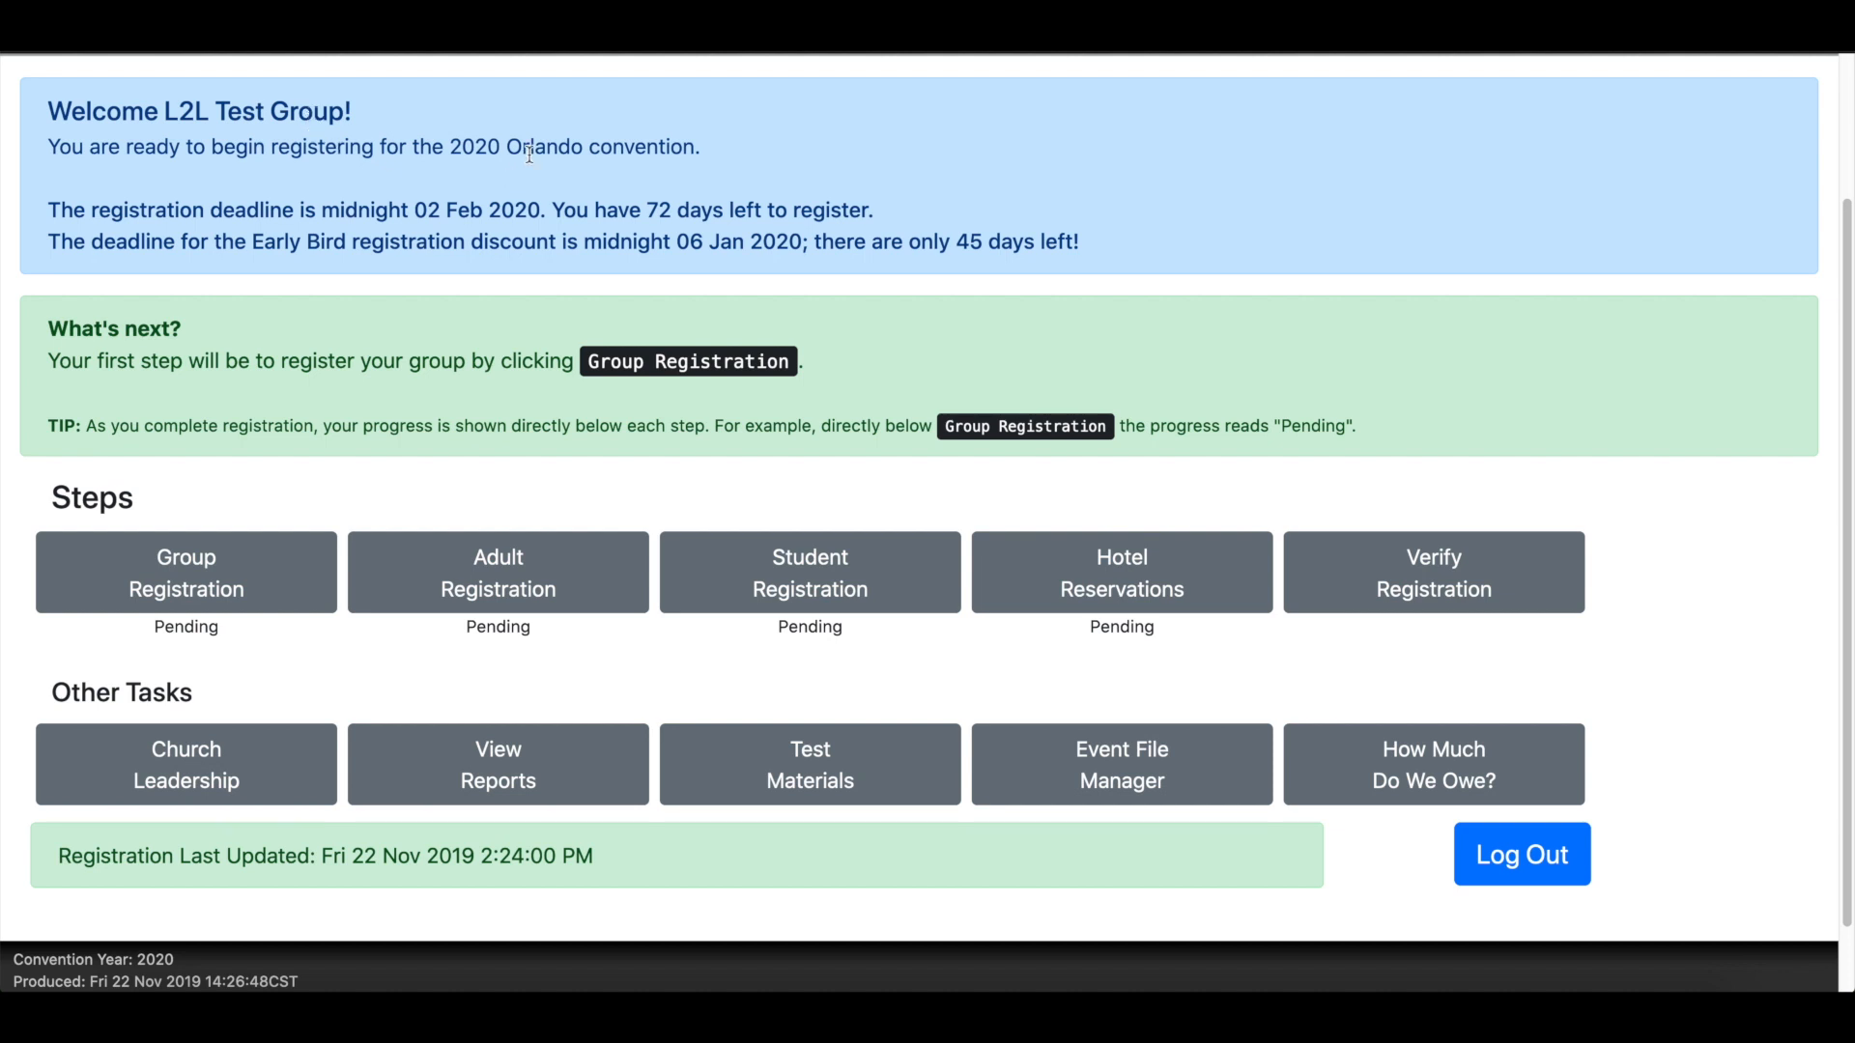
pyautogui.doubleClick(539, 146)
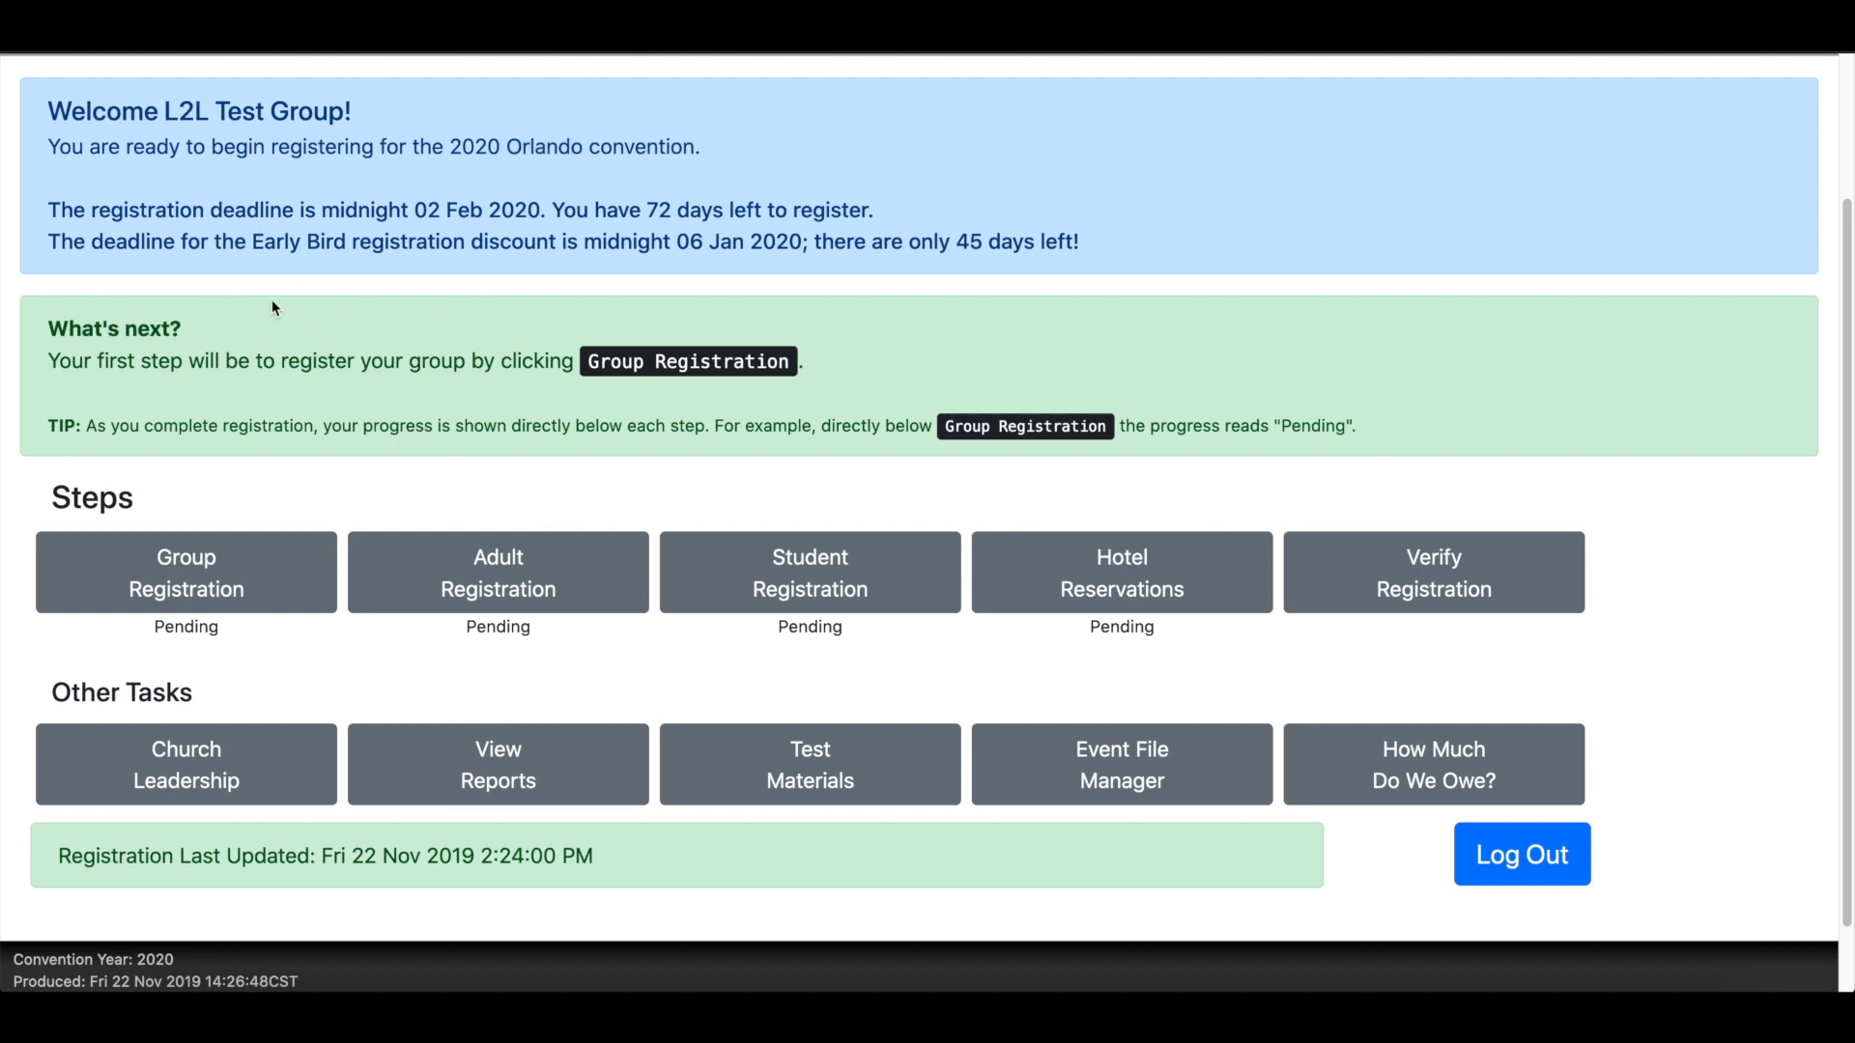
pyautogui.moveTo(337, 281)
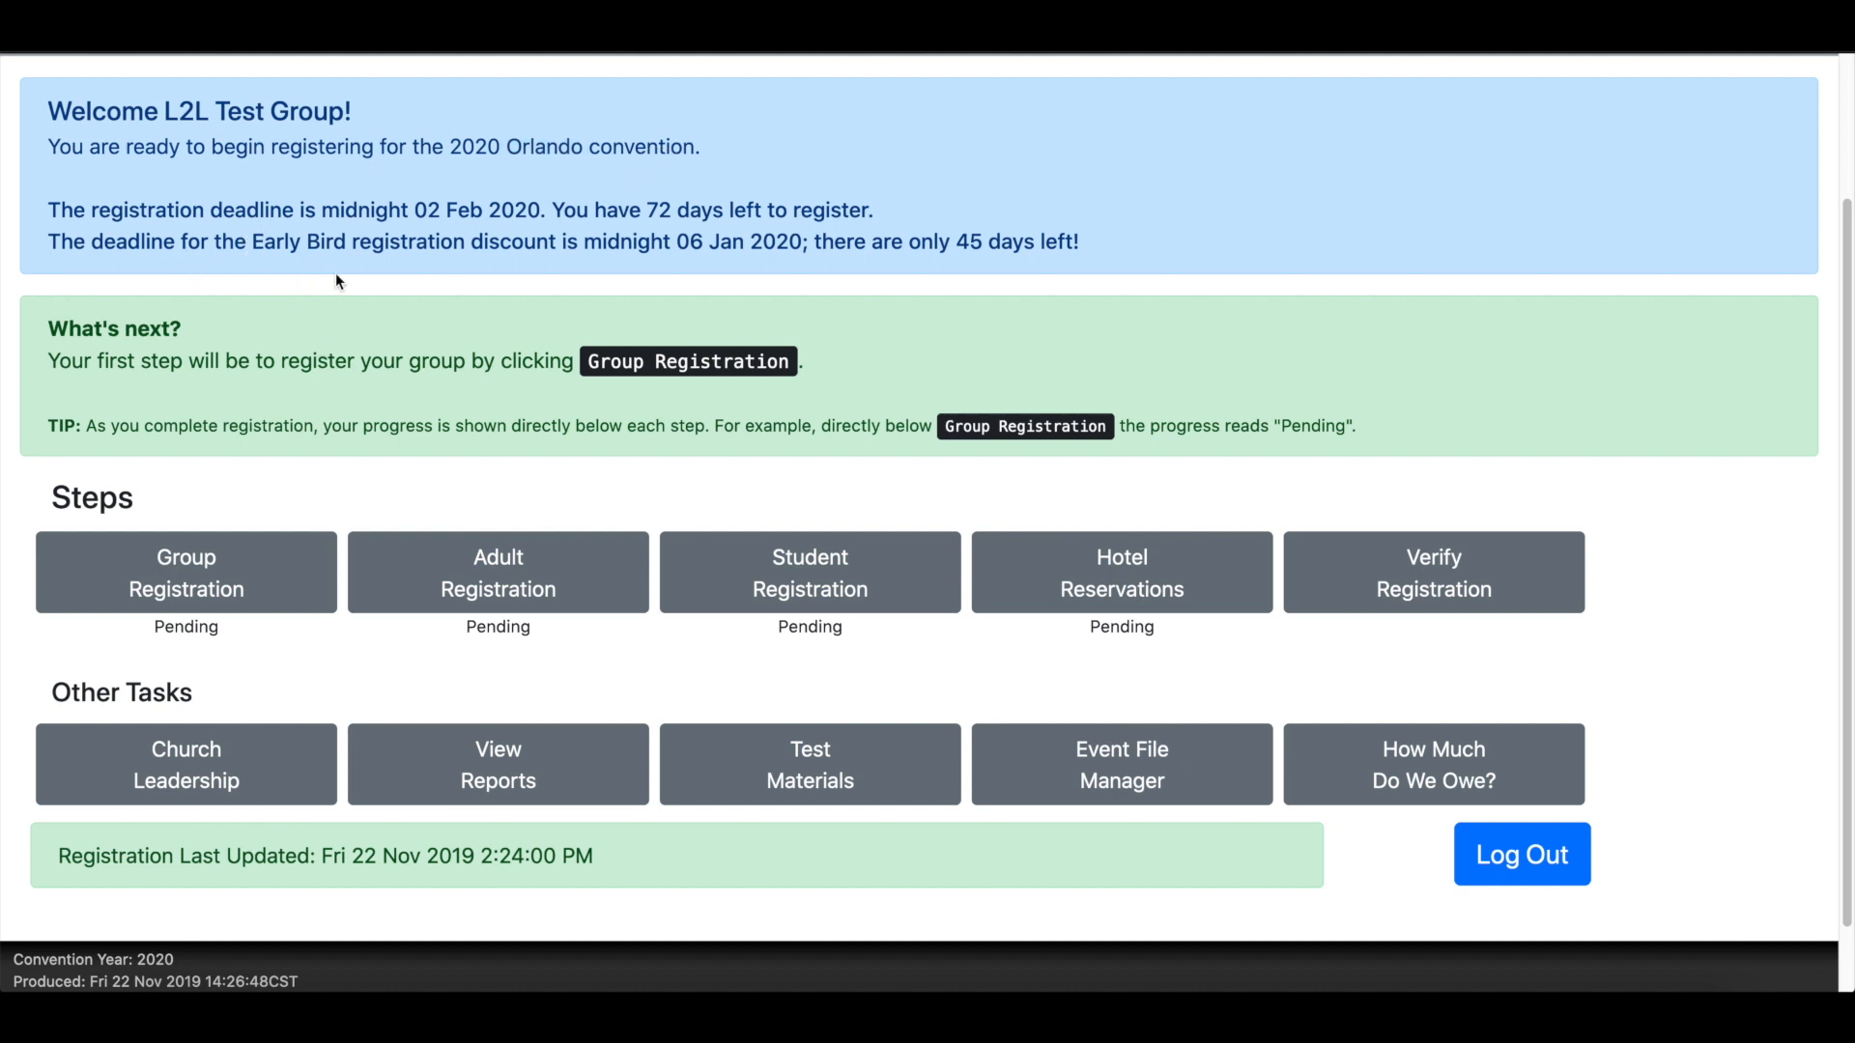
pyautogui.moveTo(475, 271)
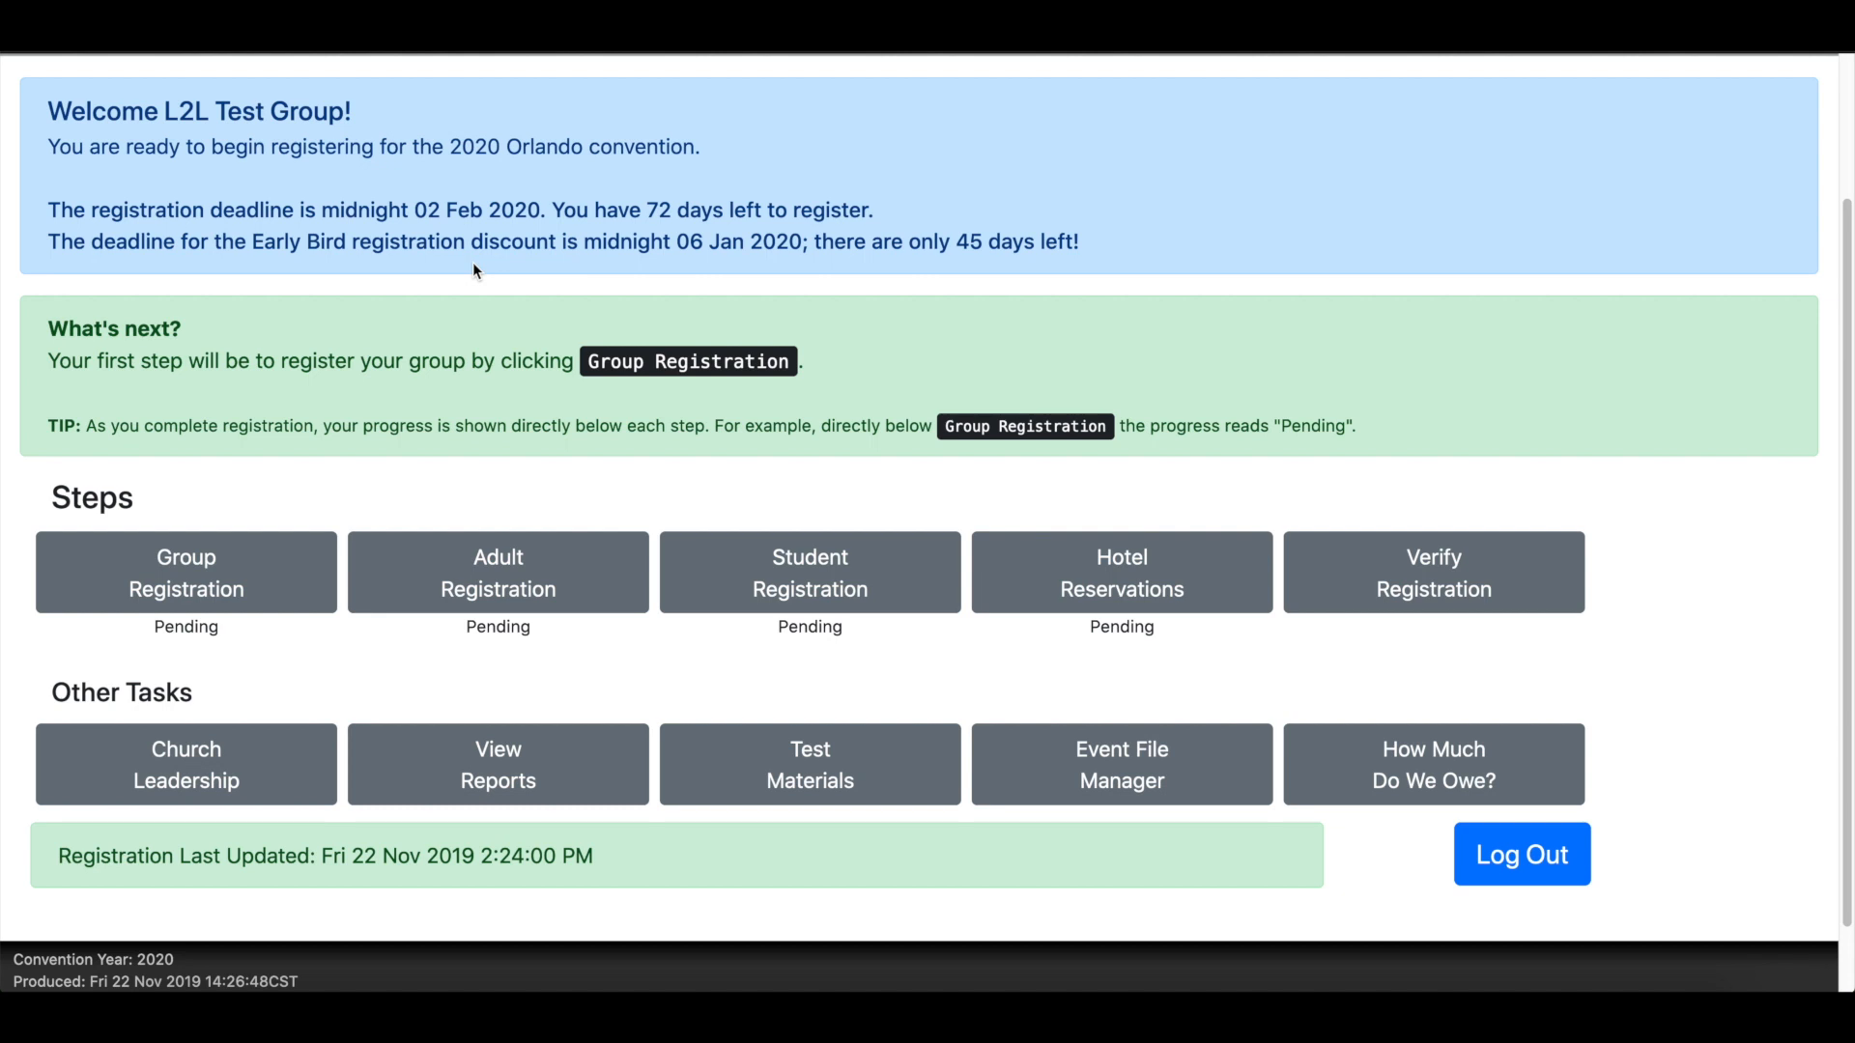
pyautogui.moveTo(249, 475)
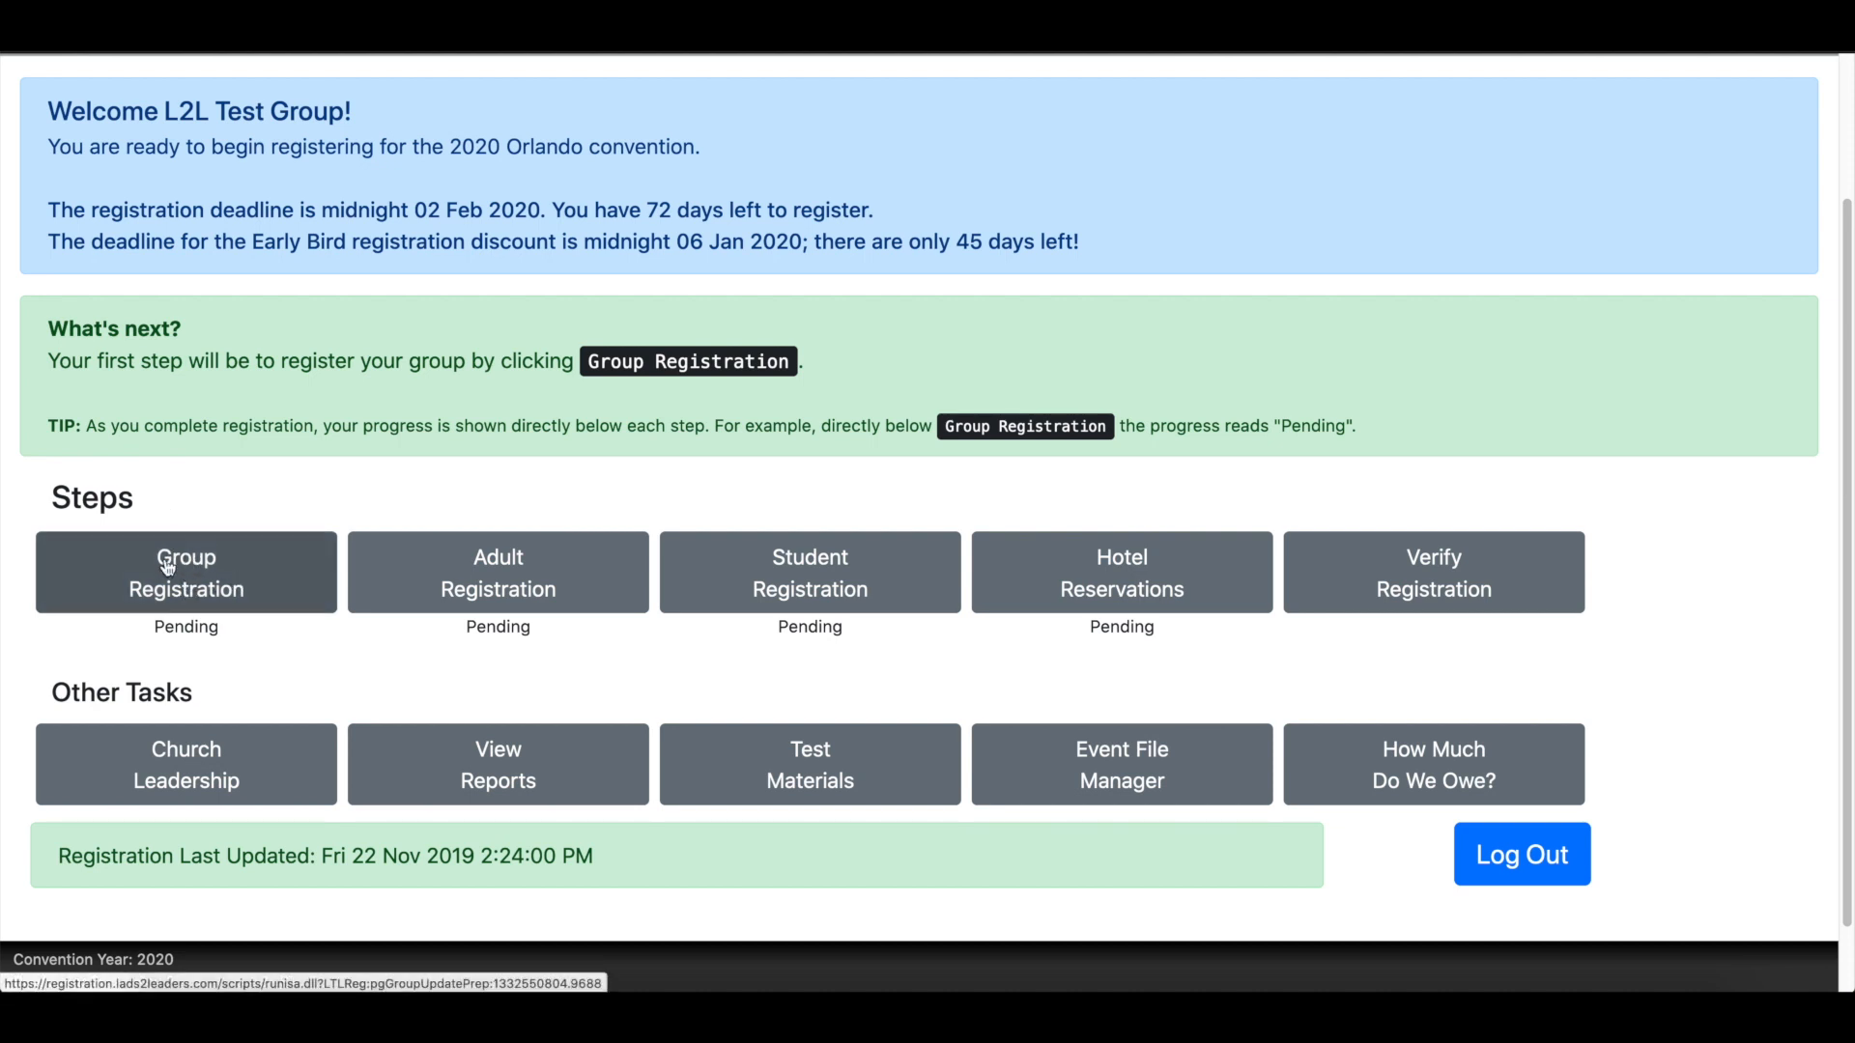
pyautogui.moveTo(193, 576)
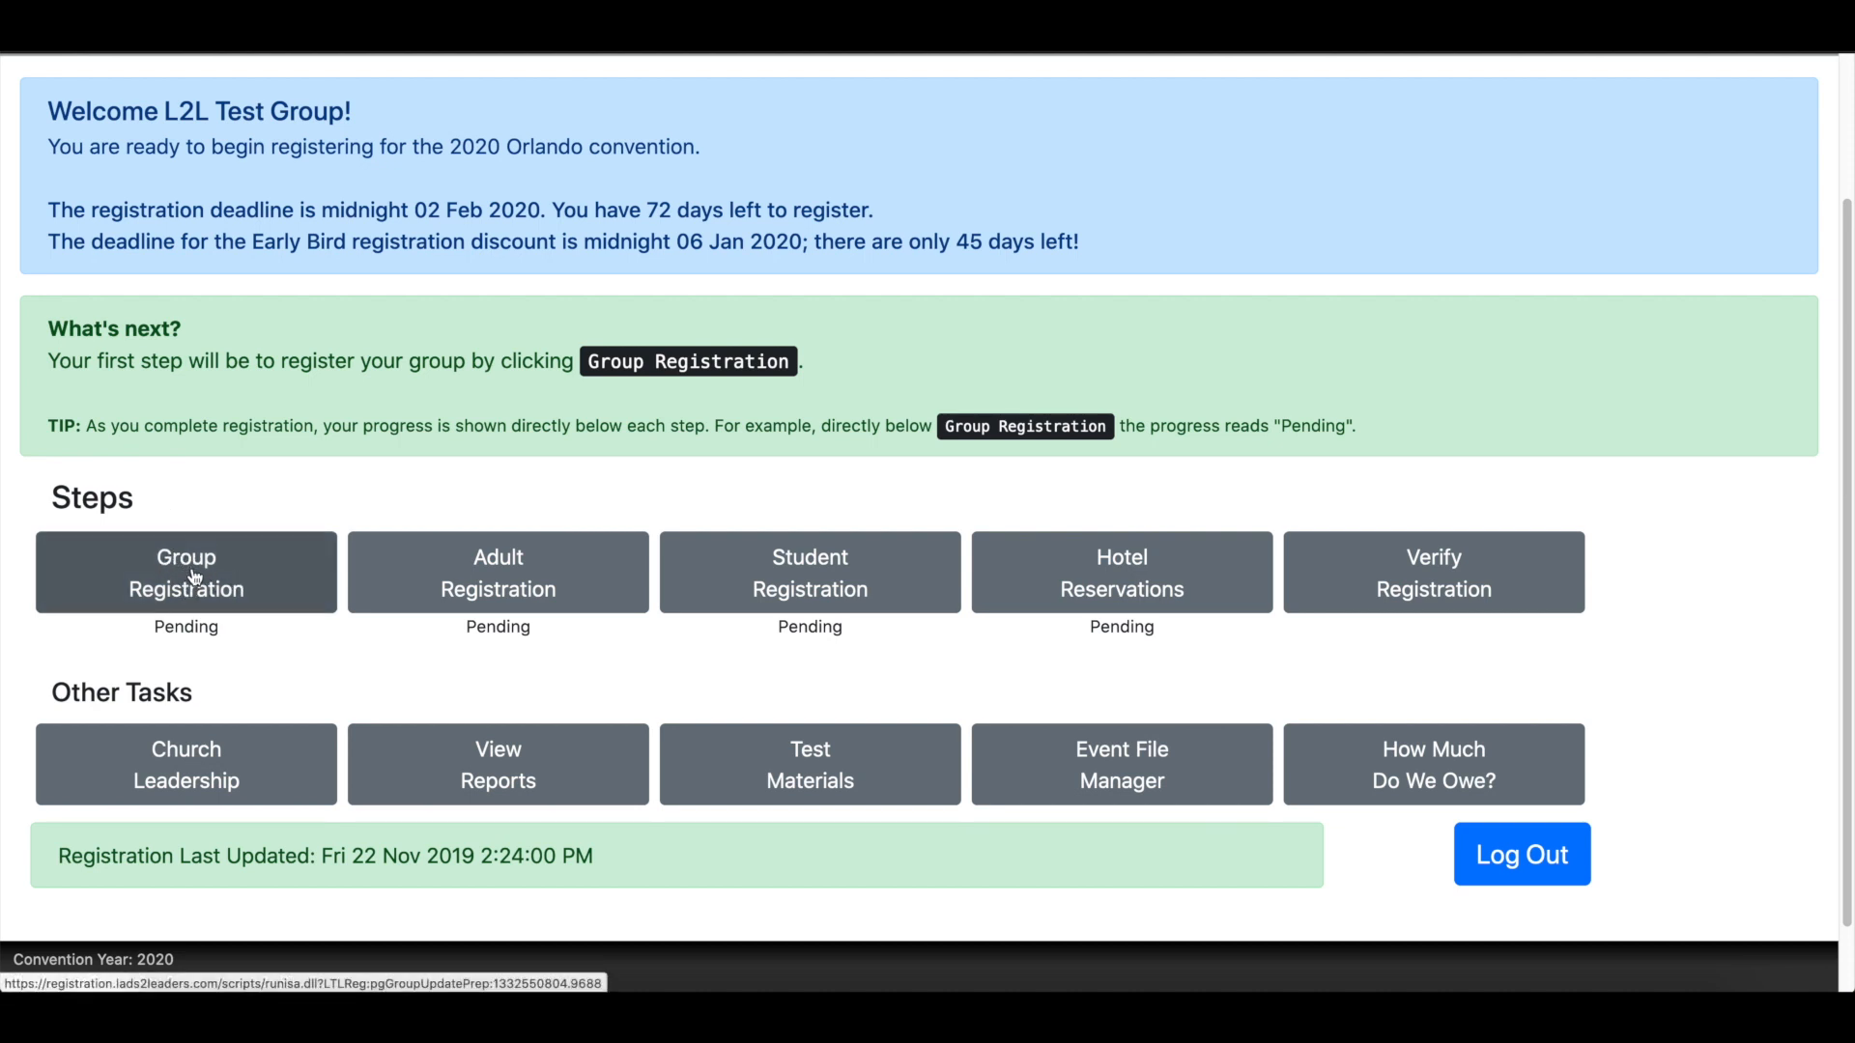
pyautogui.click(186, 588)
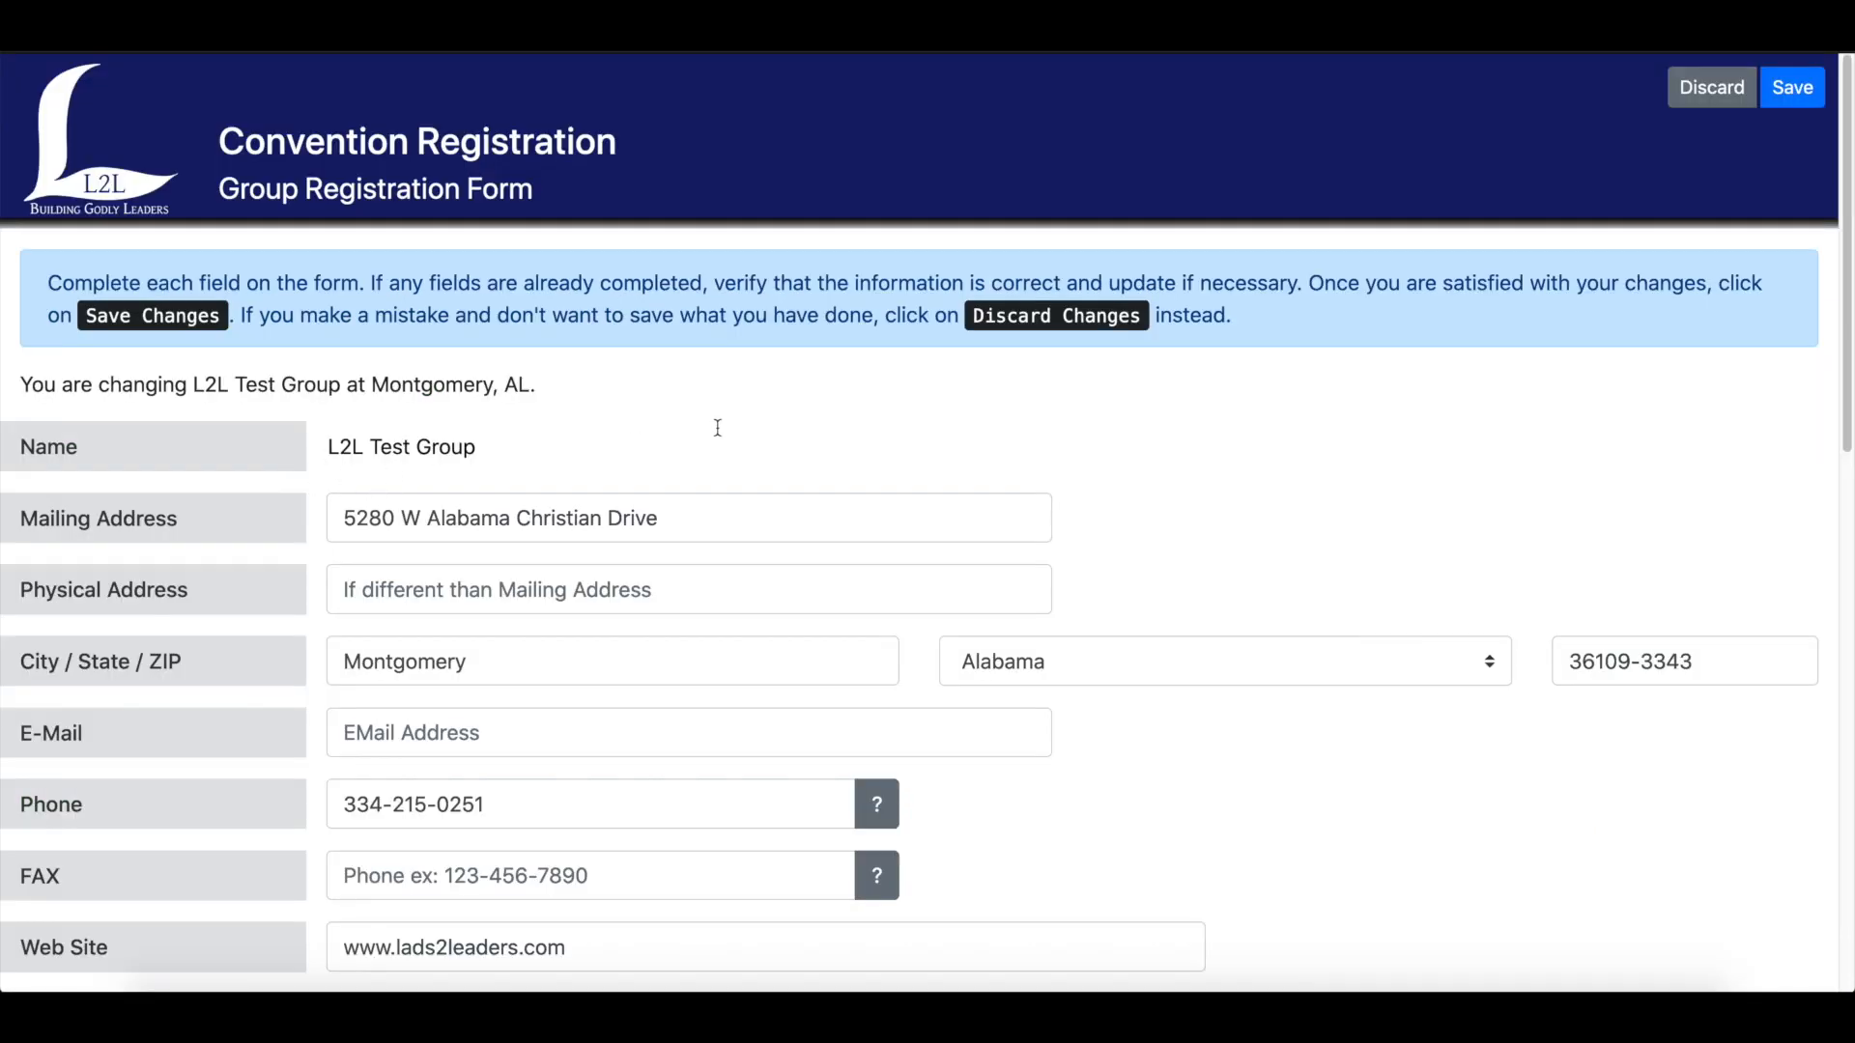
pyautogui.scroll(-3)
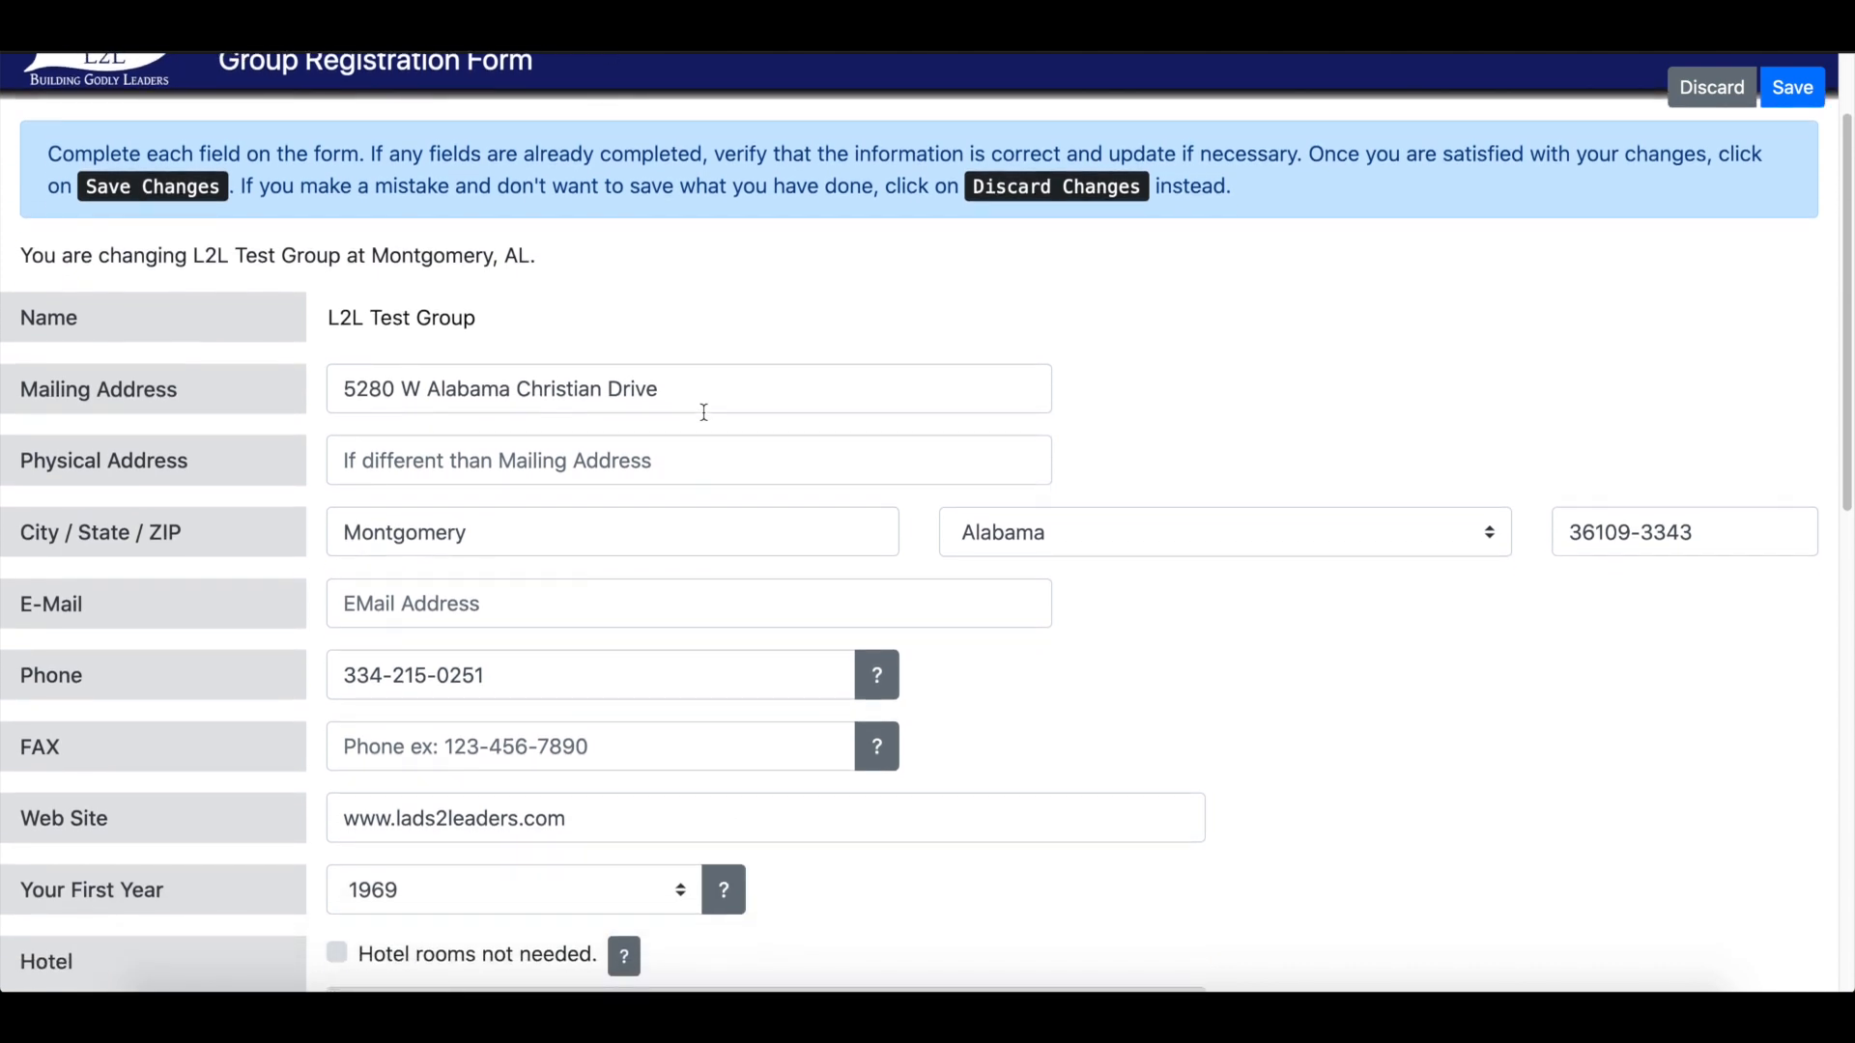
pyautogui.moveTo(790, 429)
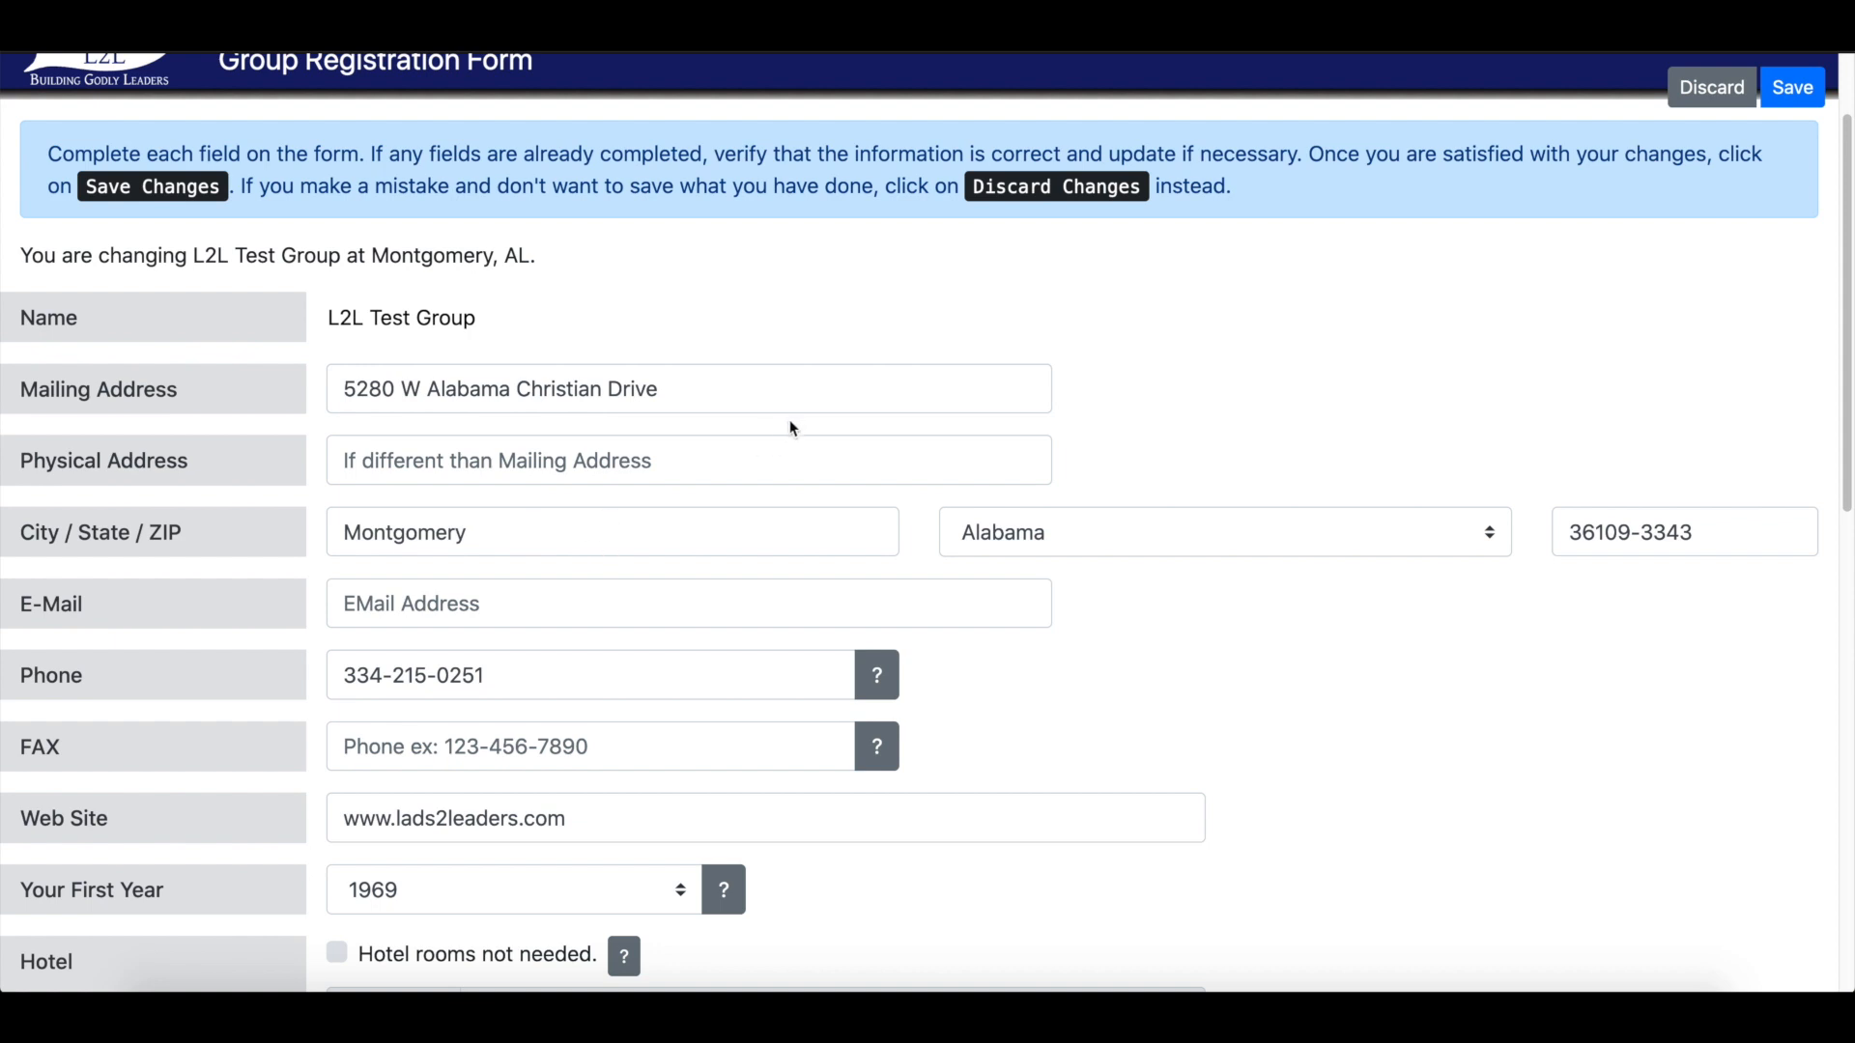
pyautogui.moveTo(1191, 354)
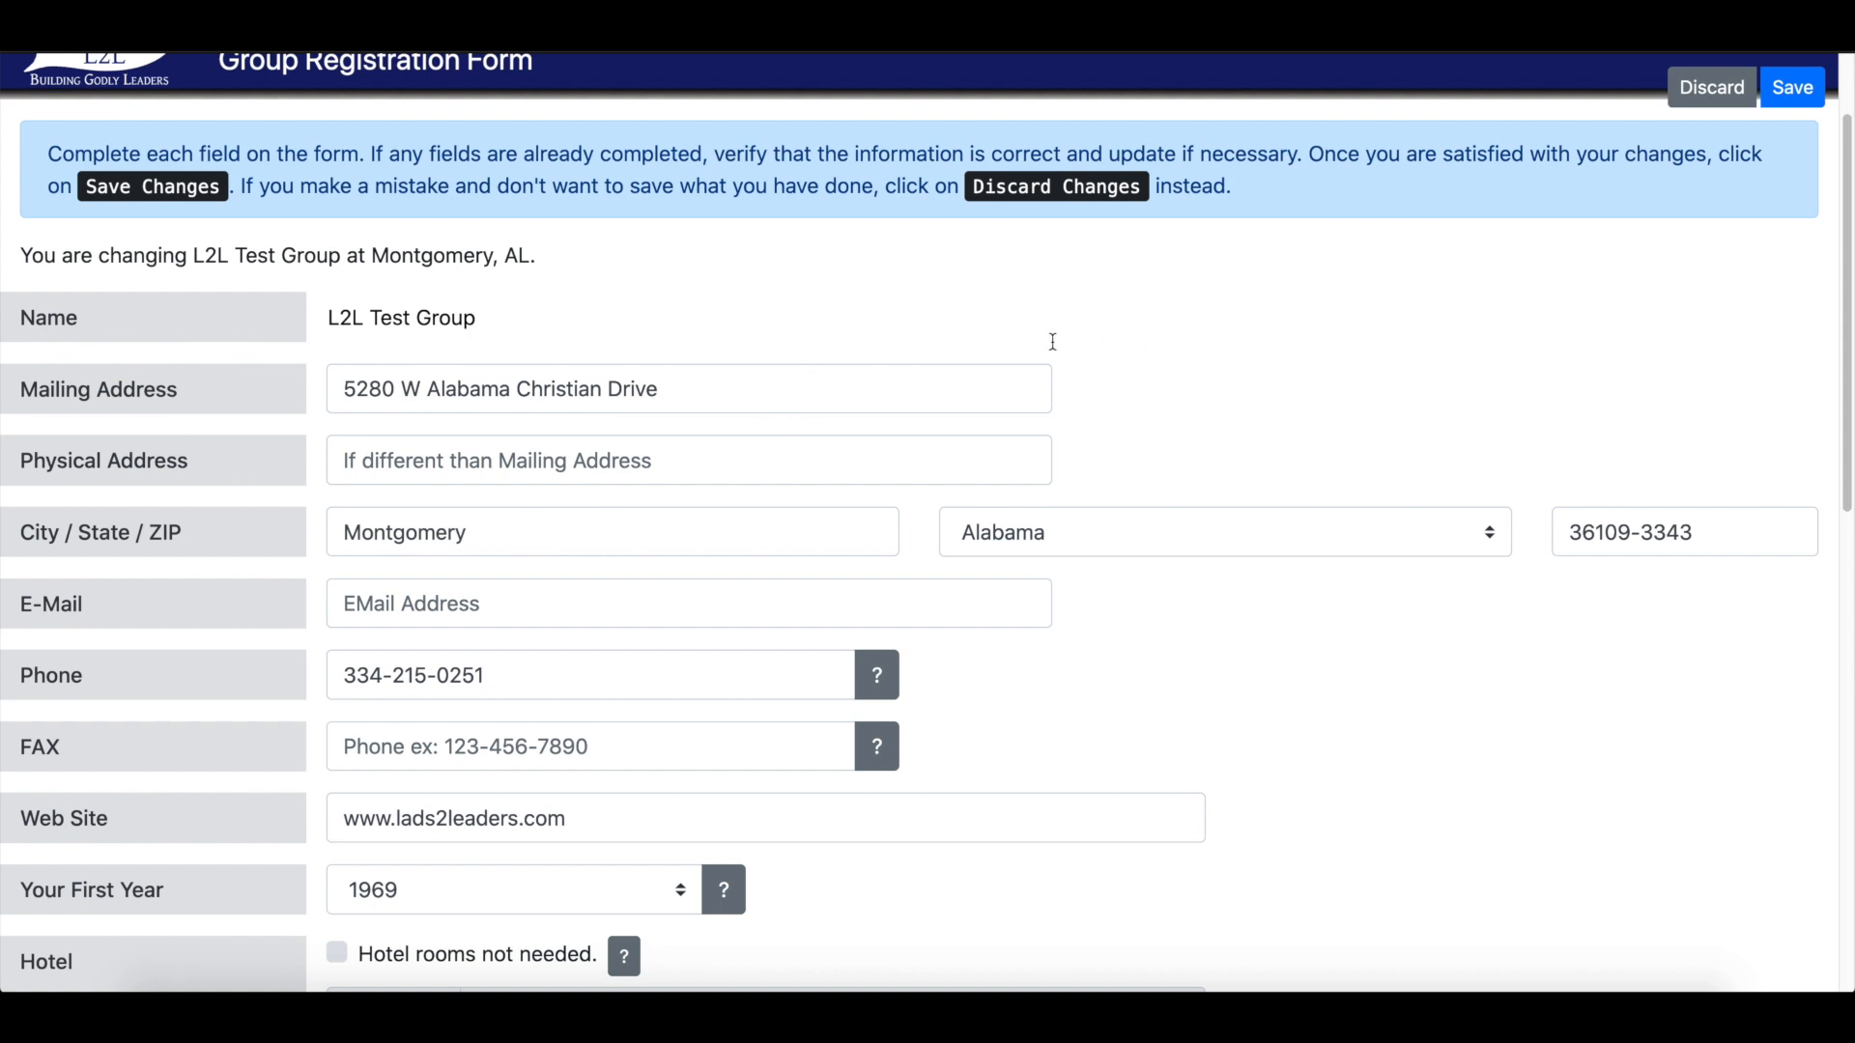
pyautogui.moveTo(796, 309)
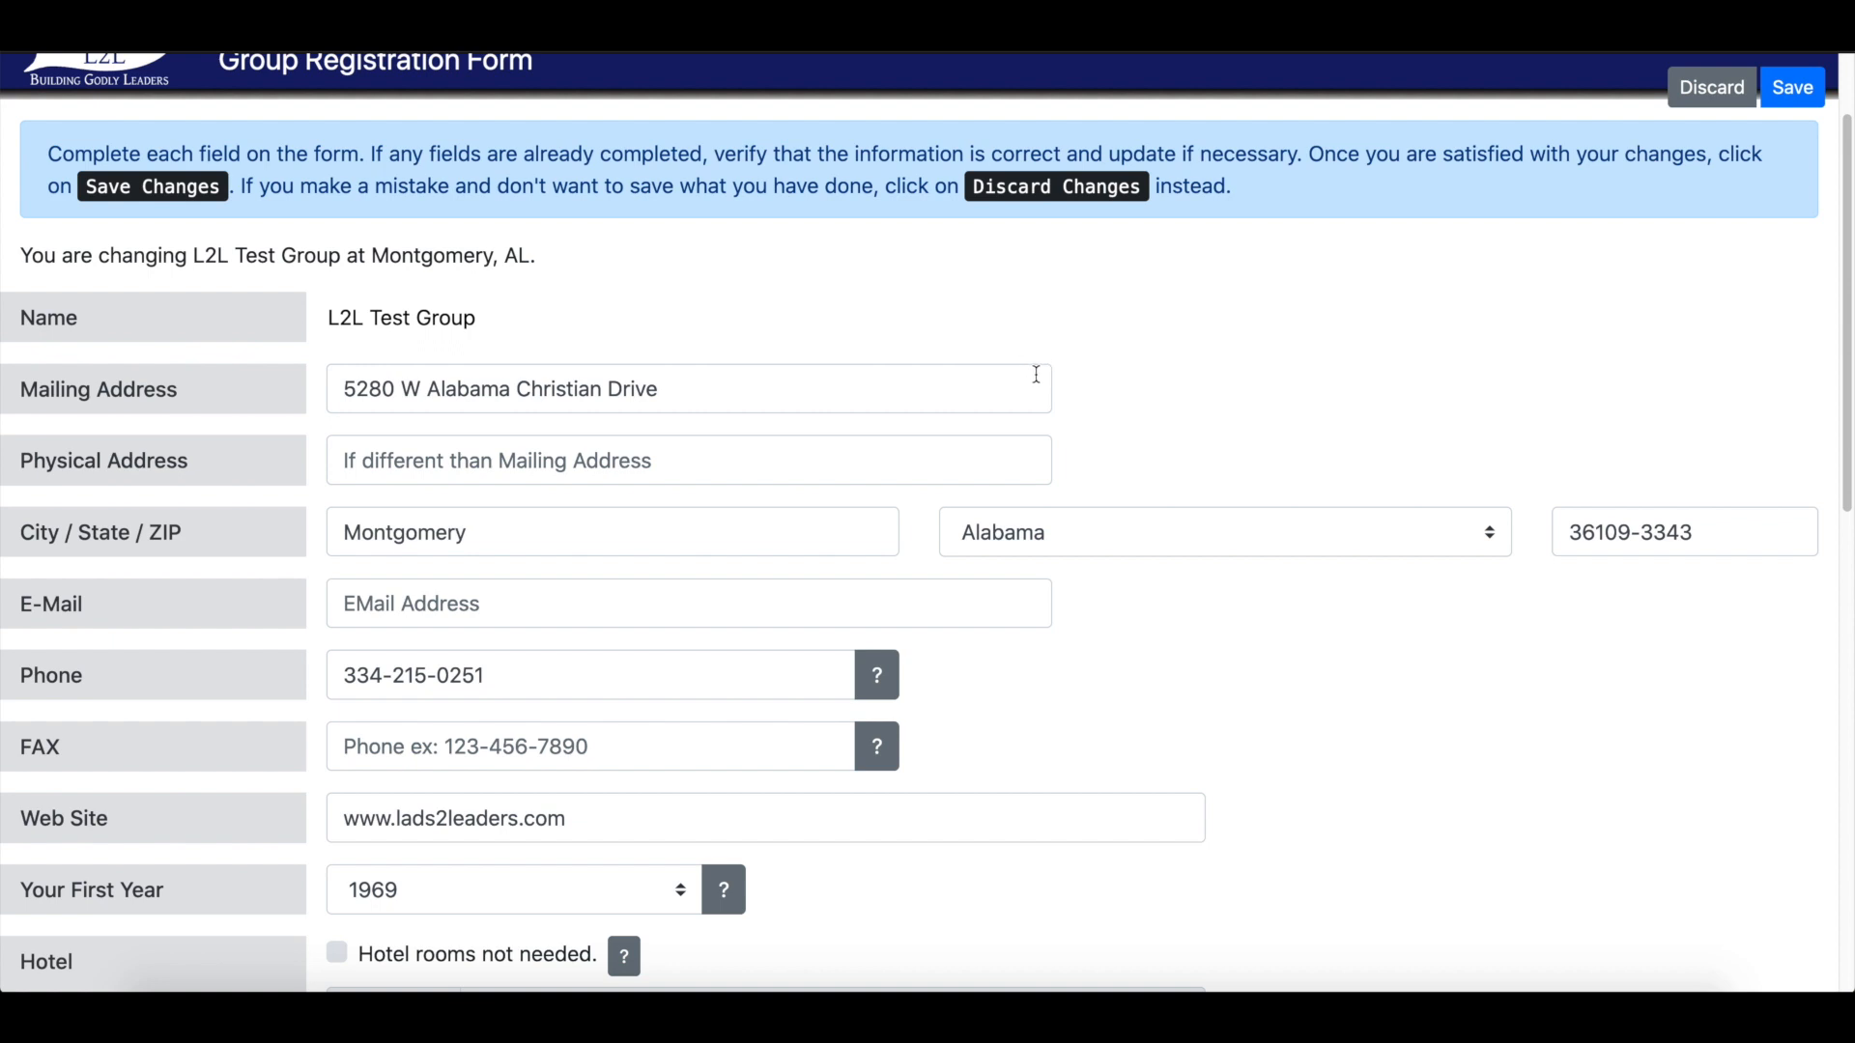
pyautogui.moveTo(1219, 377)
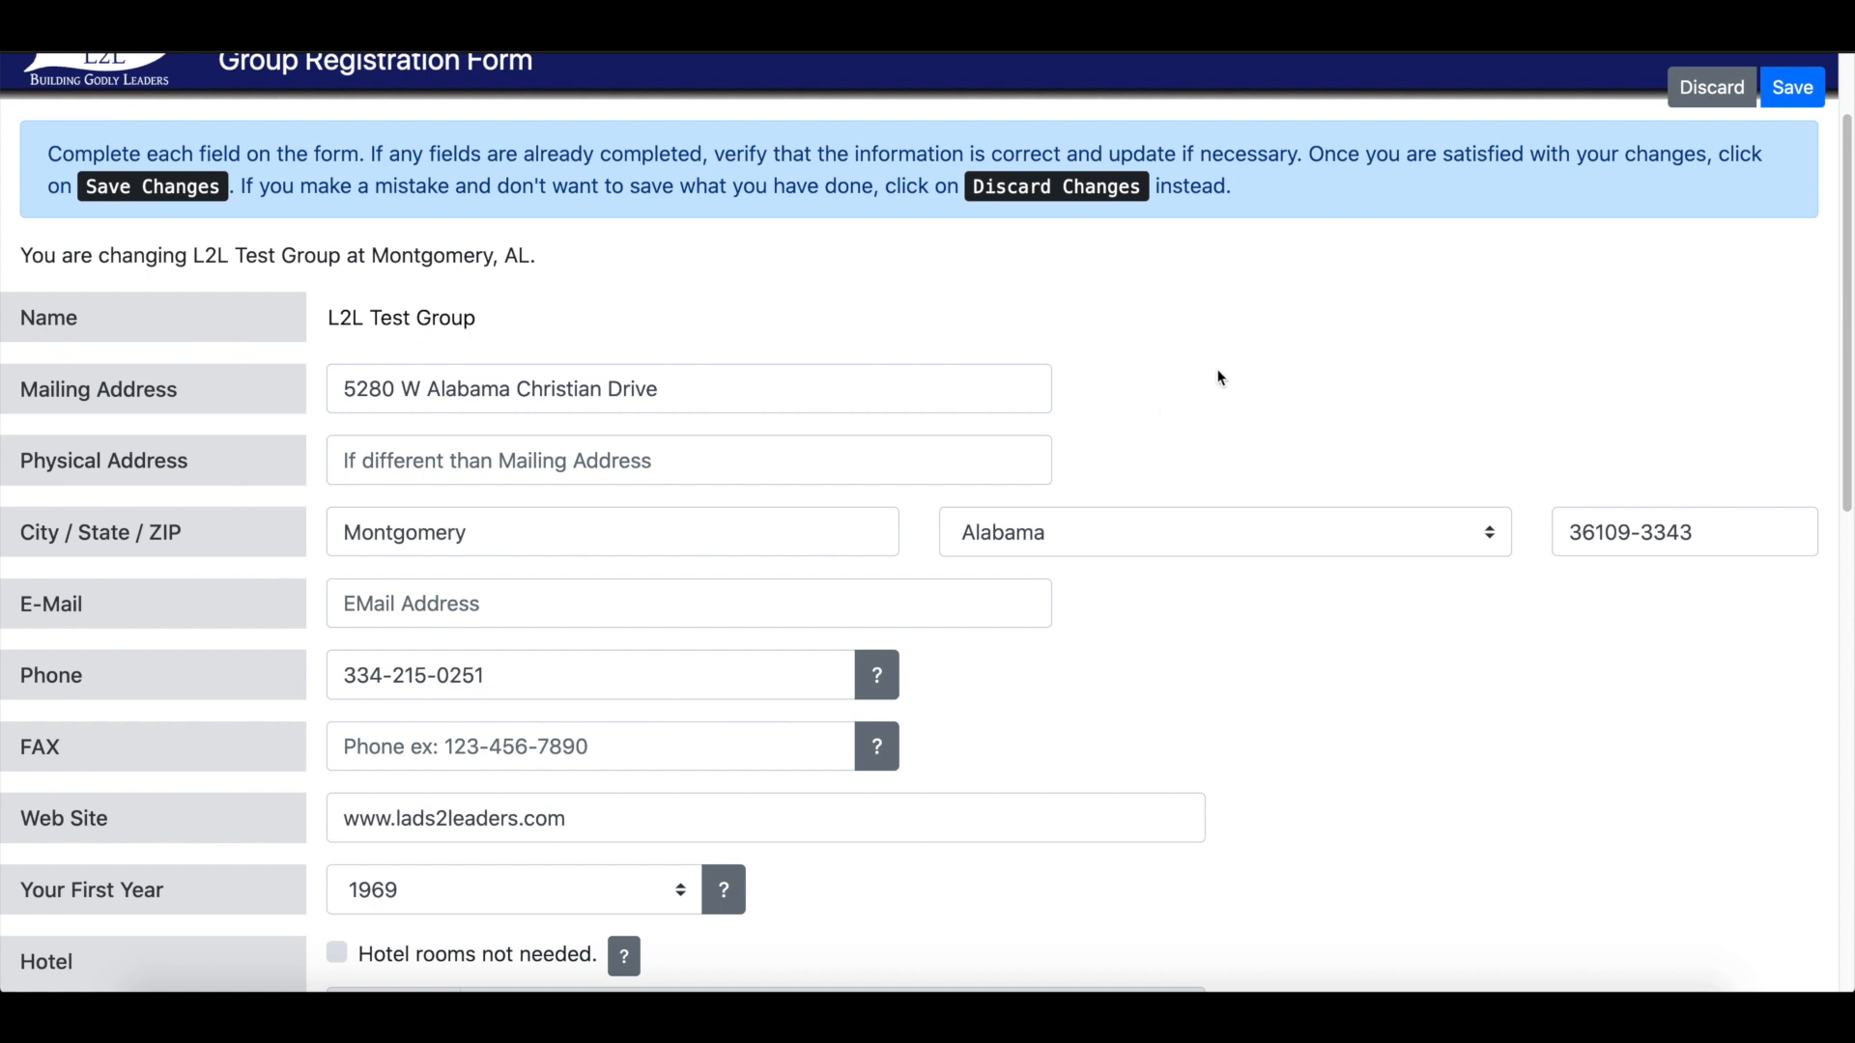
pyautogui.moveTo(1221, 378)
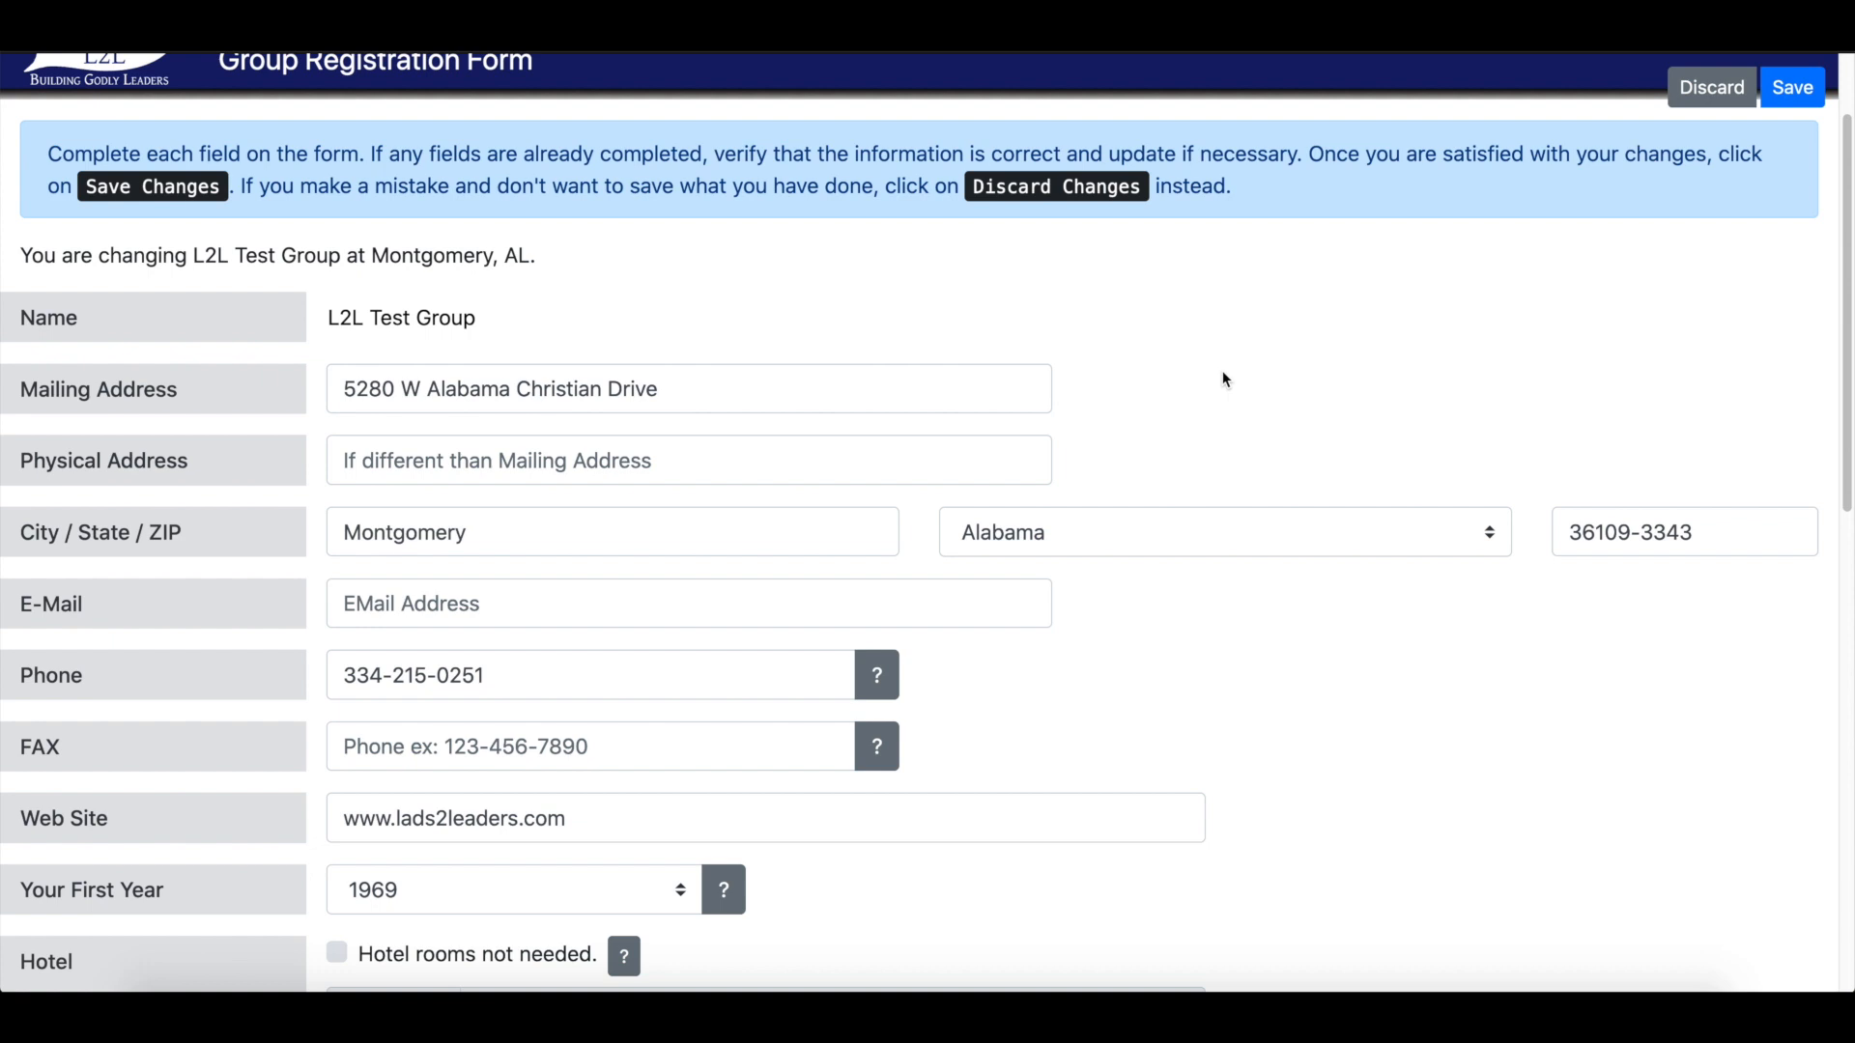
pyautogui.moveTo(1244, 420)
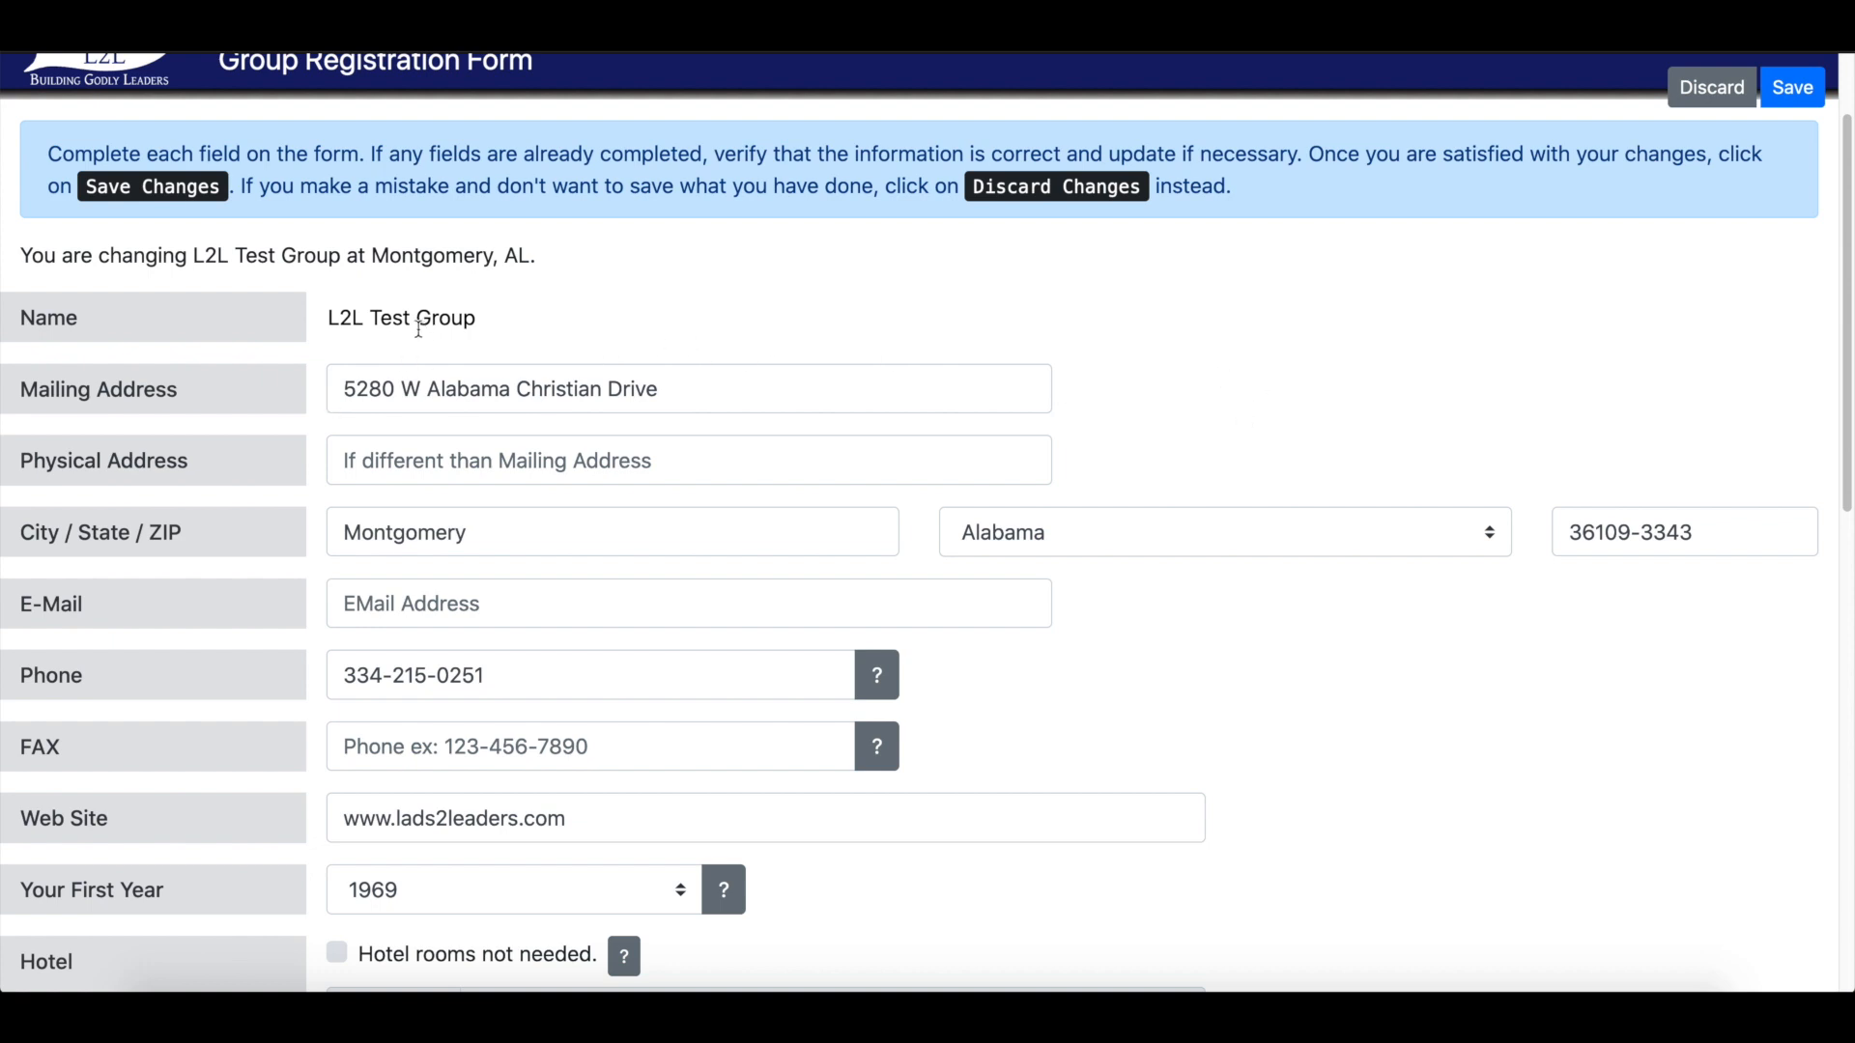
pyautogui.moveTo(1239, 396)
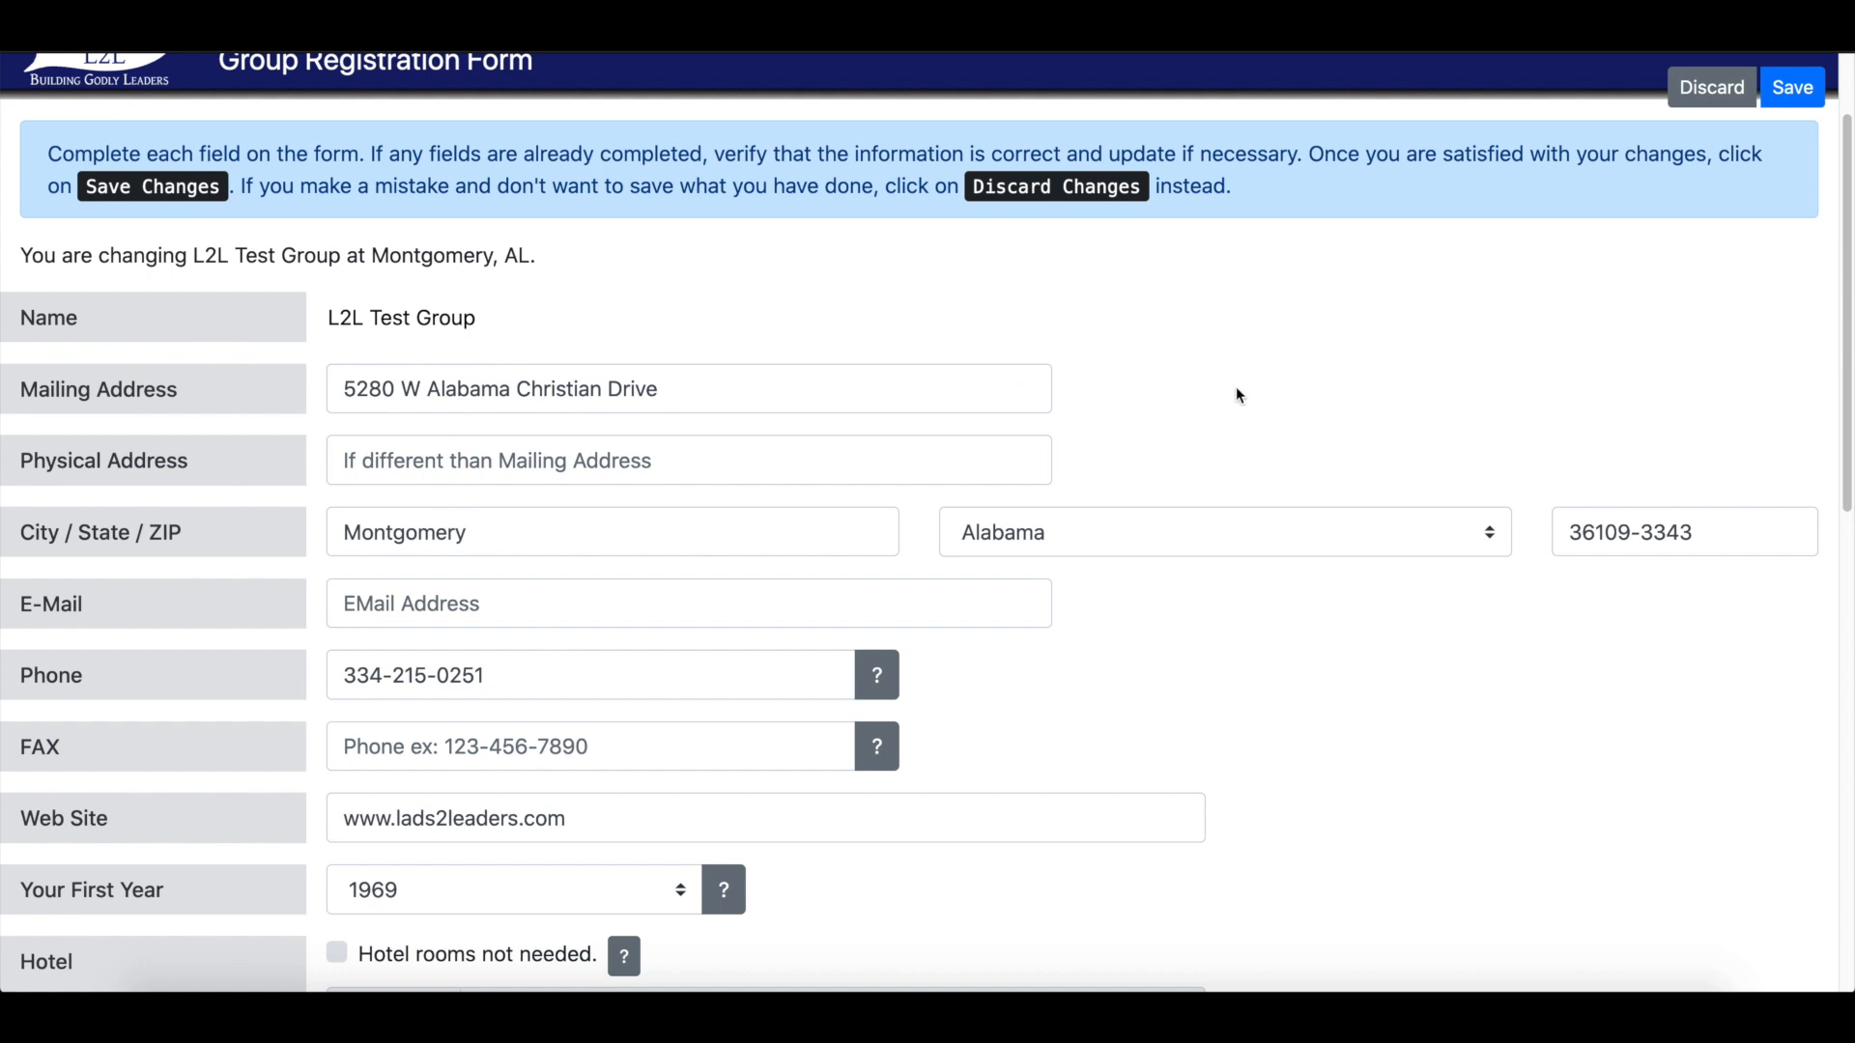
pyautogui.scroll(-3)
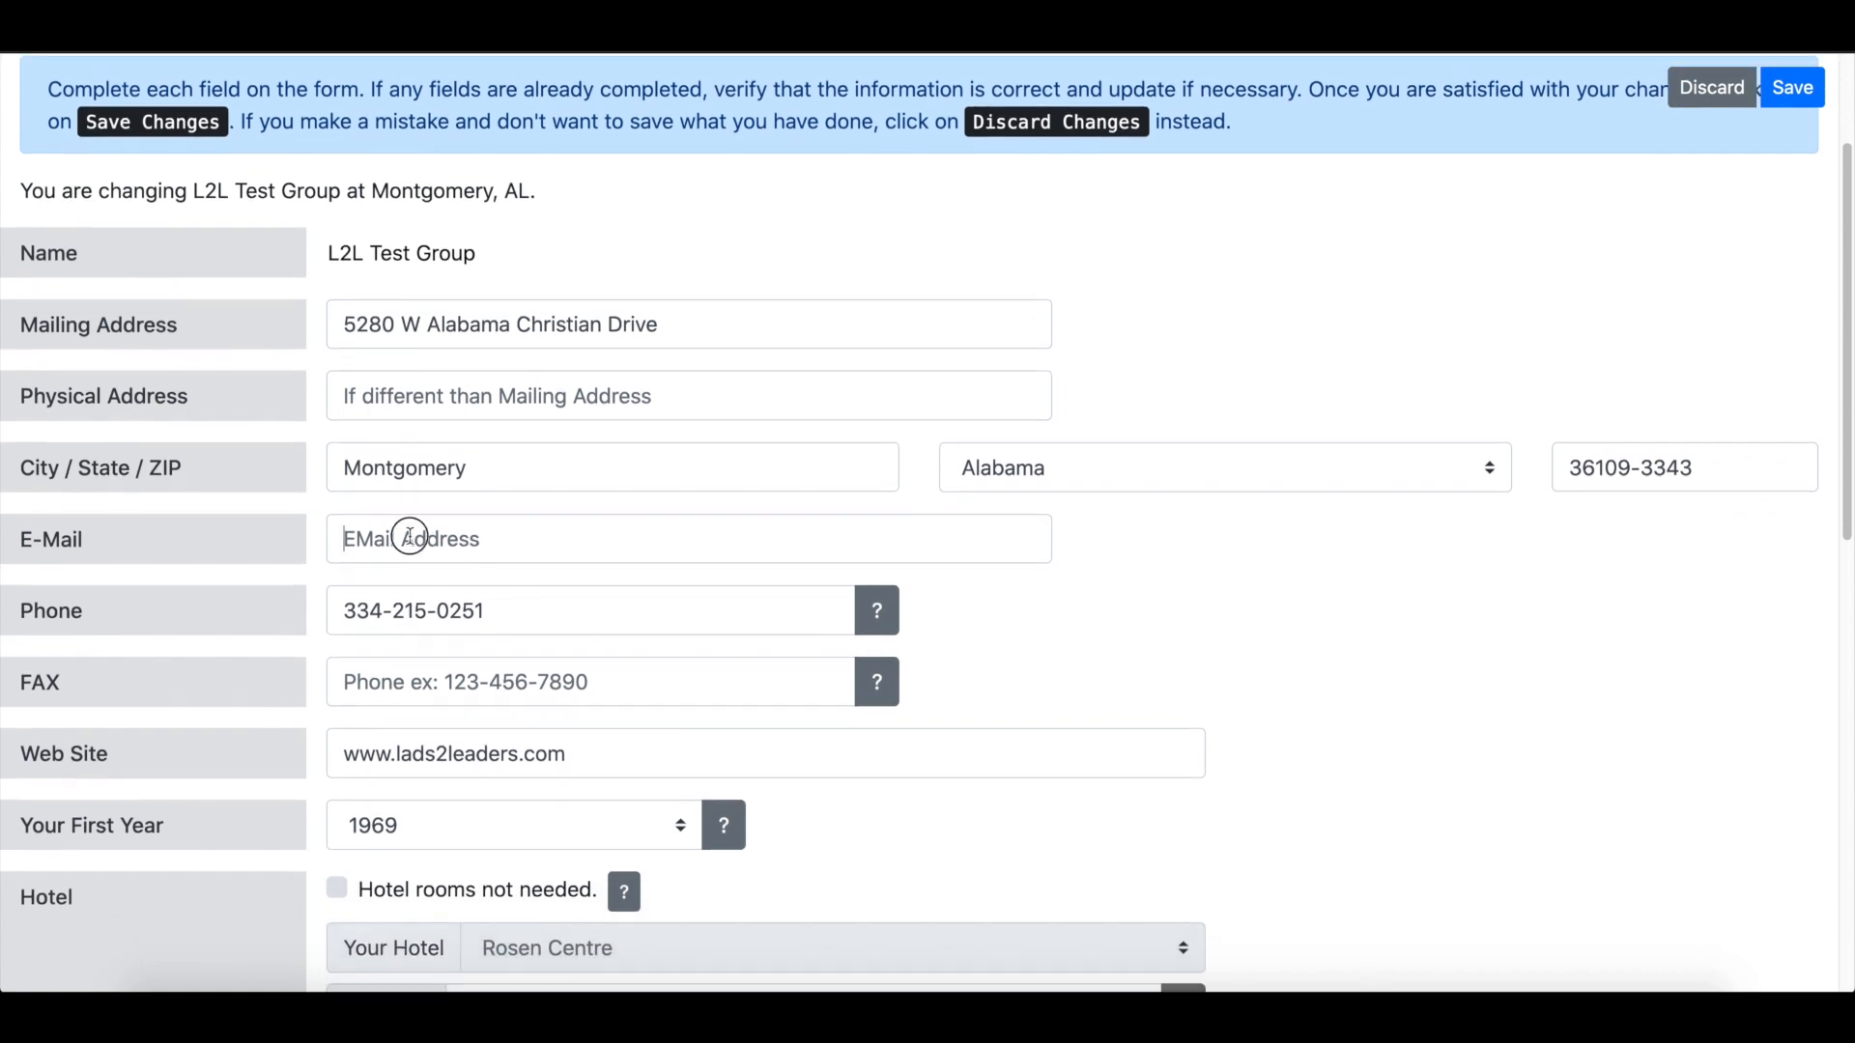
pyautogui.click(687, 538)
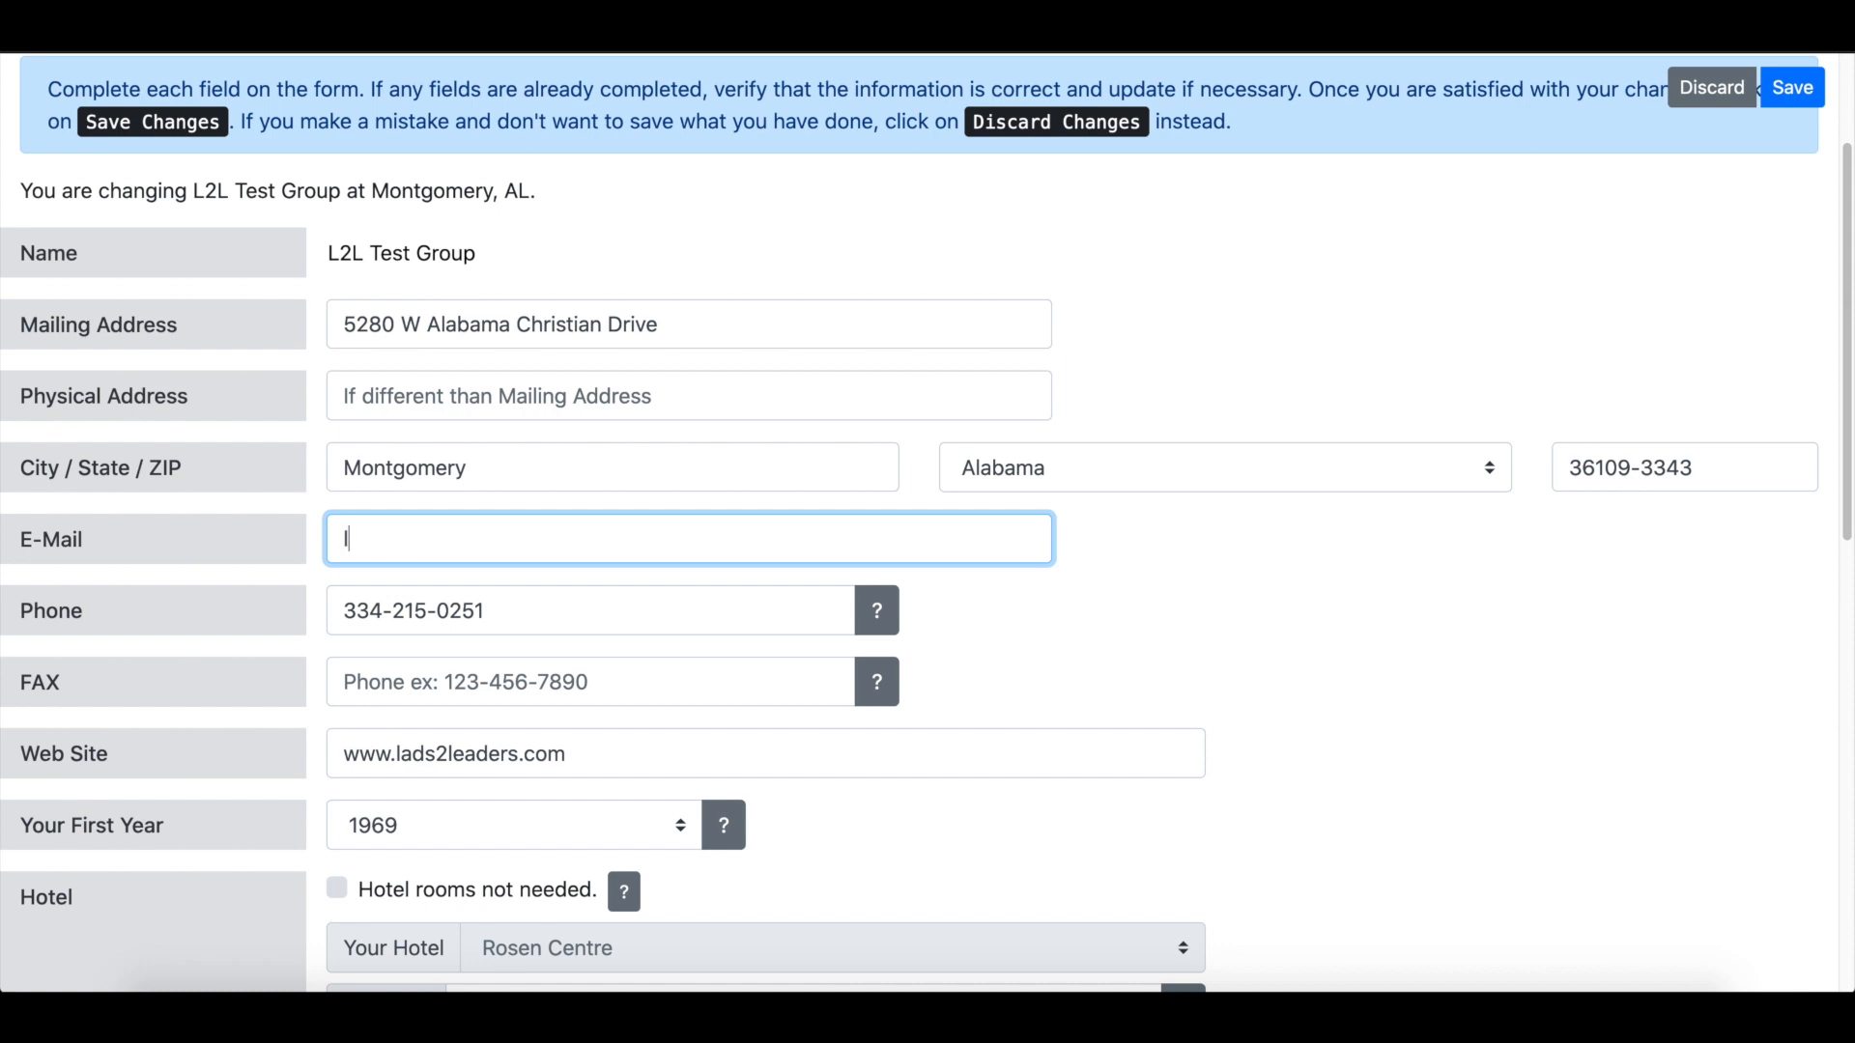
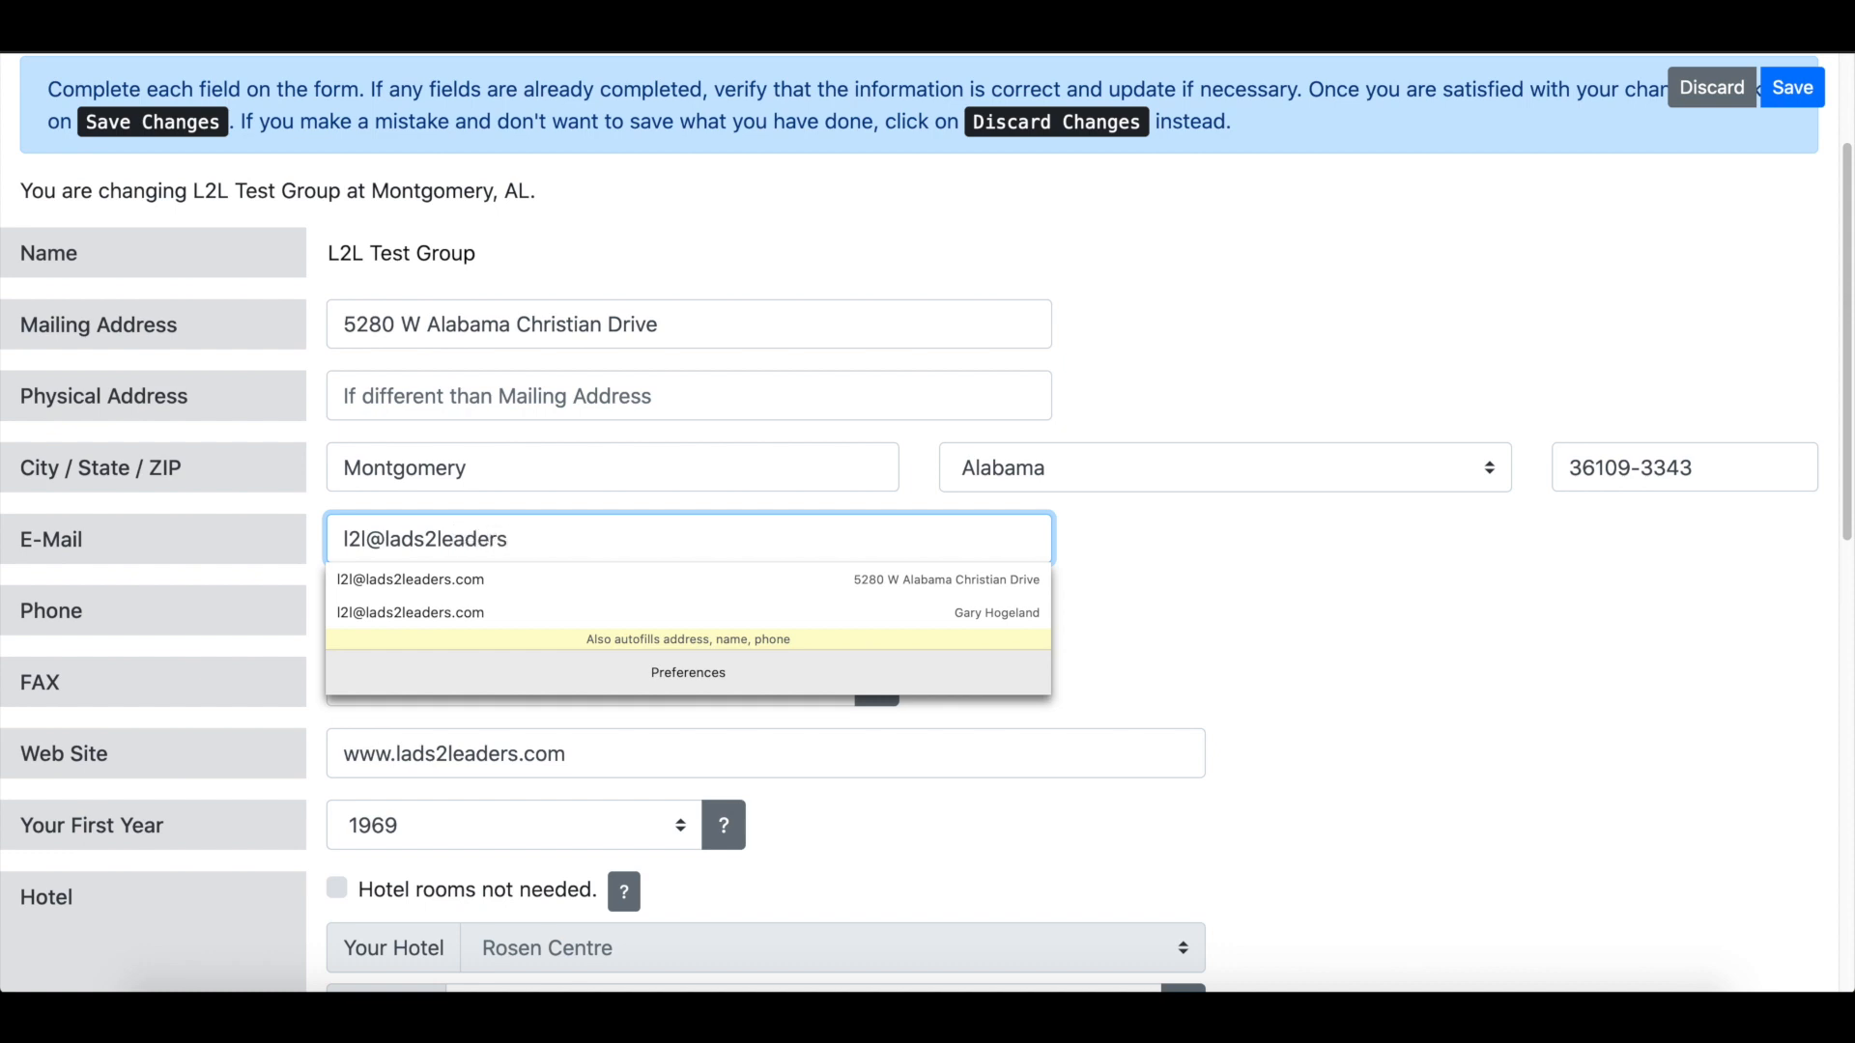
pyautogui.click(410, 579)
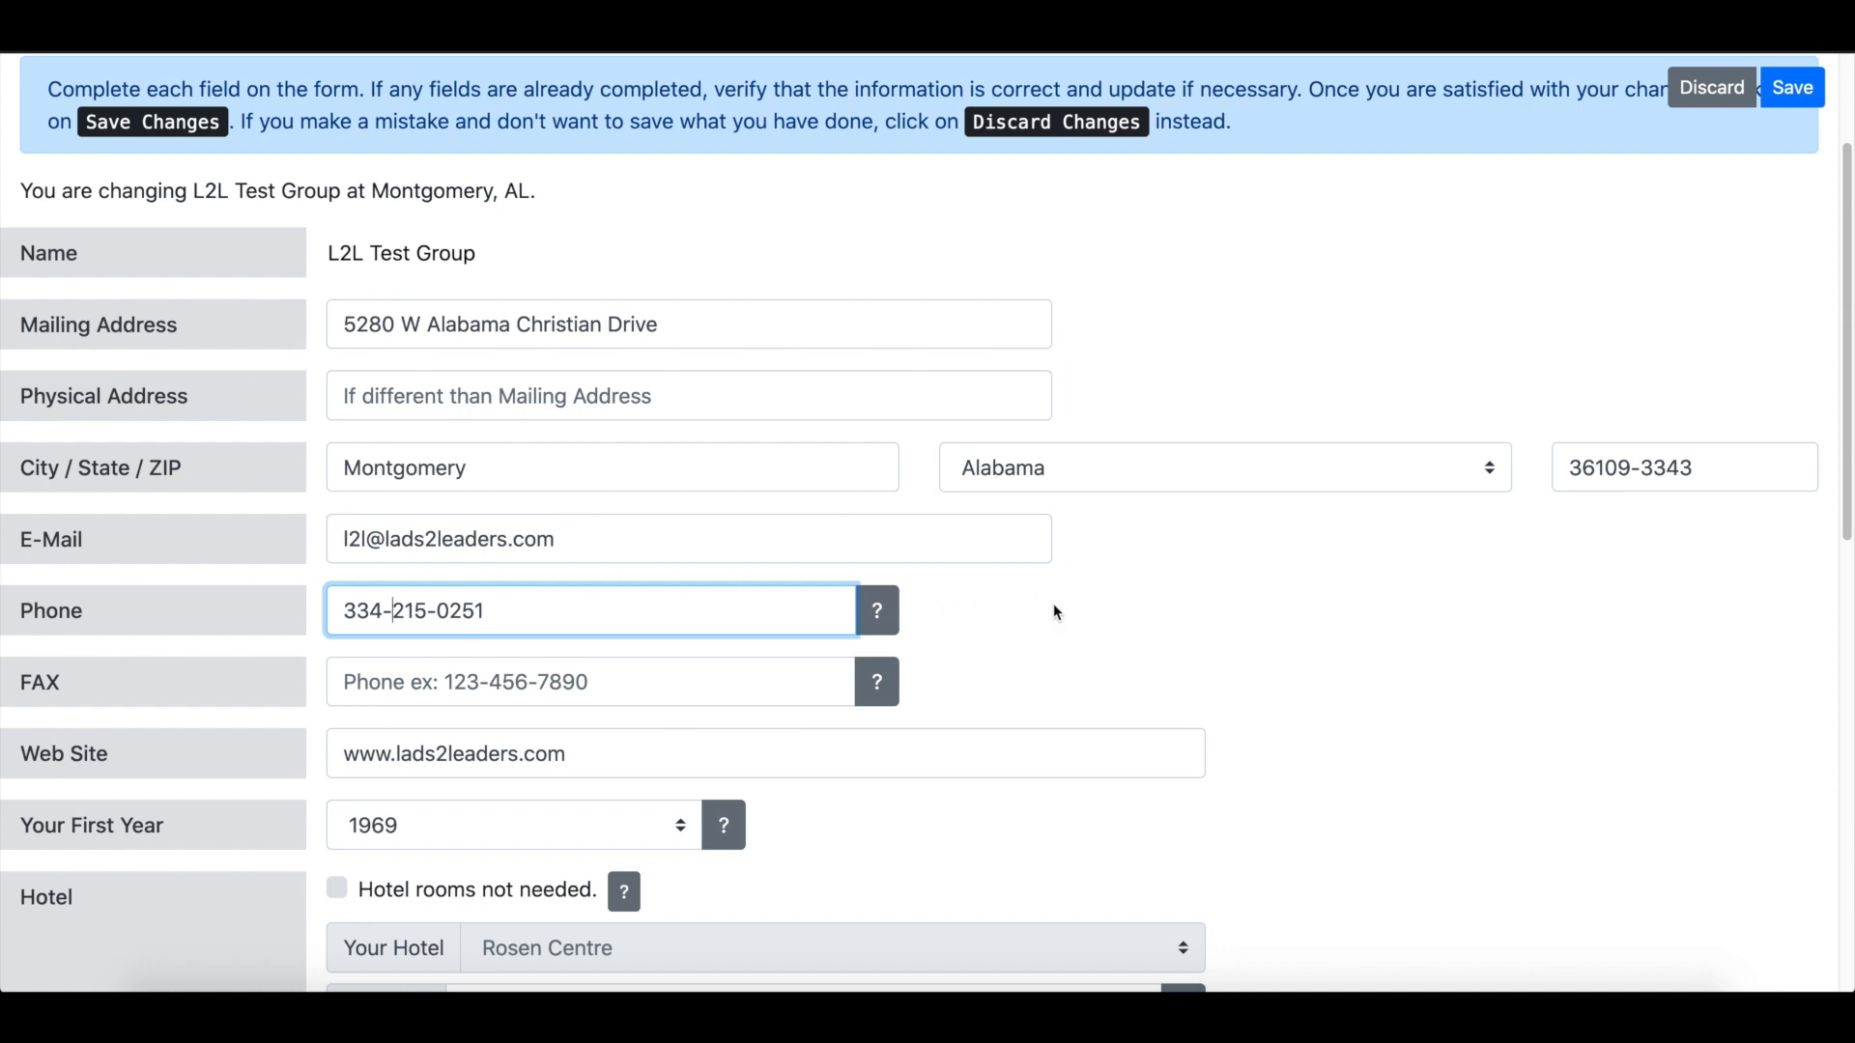
pyautogui.scroll(-3)
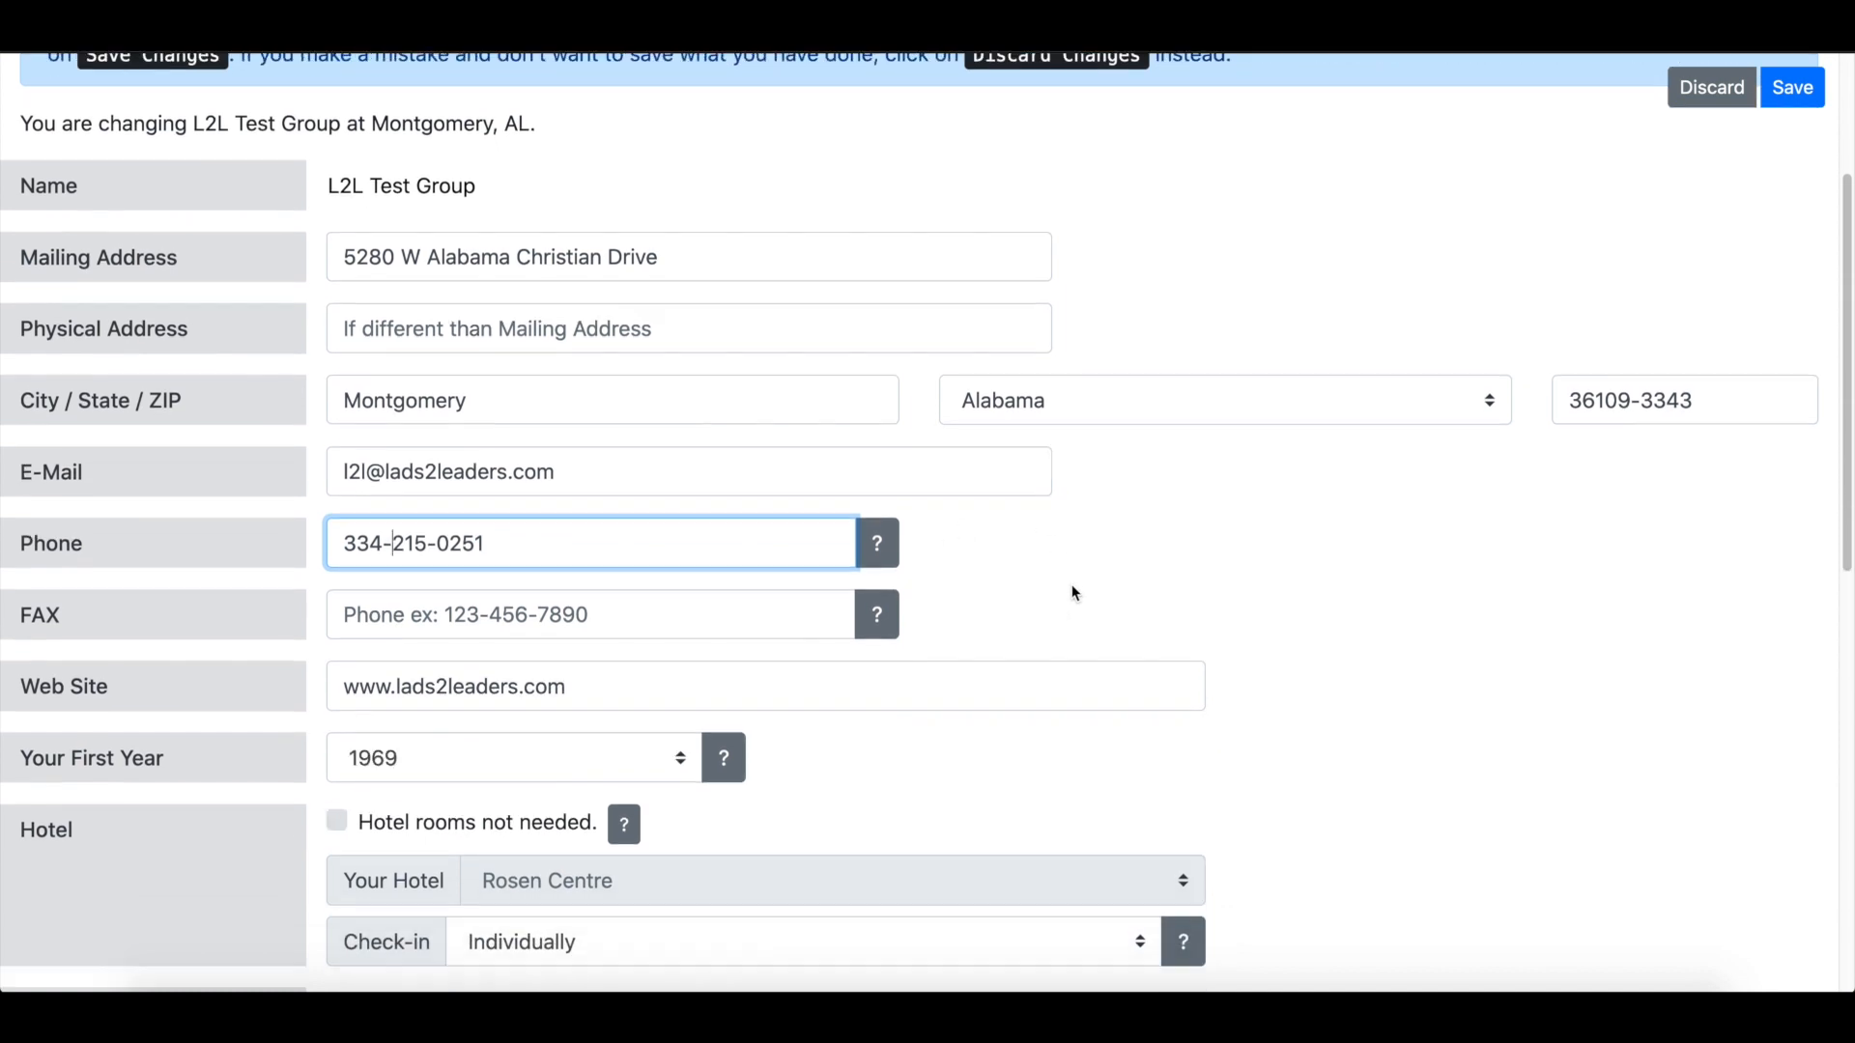
pyautogui.scroll(-3)
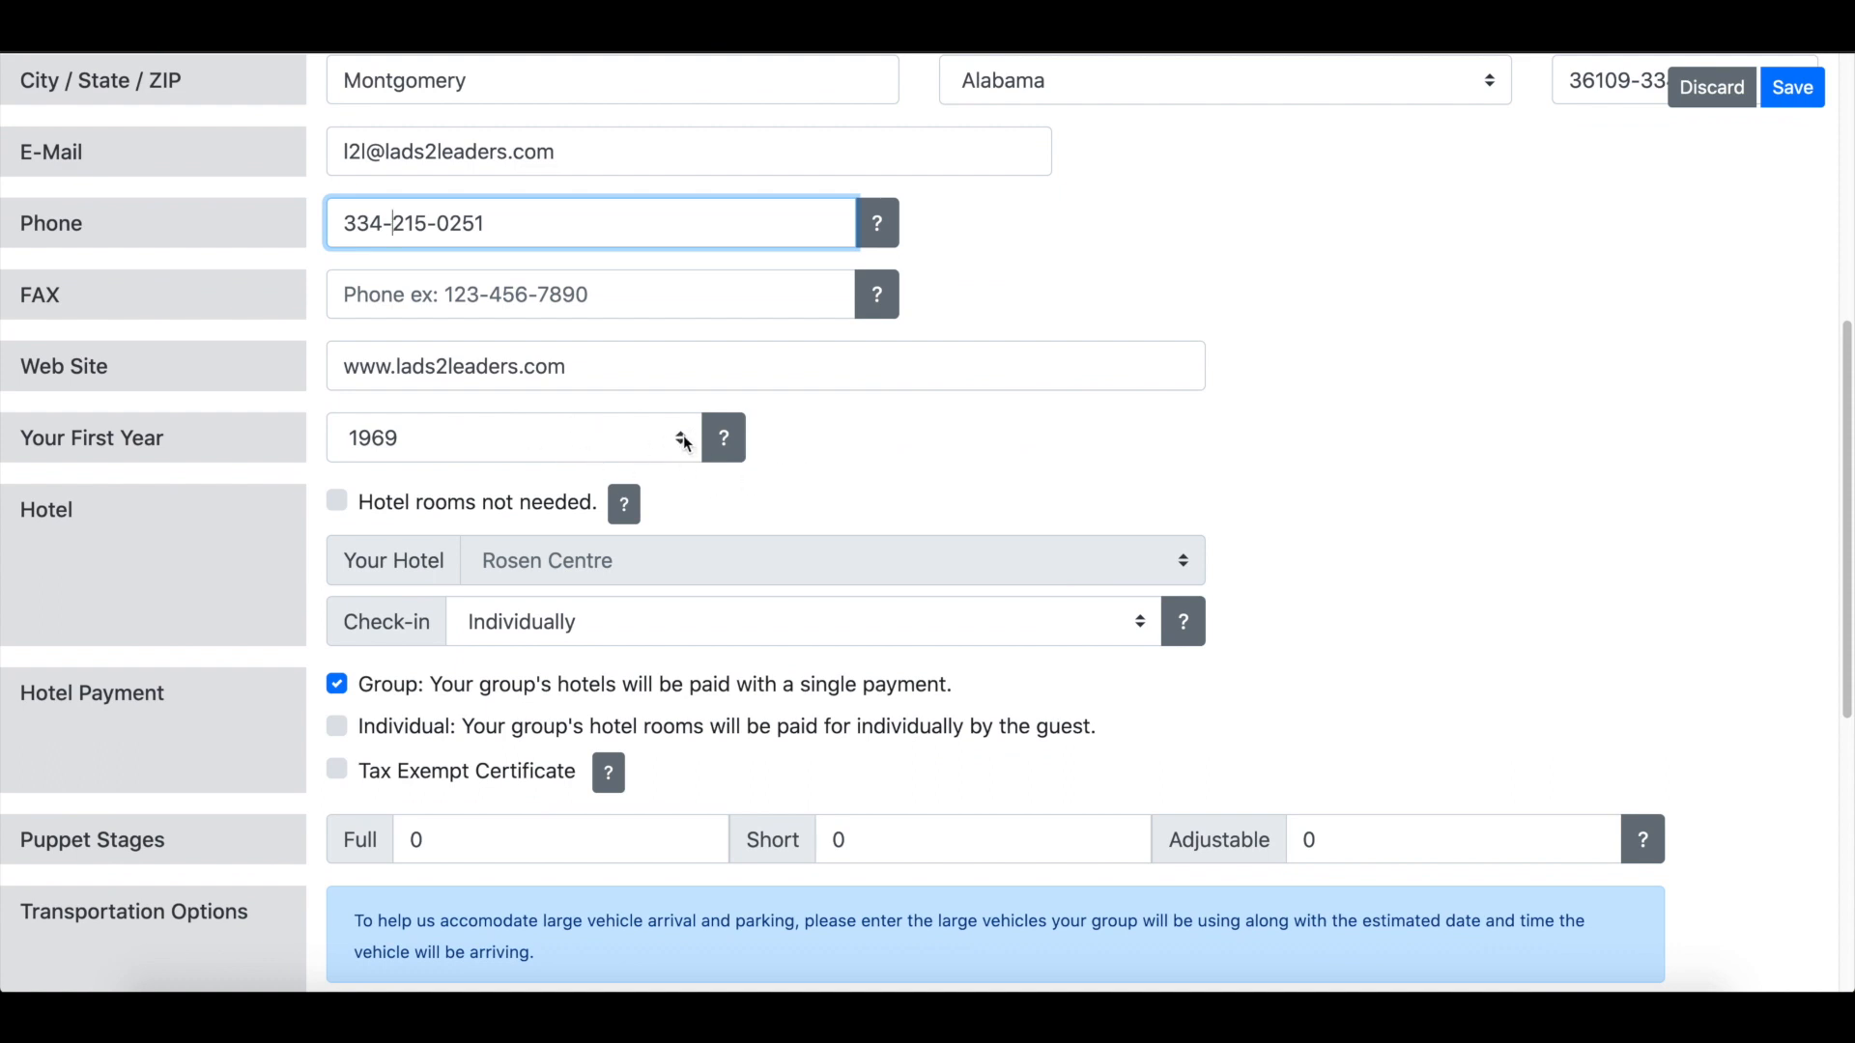
pyautogui.scroll(-3)
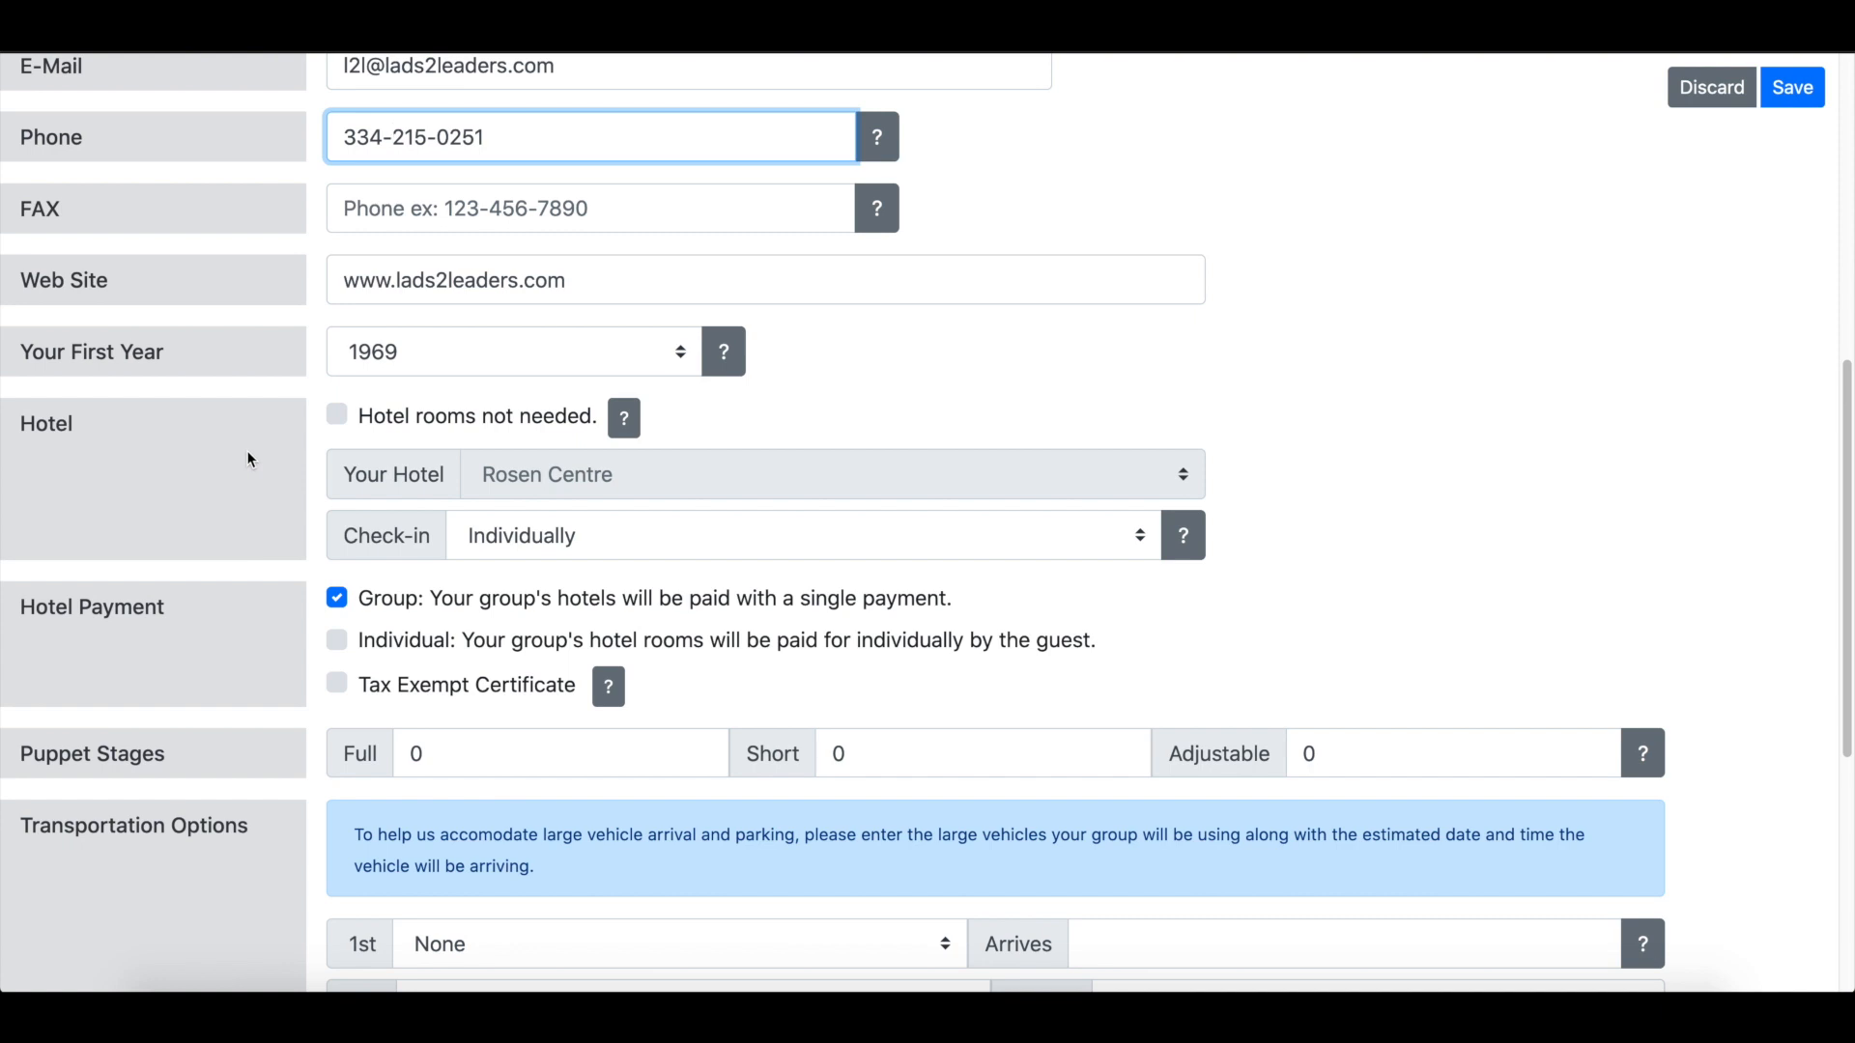
pyautogui.click(394, 137)
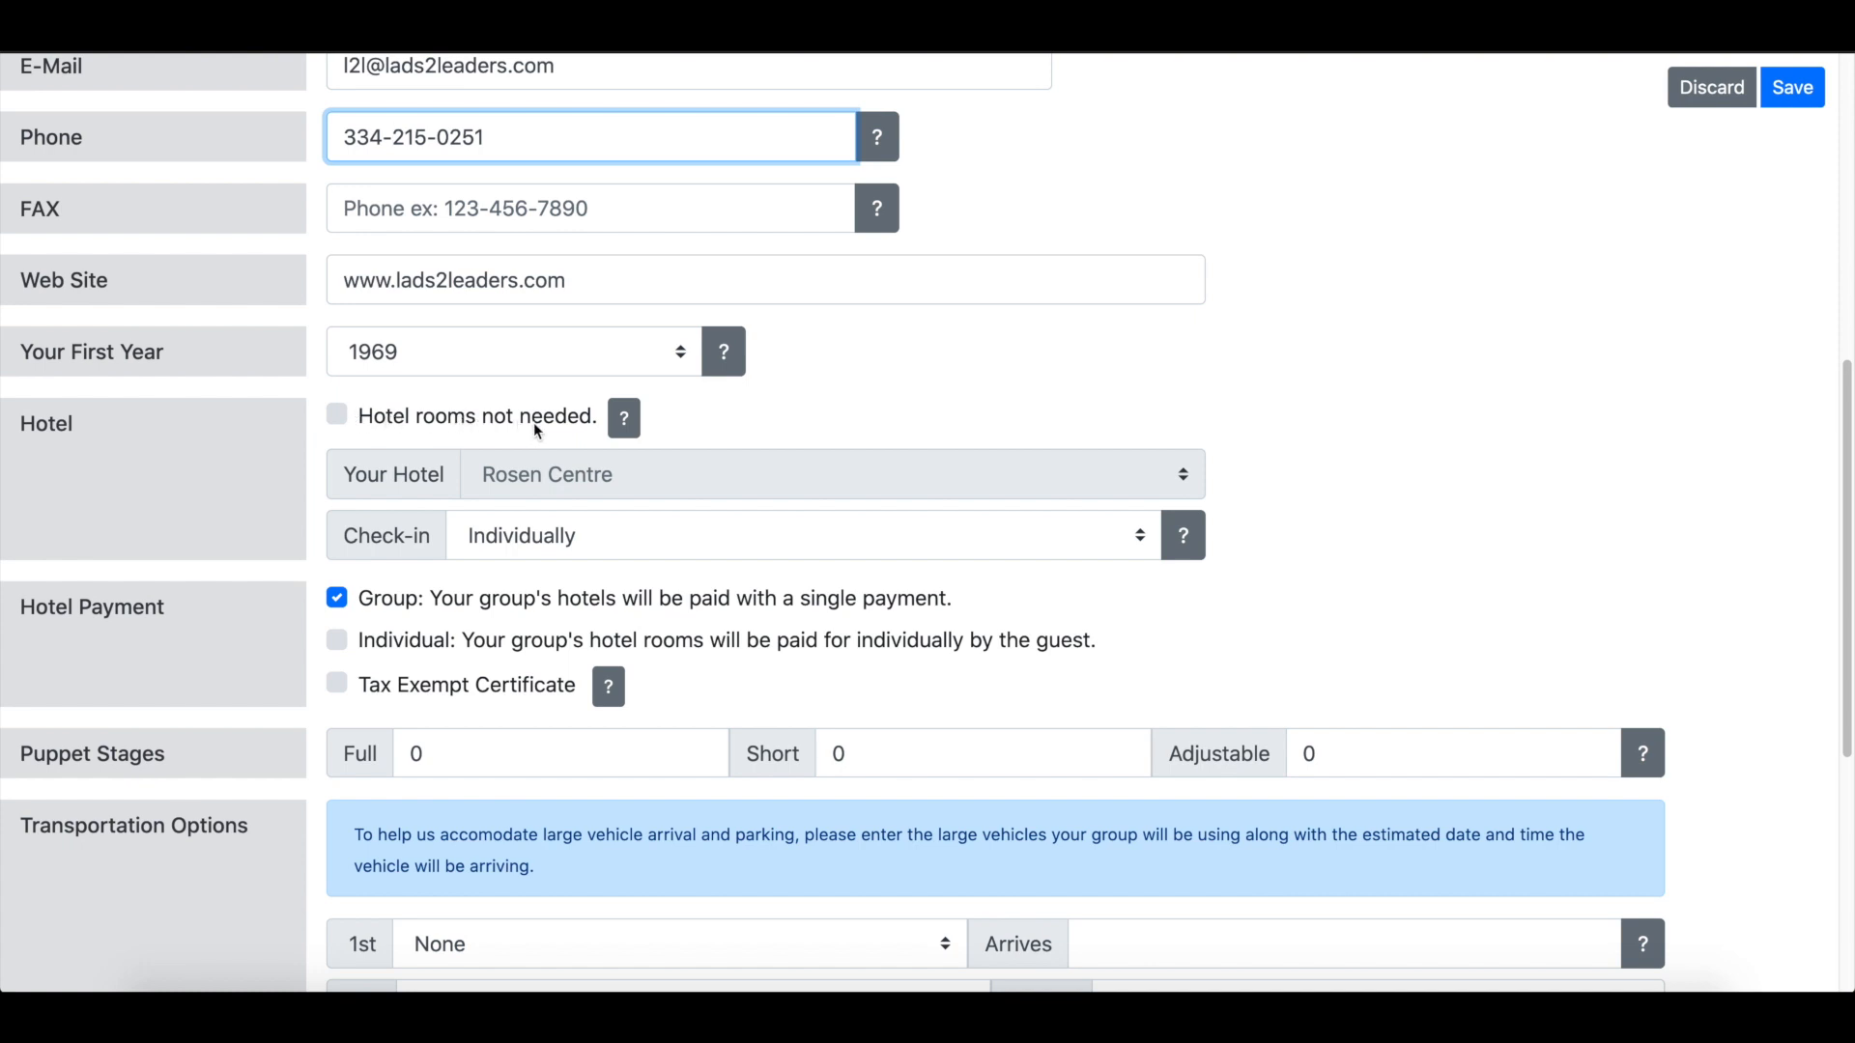
pyautogui.moveTo(782, 421)
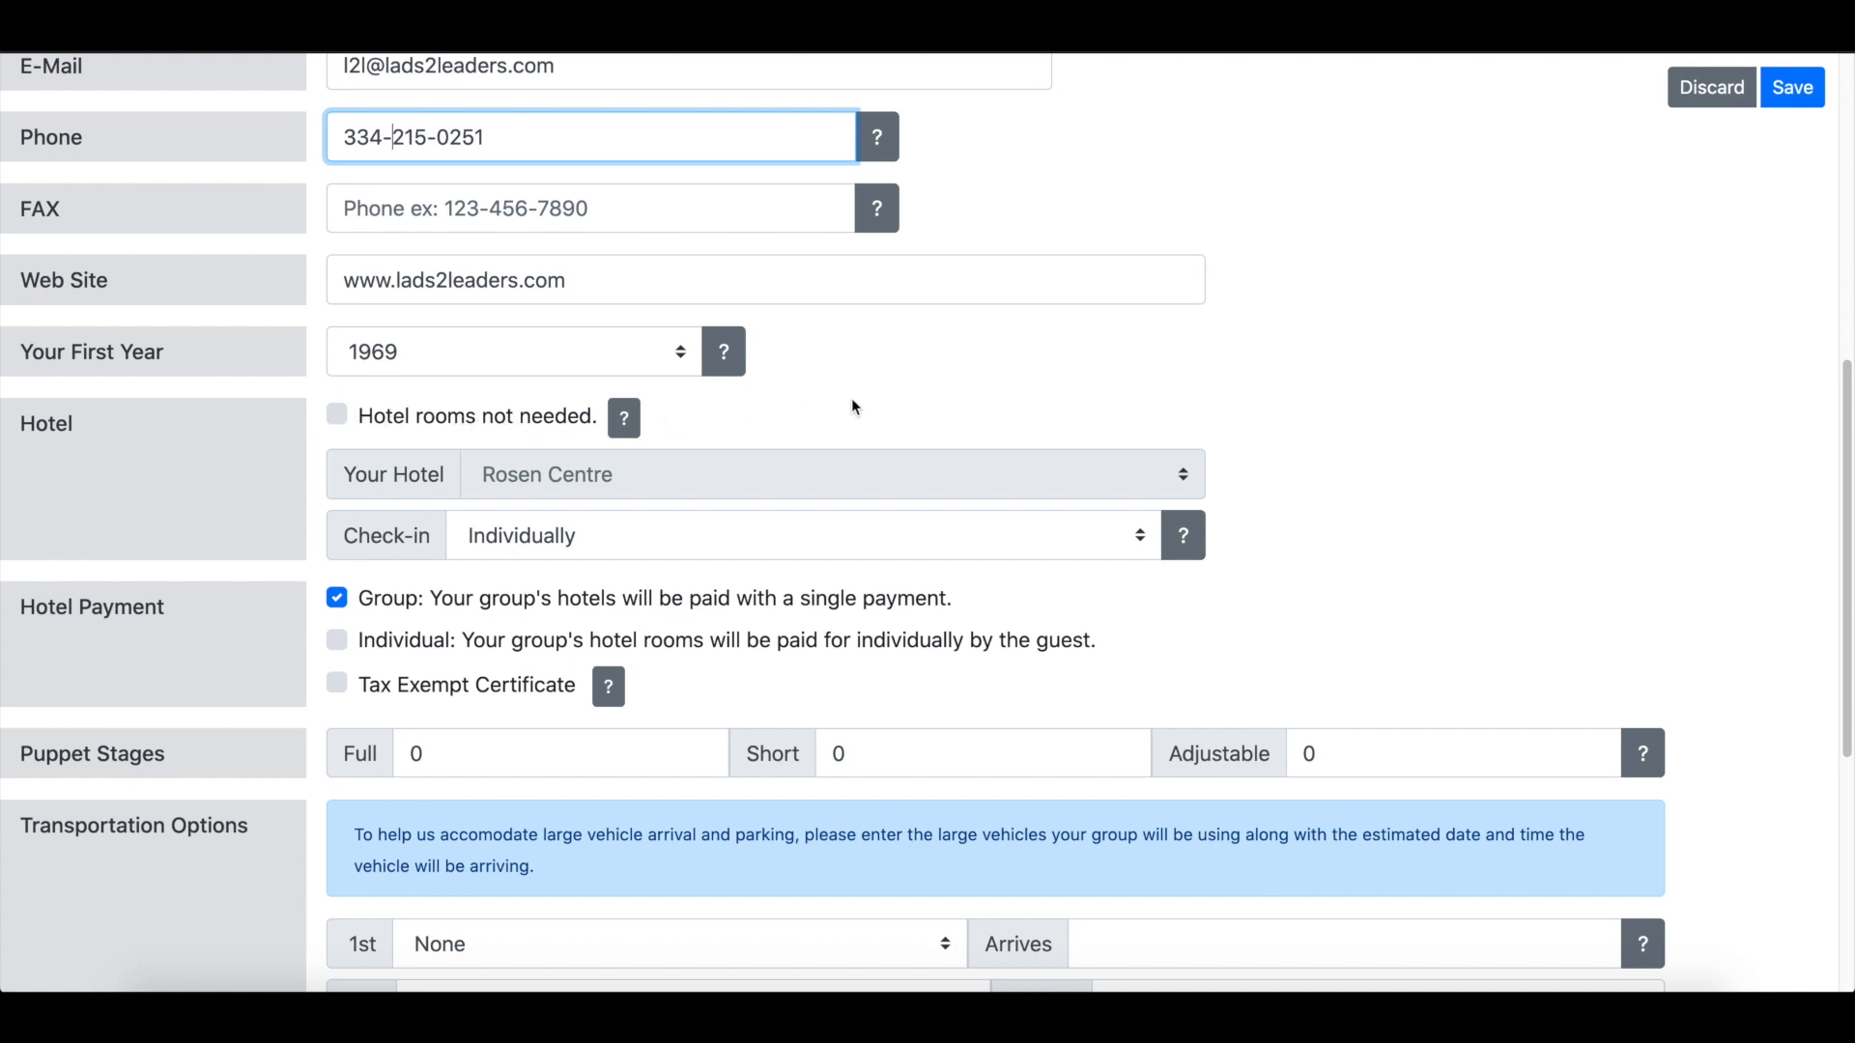
pyautogui.moveTo(861, 407)
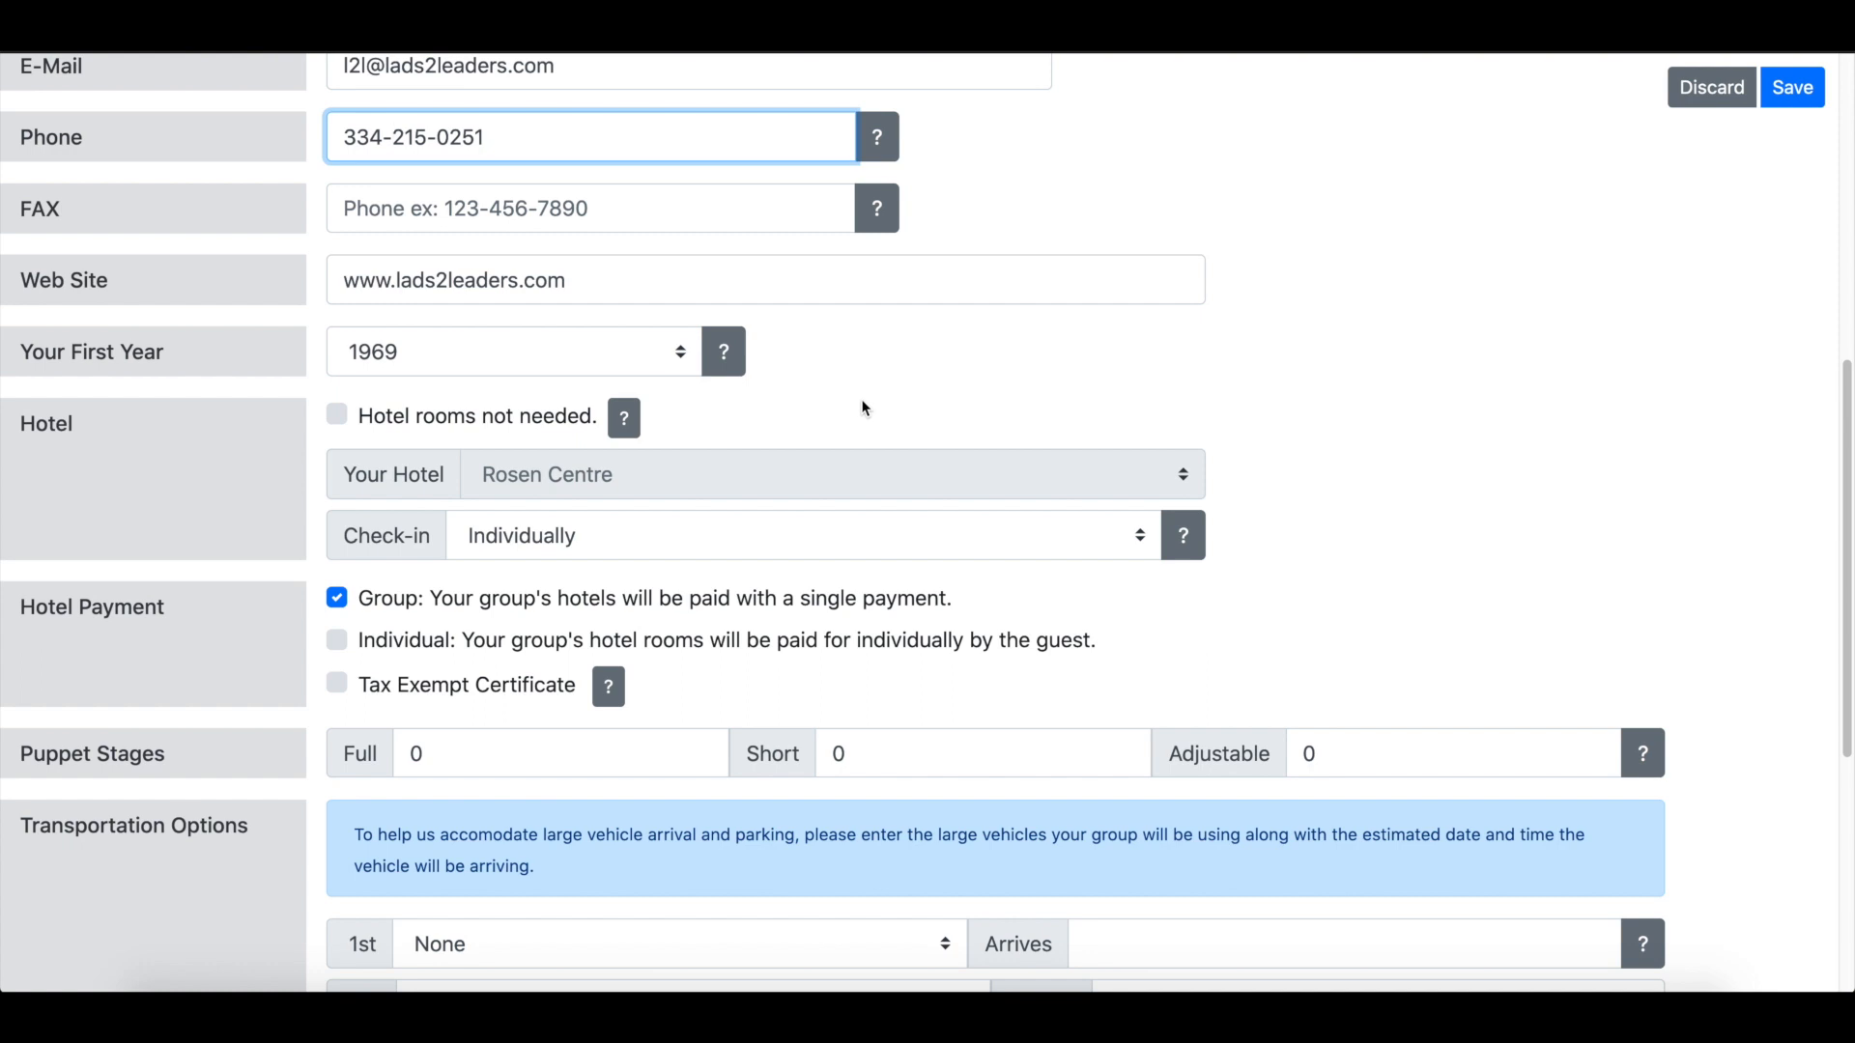
pyautogui.moveTo(603, 542)
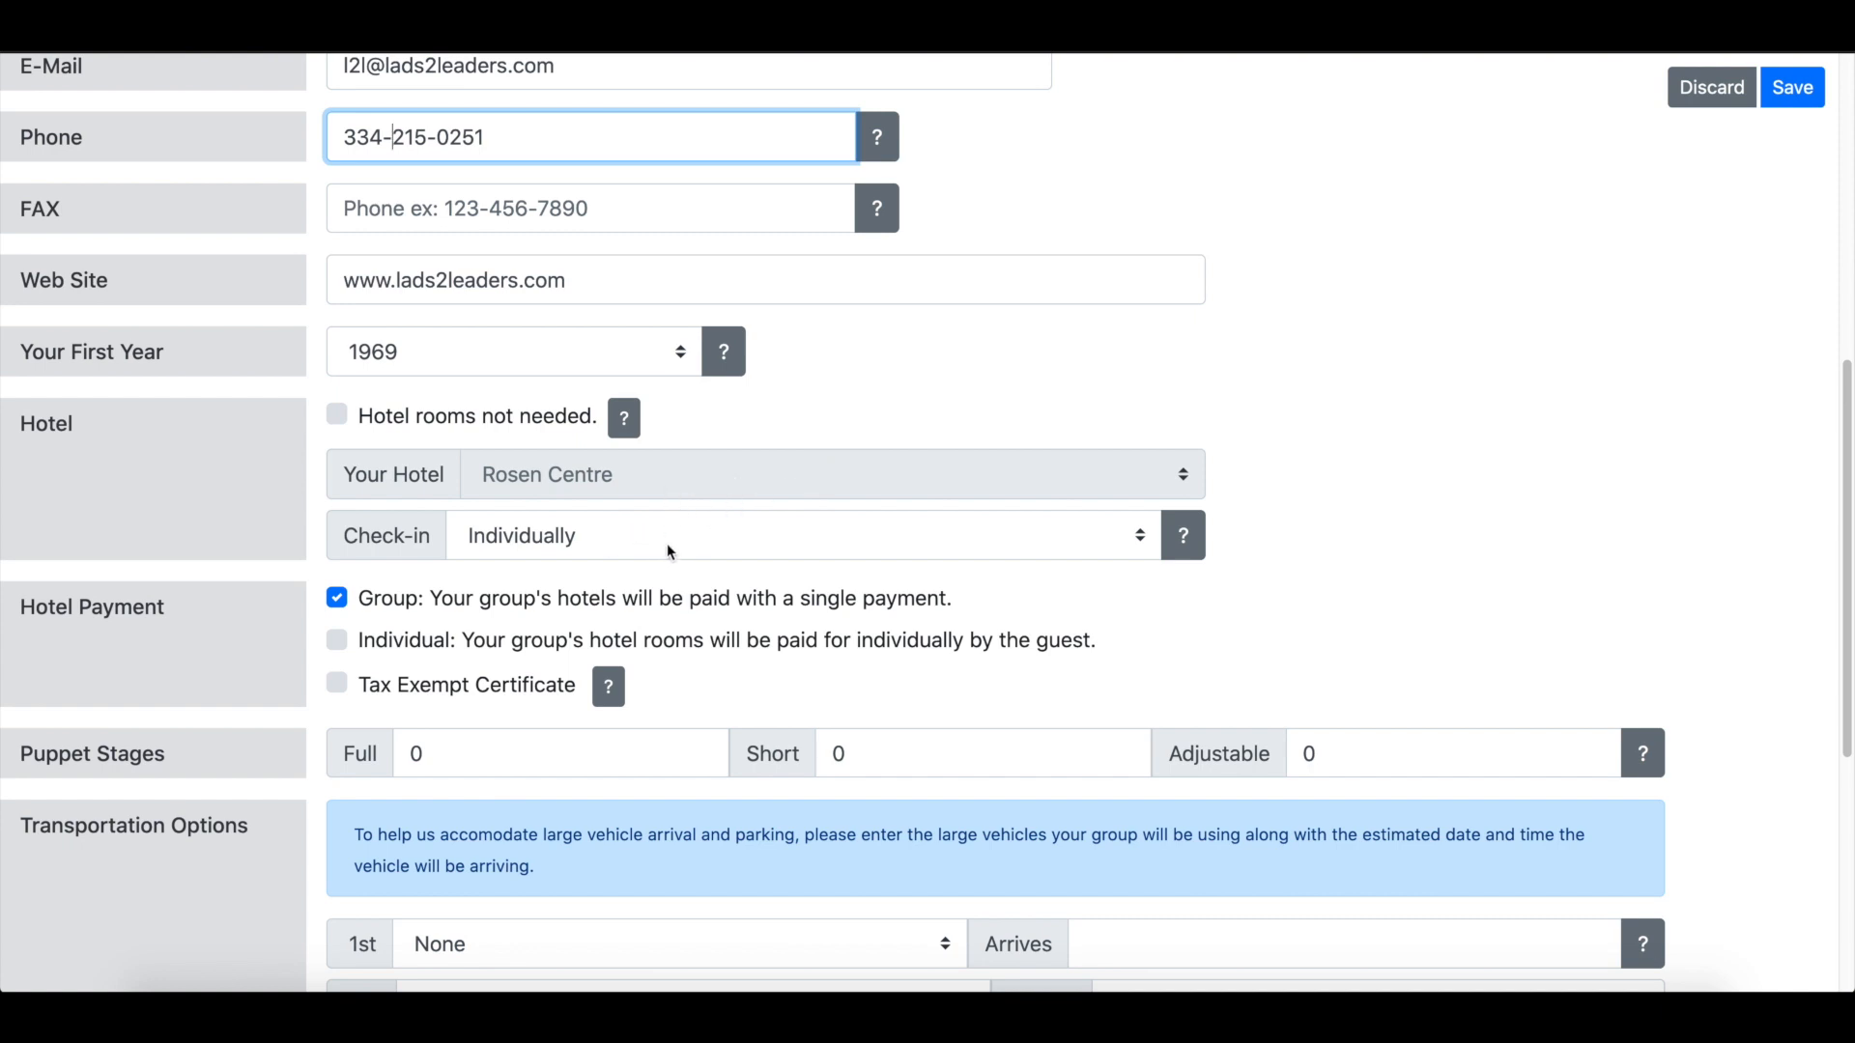
pyautogui.moveTo(678, 548)
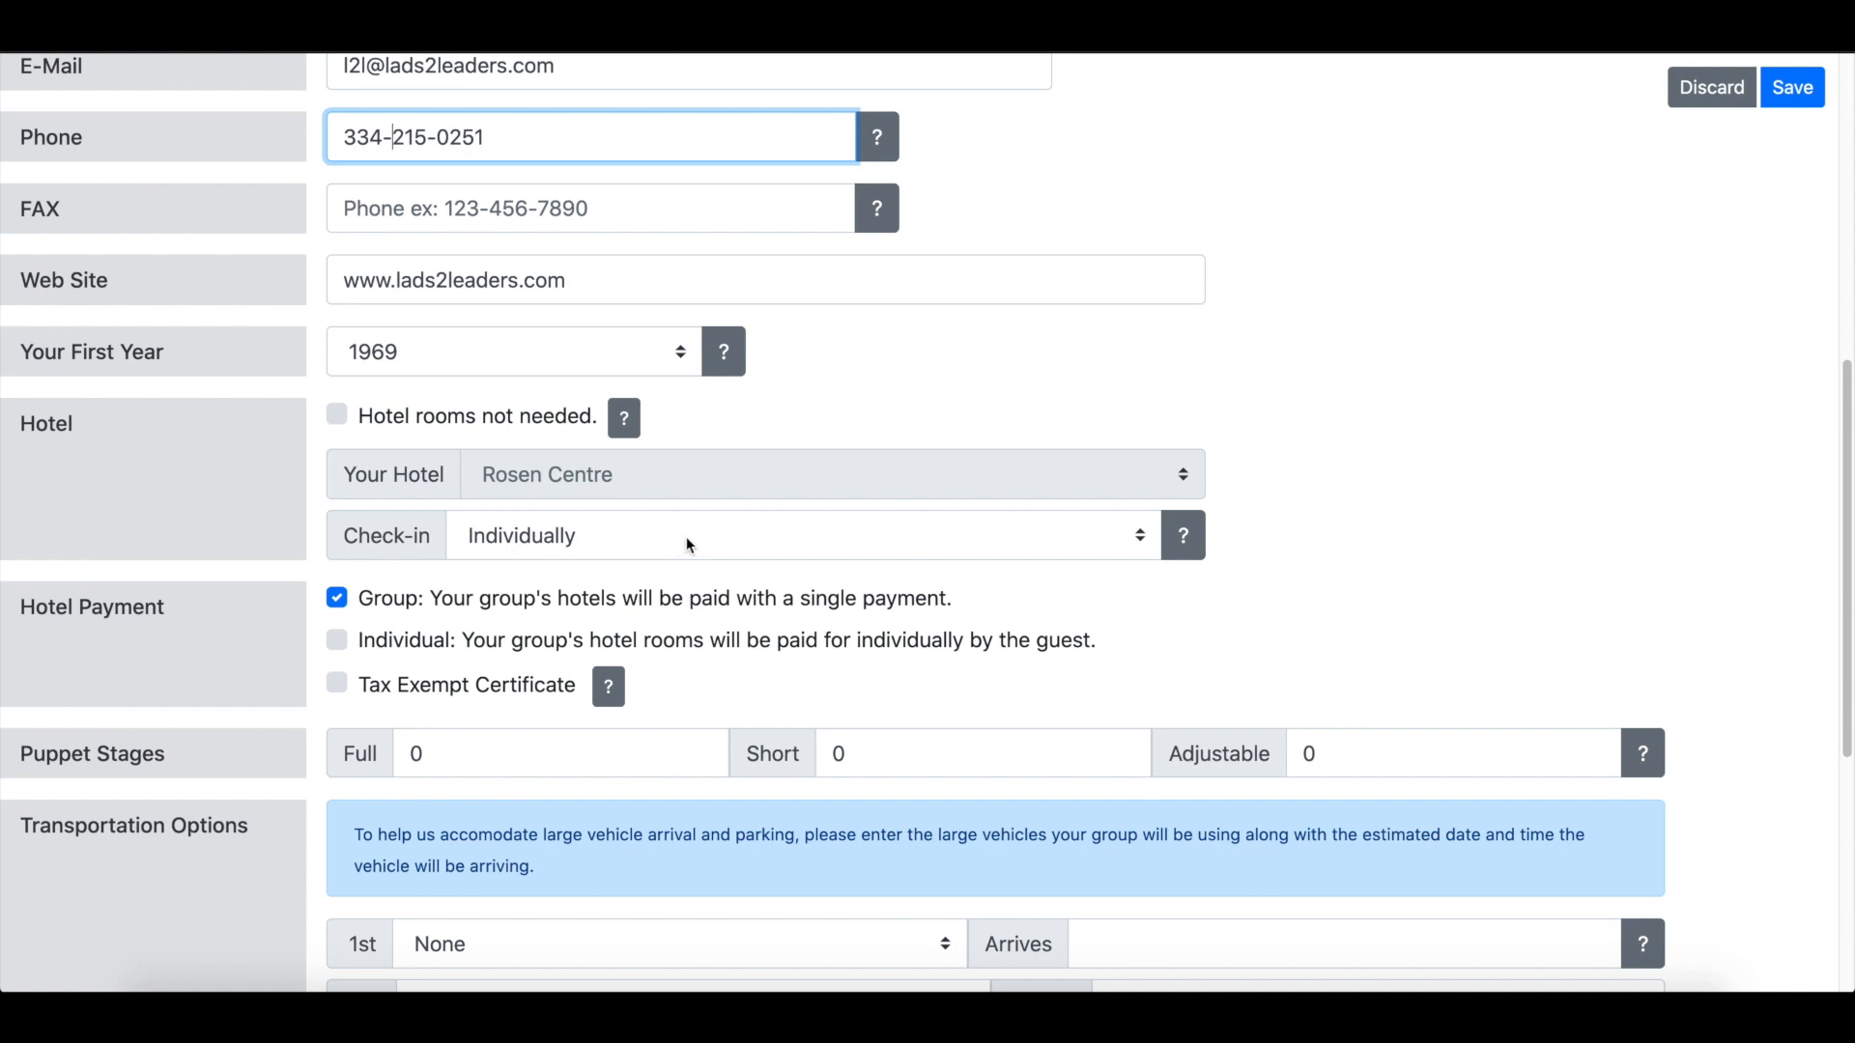
pyautogui.moveTo(1144, 542)
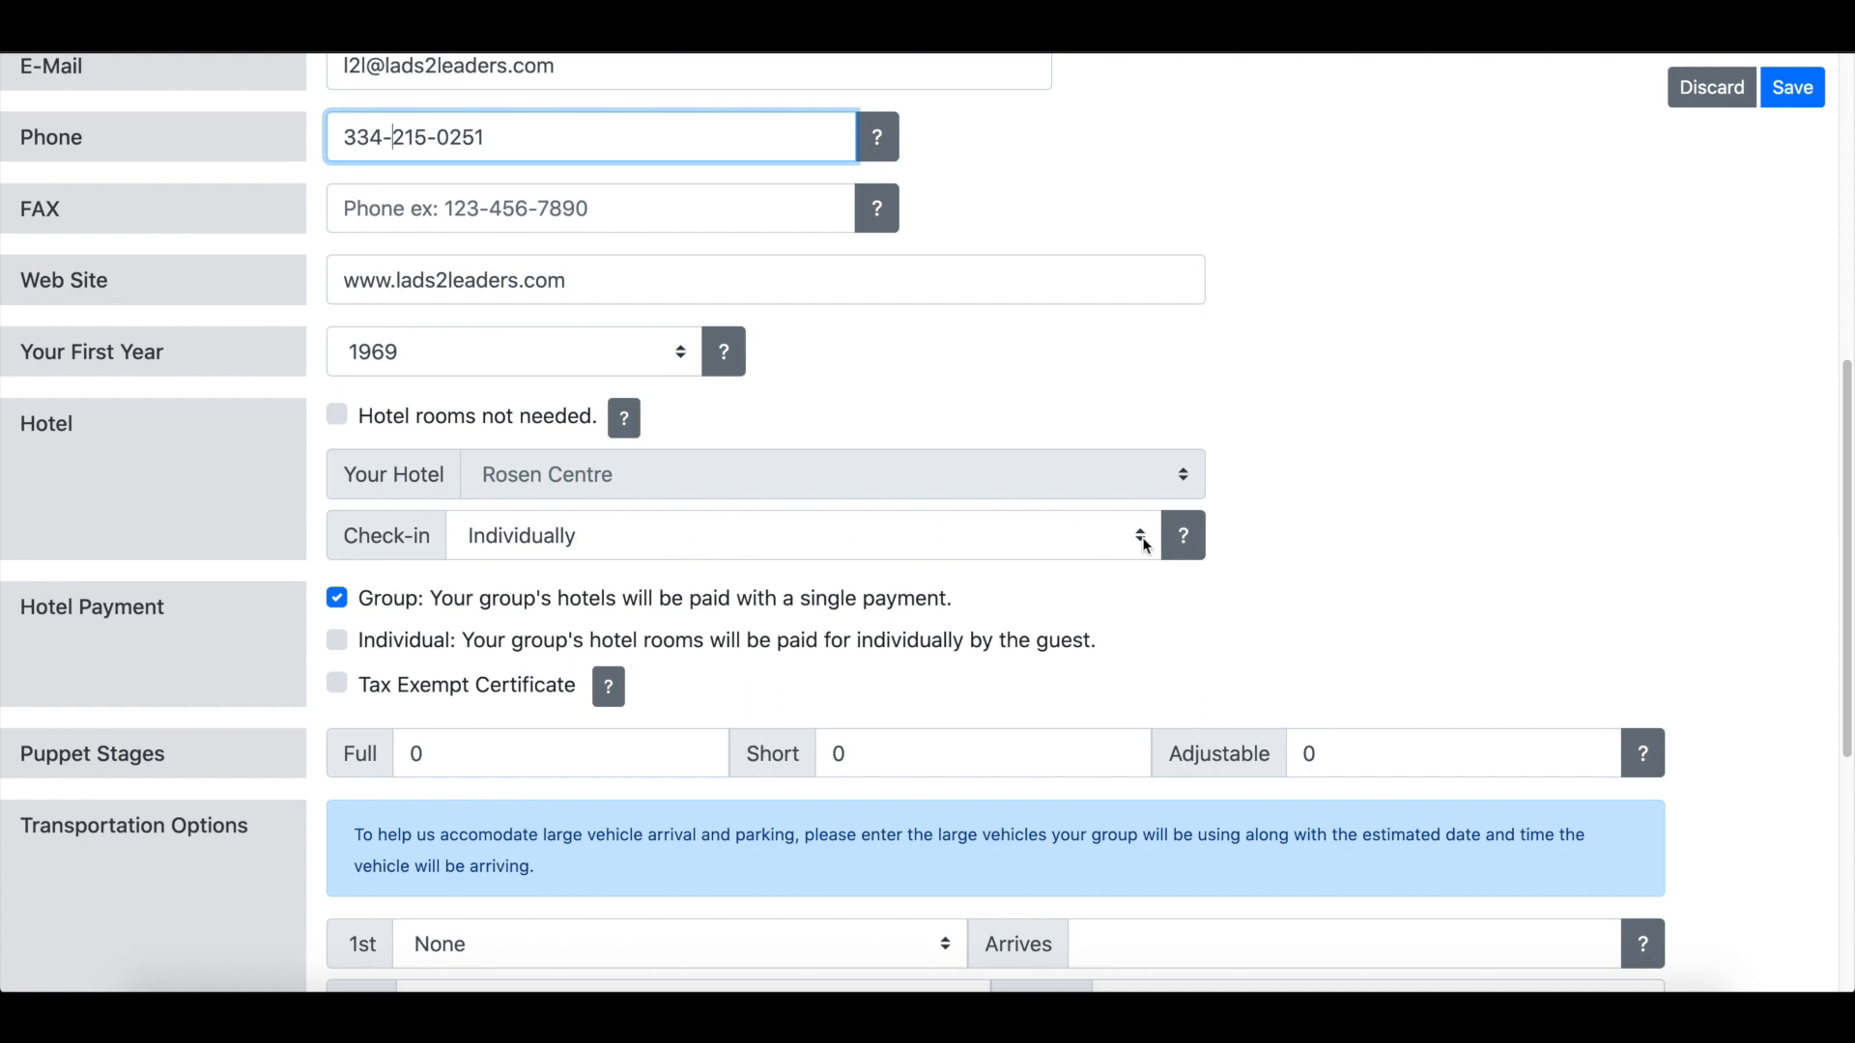
# - Set hotel Check-in to Group with group hotel payment
pyautogui.click(805, 534)
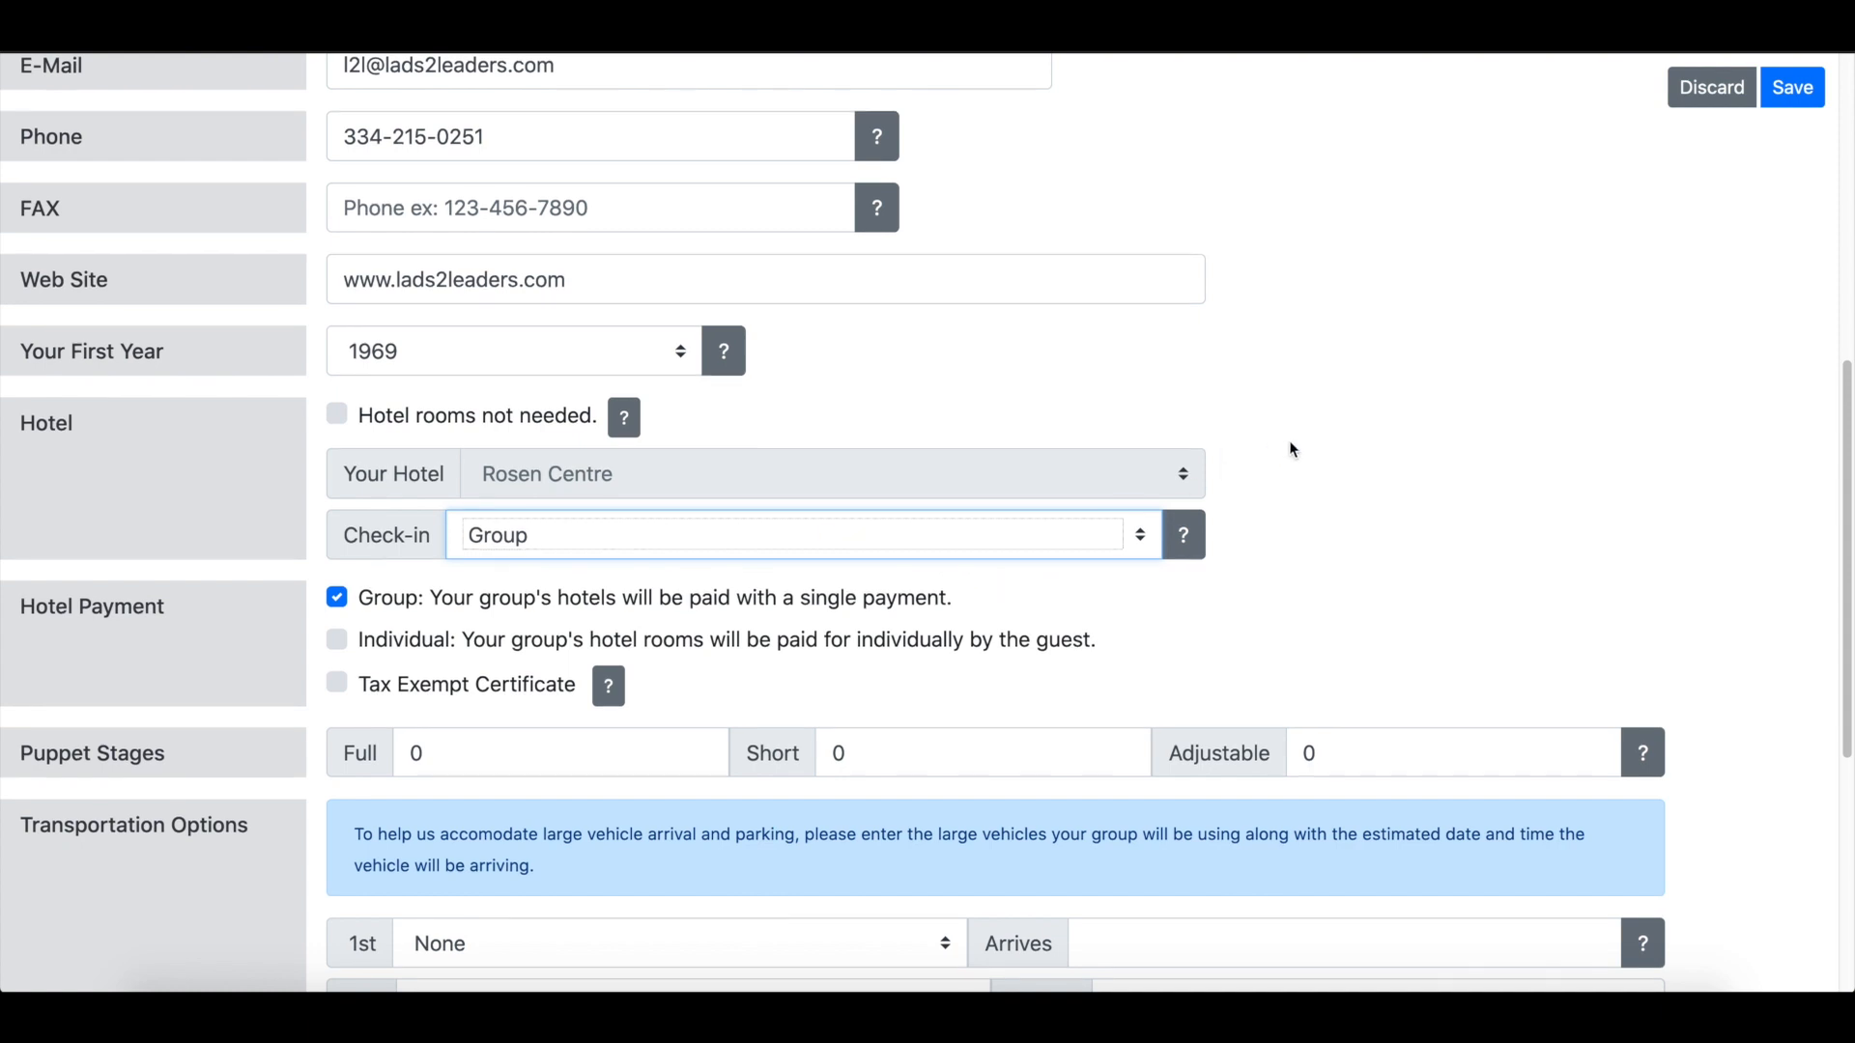
pyautogui.scroll(-3)
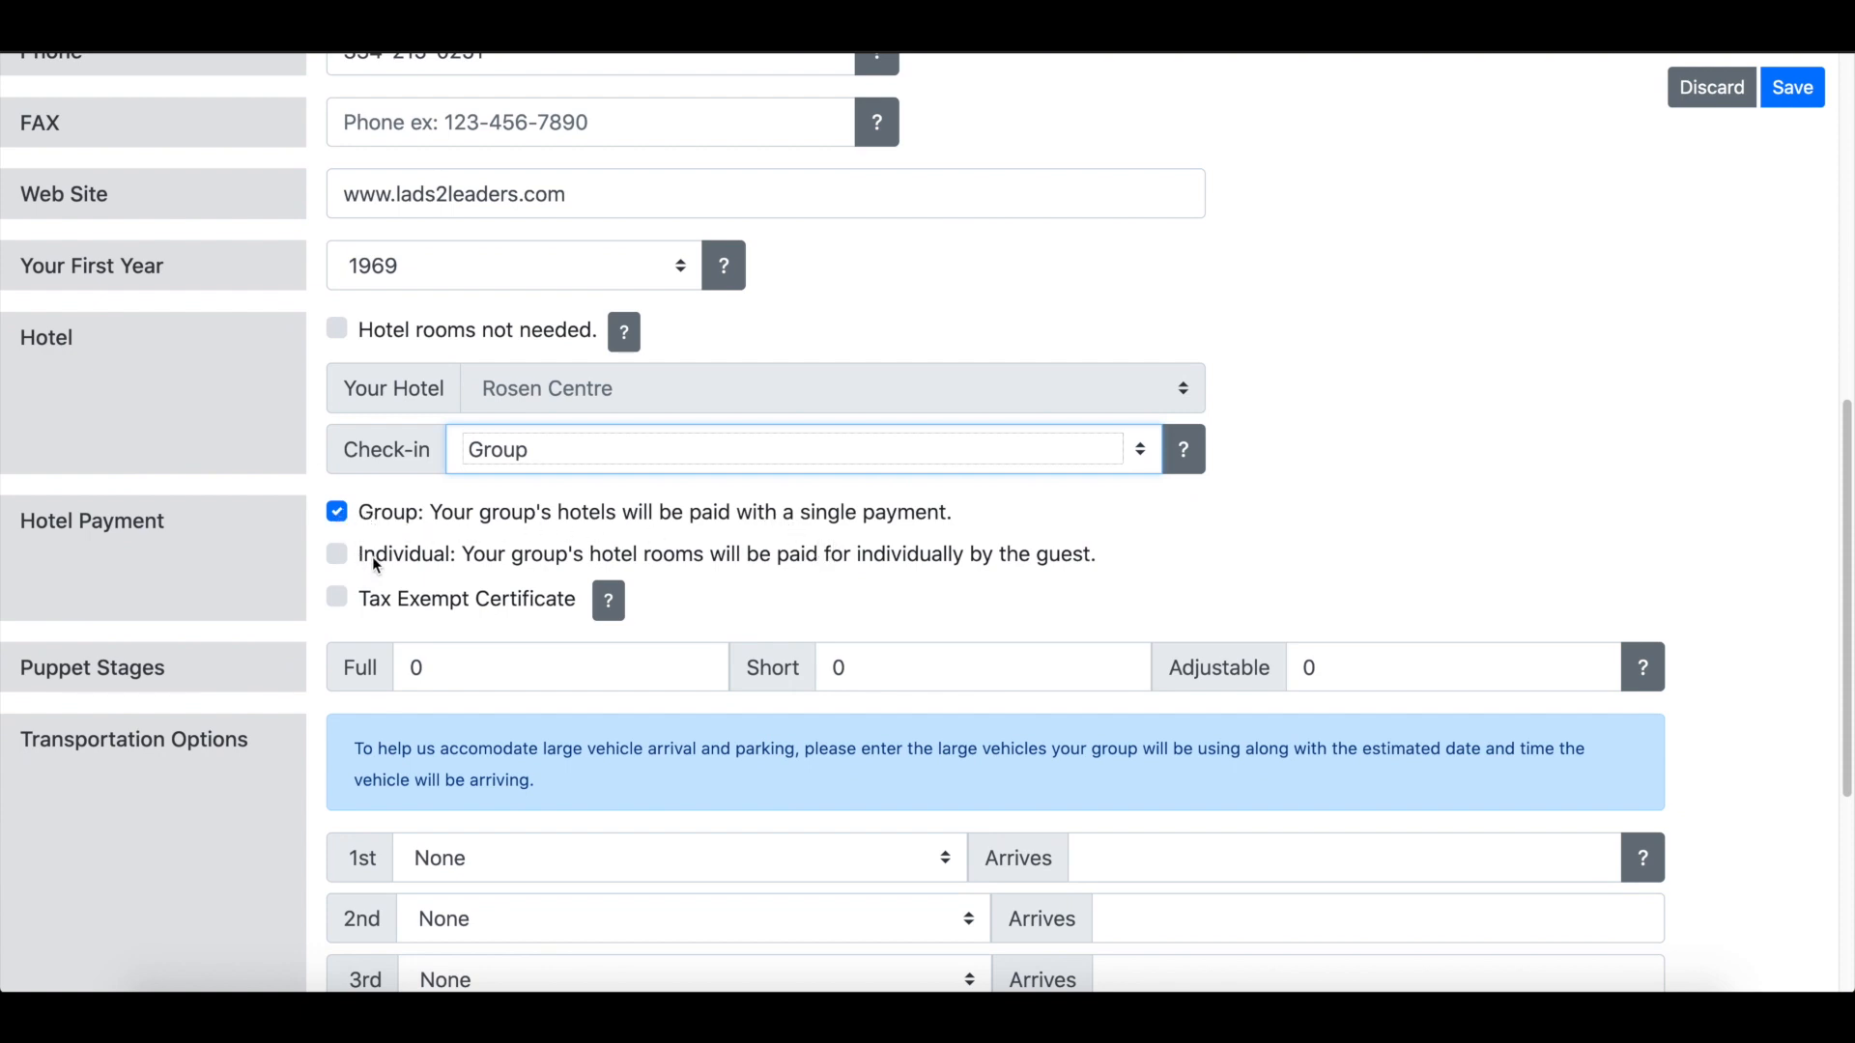
pyautogui.moveTo(386, 565)
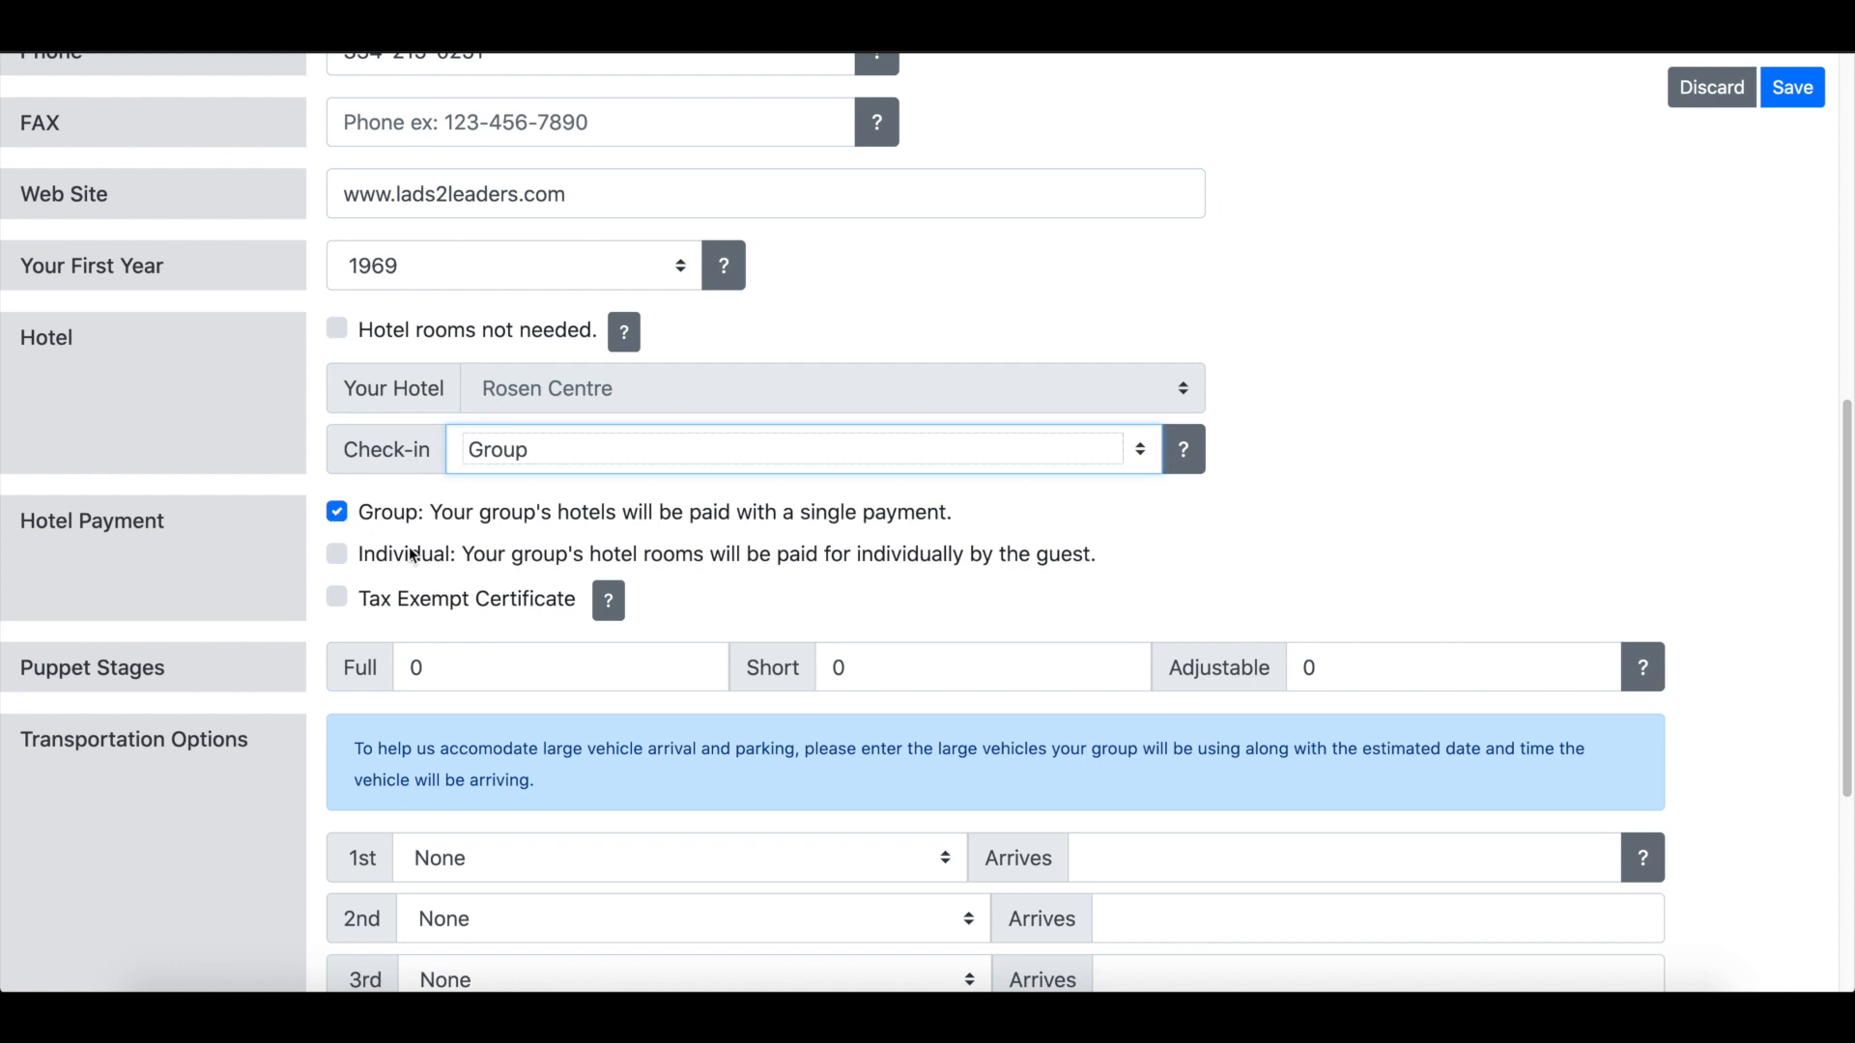
pyautogui.moveTo(458, 568)
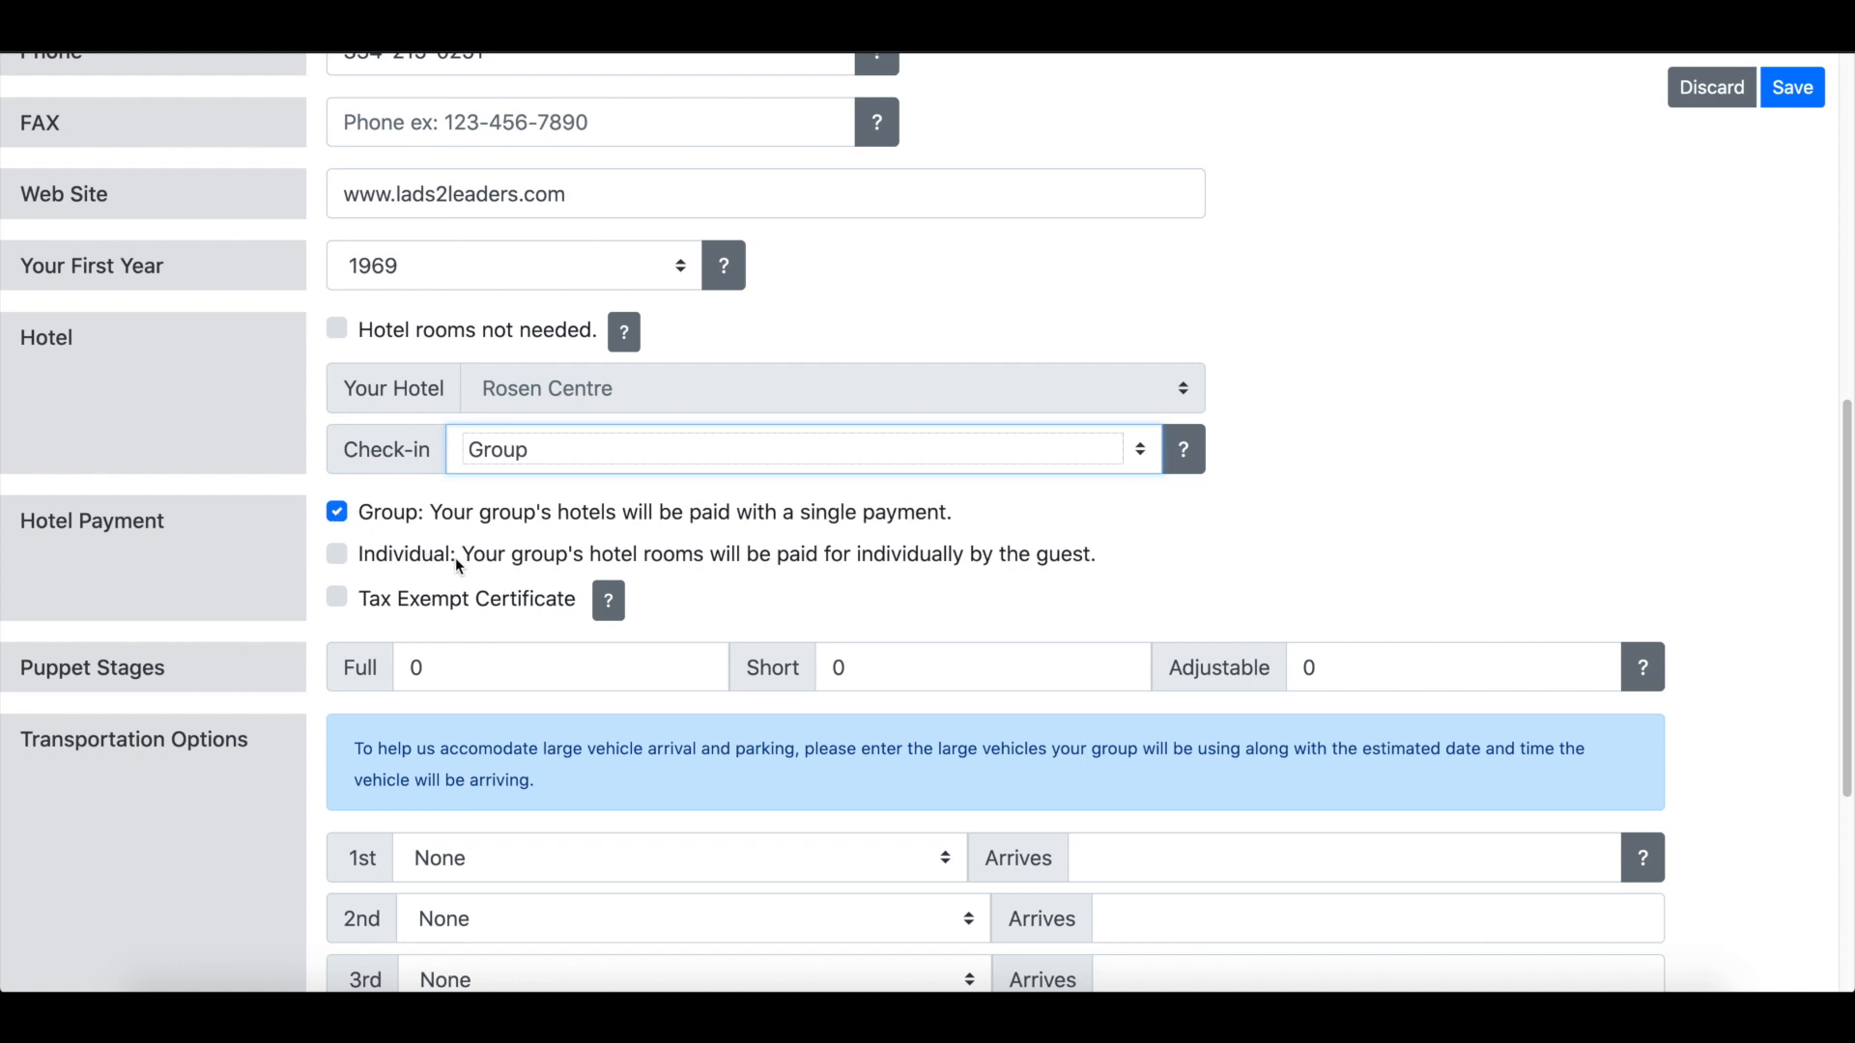
pyautogui.moveTo(449, 554)
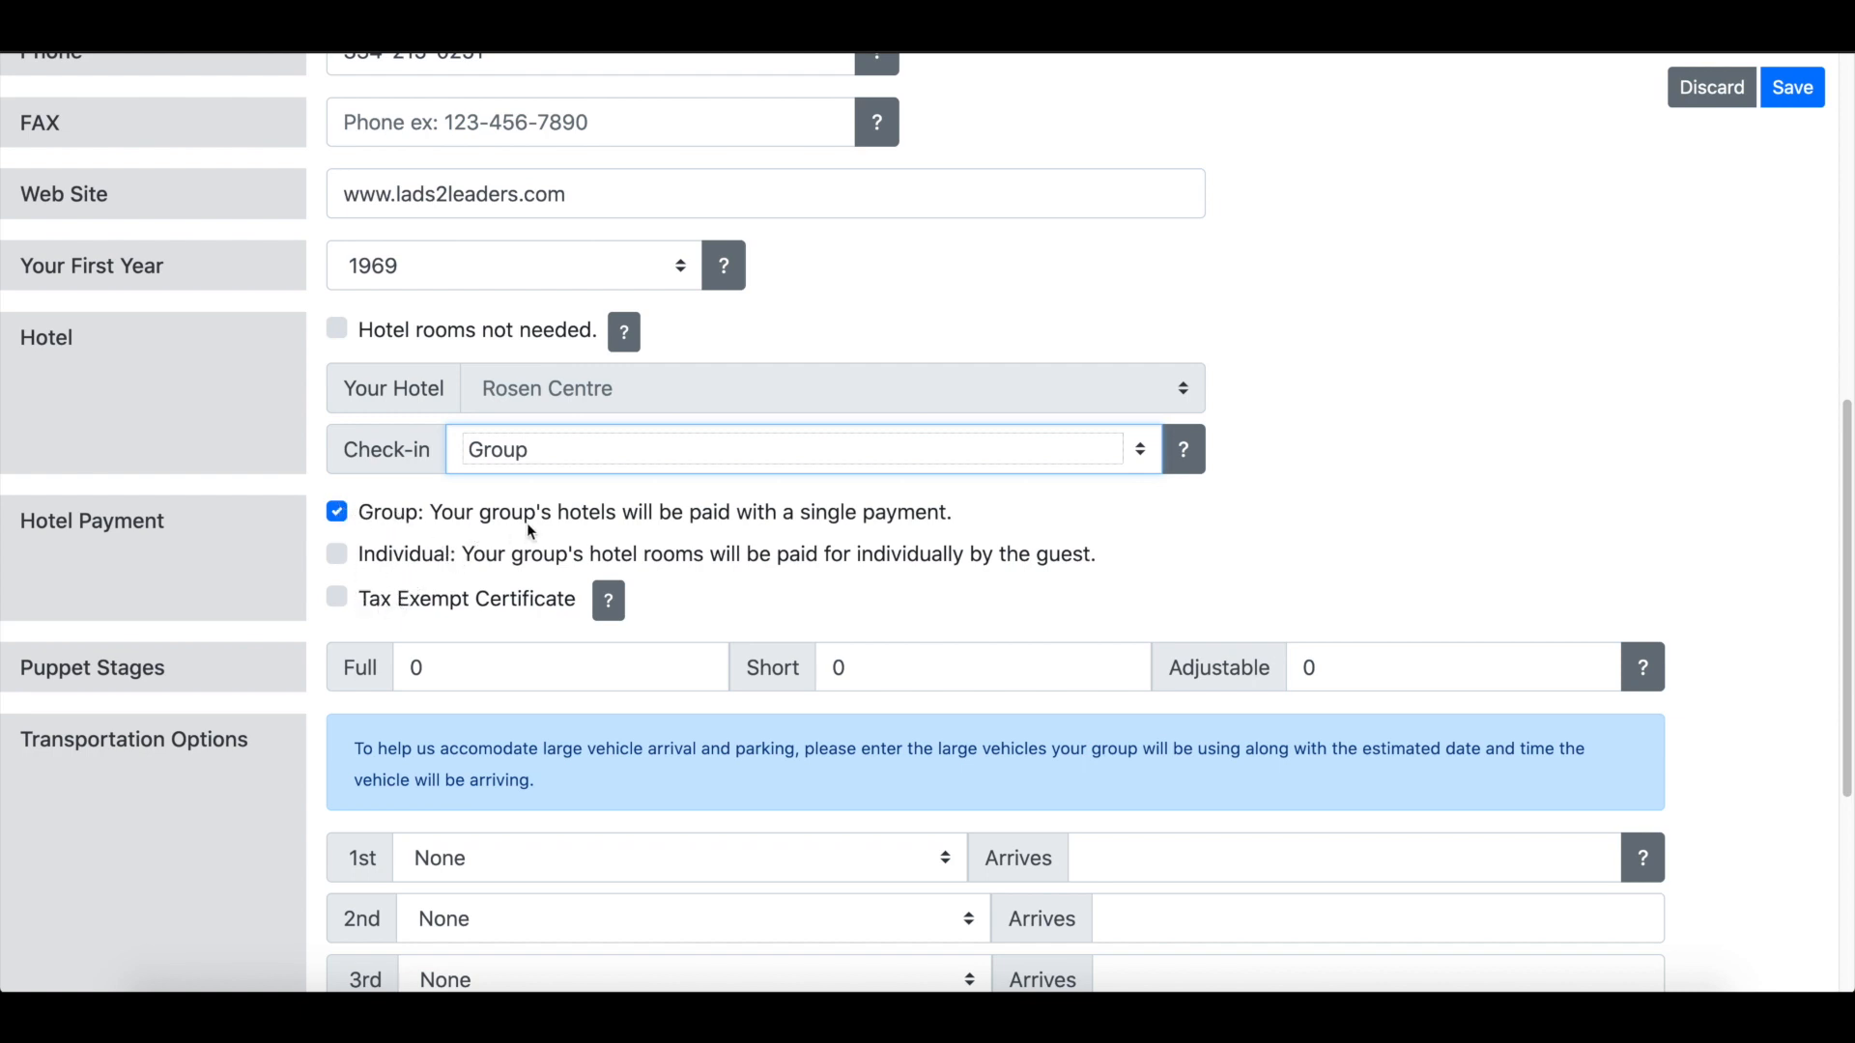
# - Enter puppet stage counts: Full 1, Short 0, Adjustable 1
pyautogui.scroll(-3)
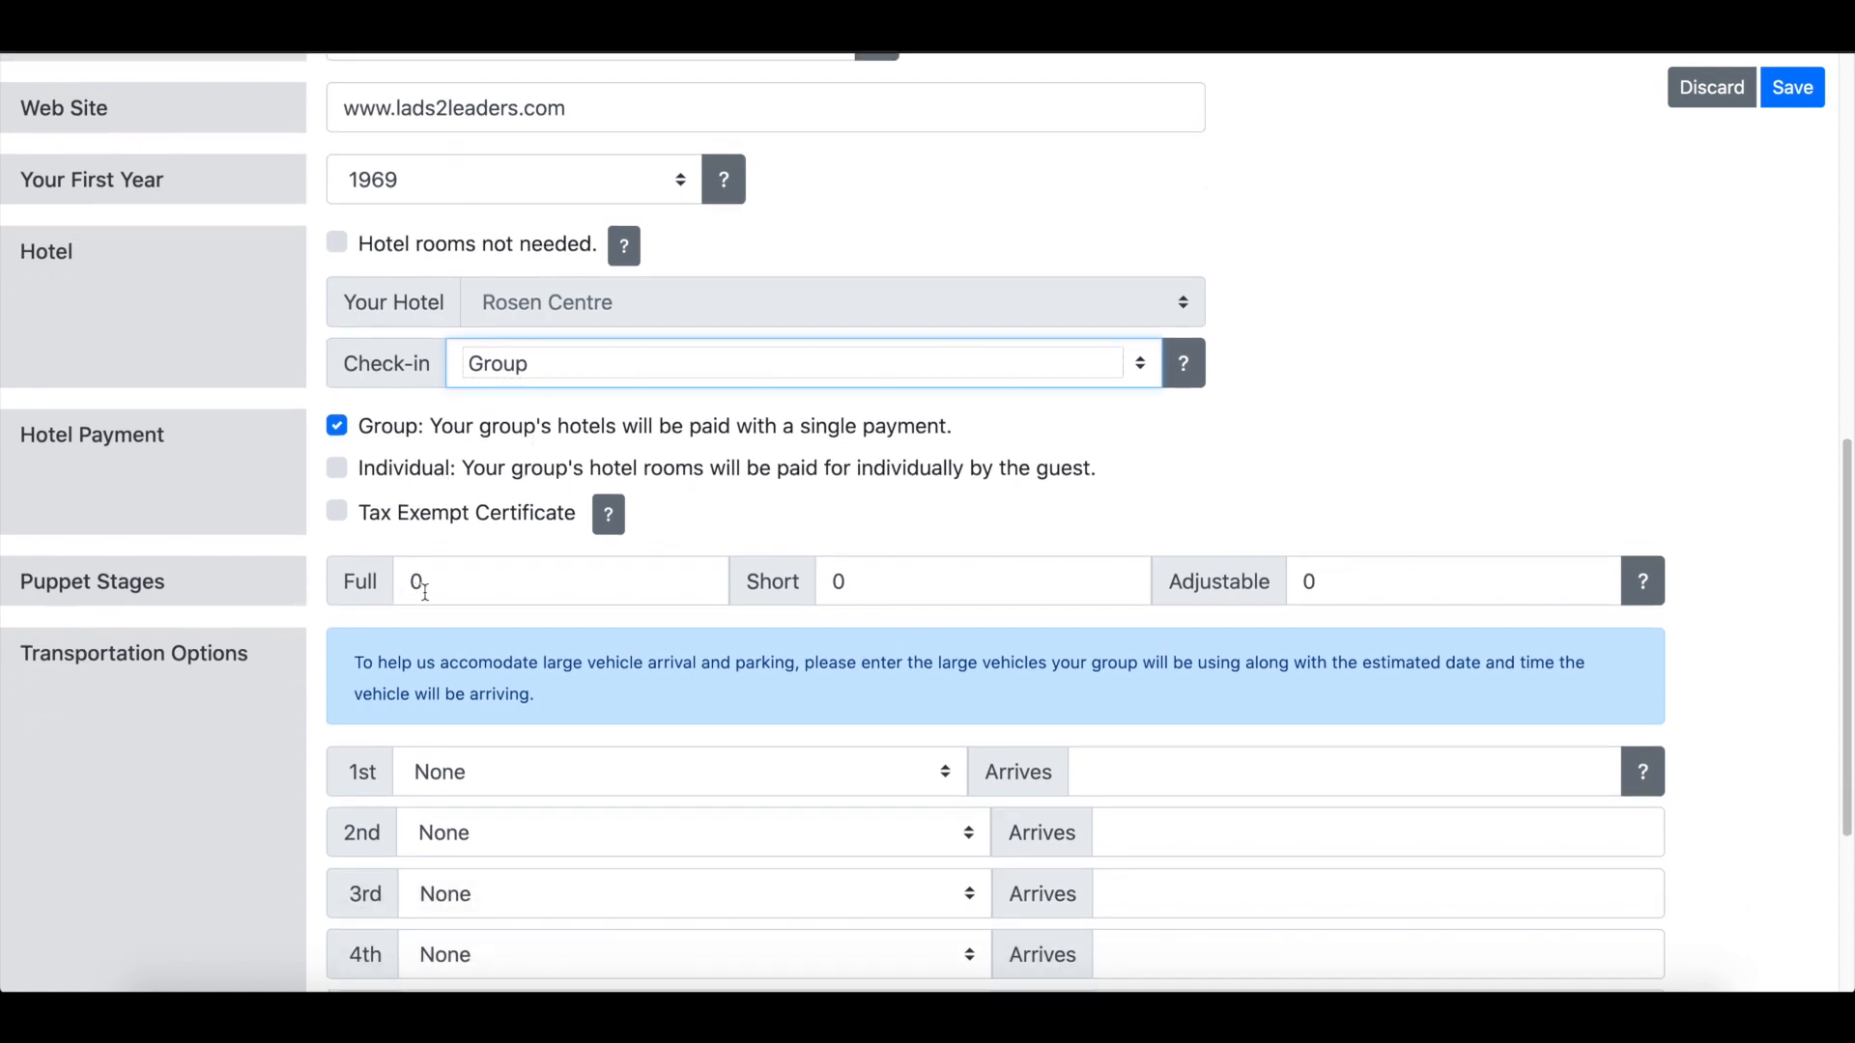
pyautogui.scroll(-3)
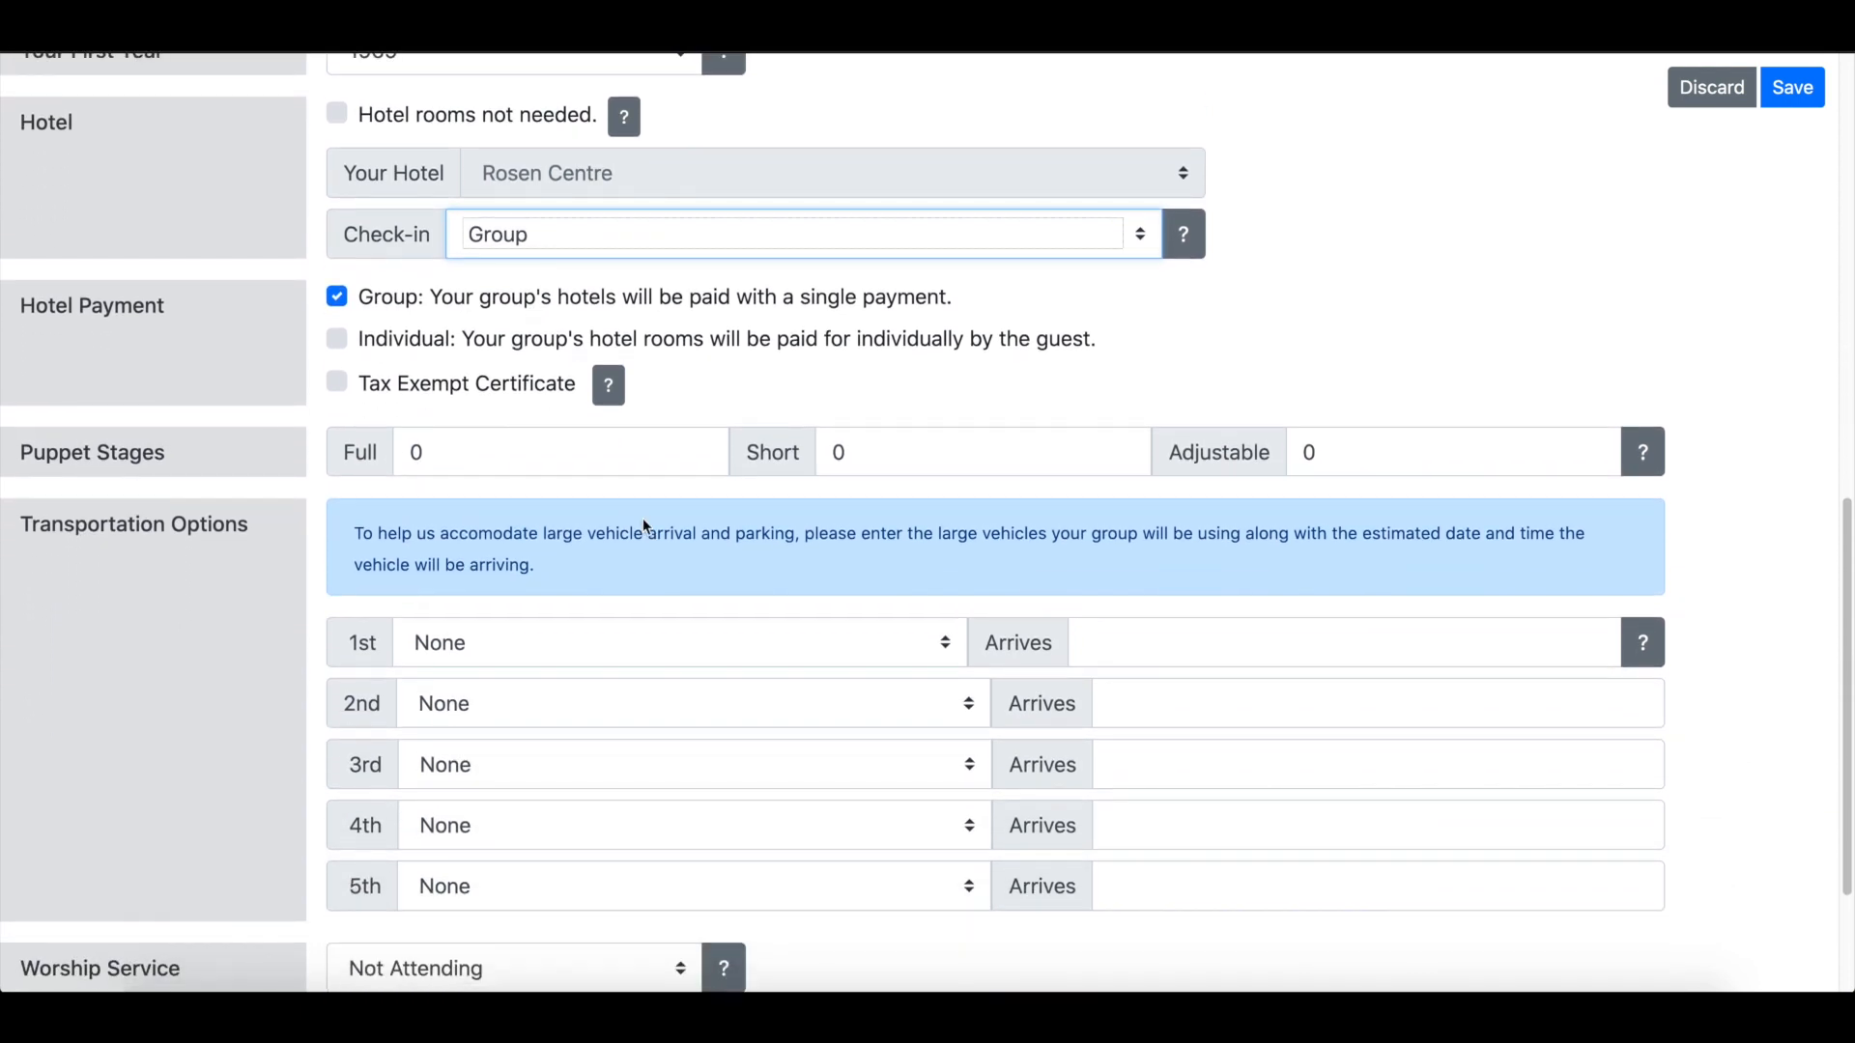
pyautogui.moveTo(586, 502)
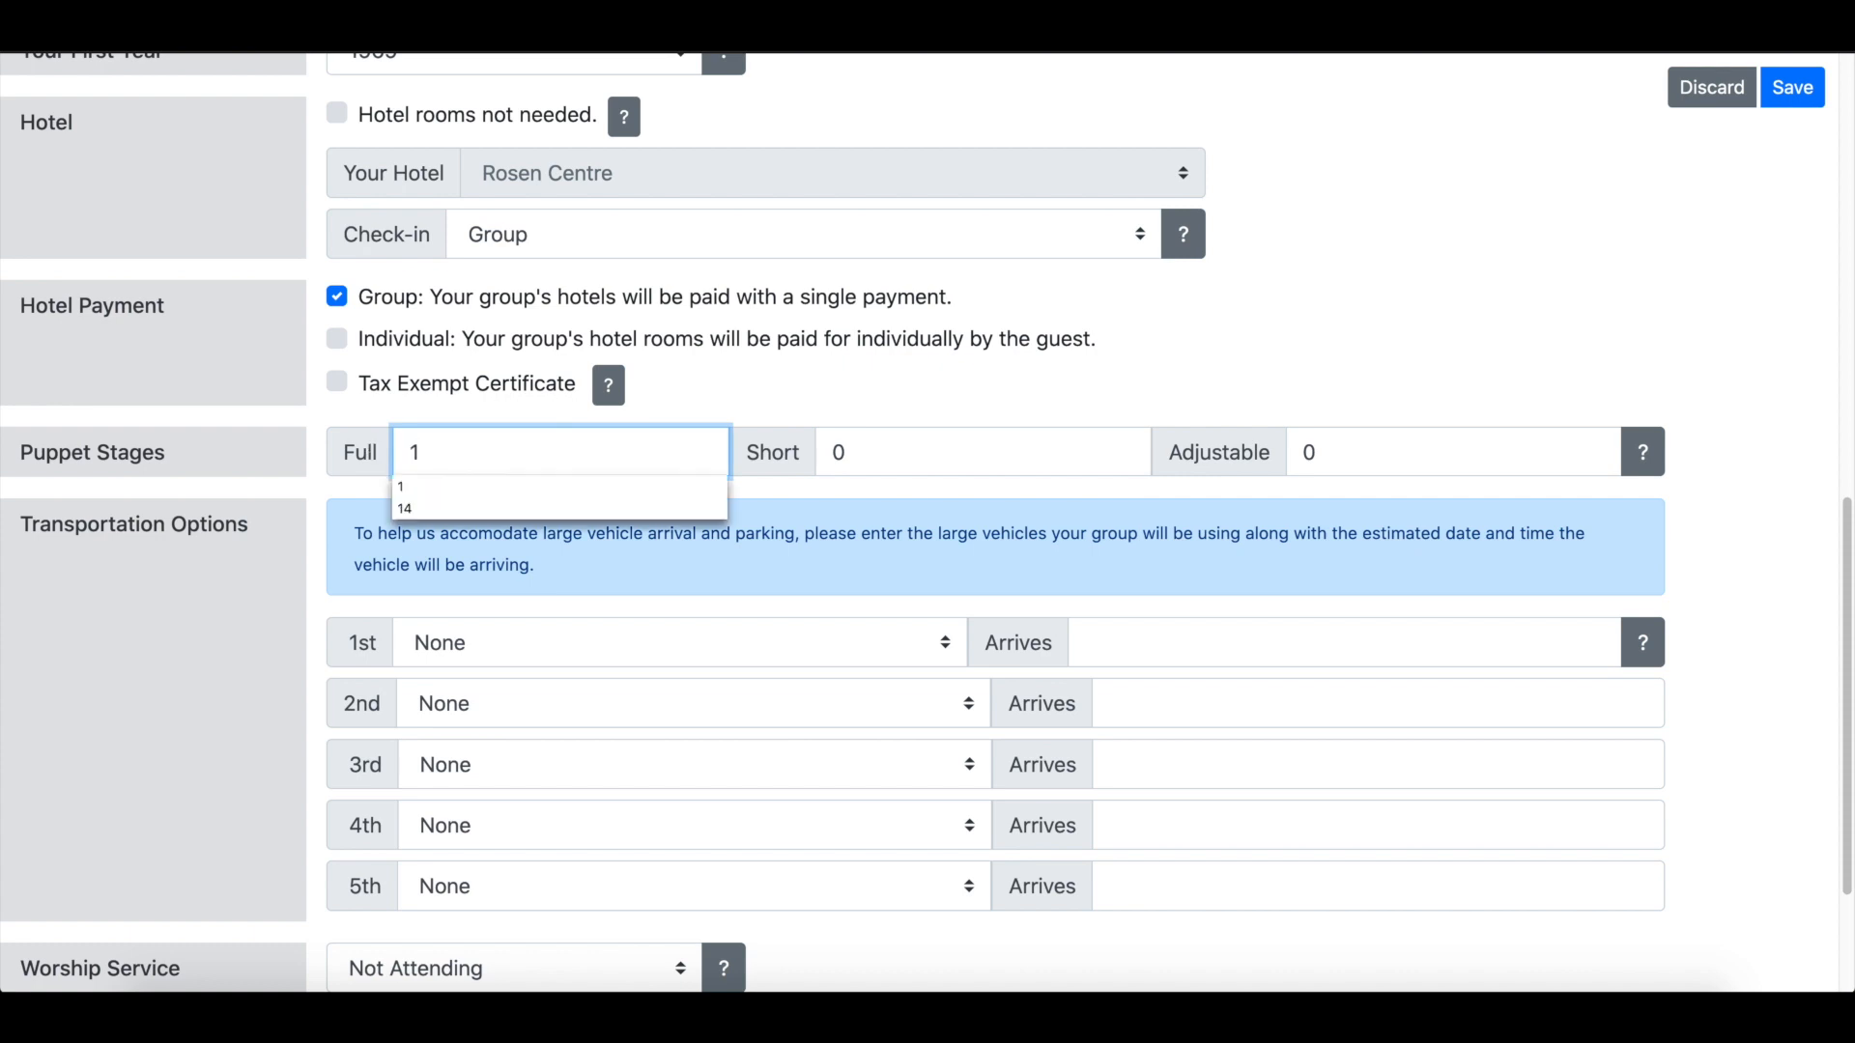
pyautogui.click(1453, 452)
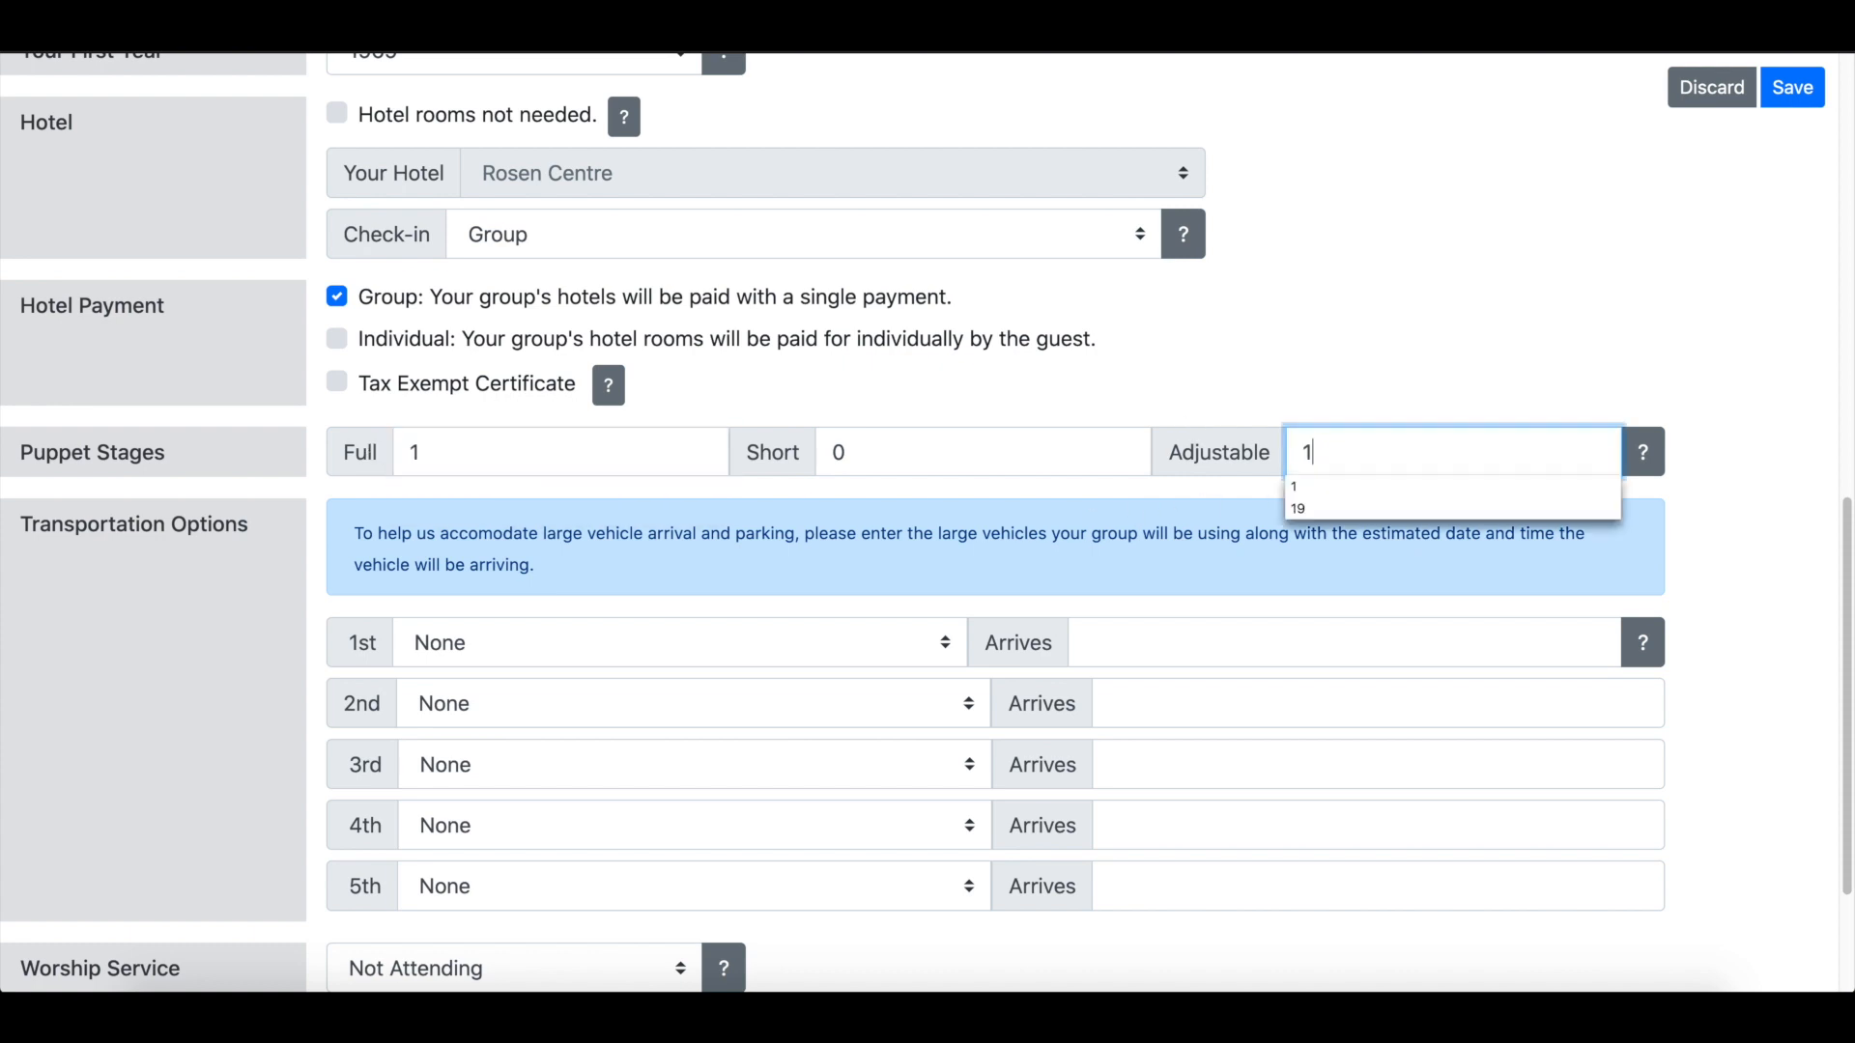
pyautogui.click(911, 564)
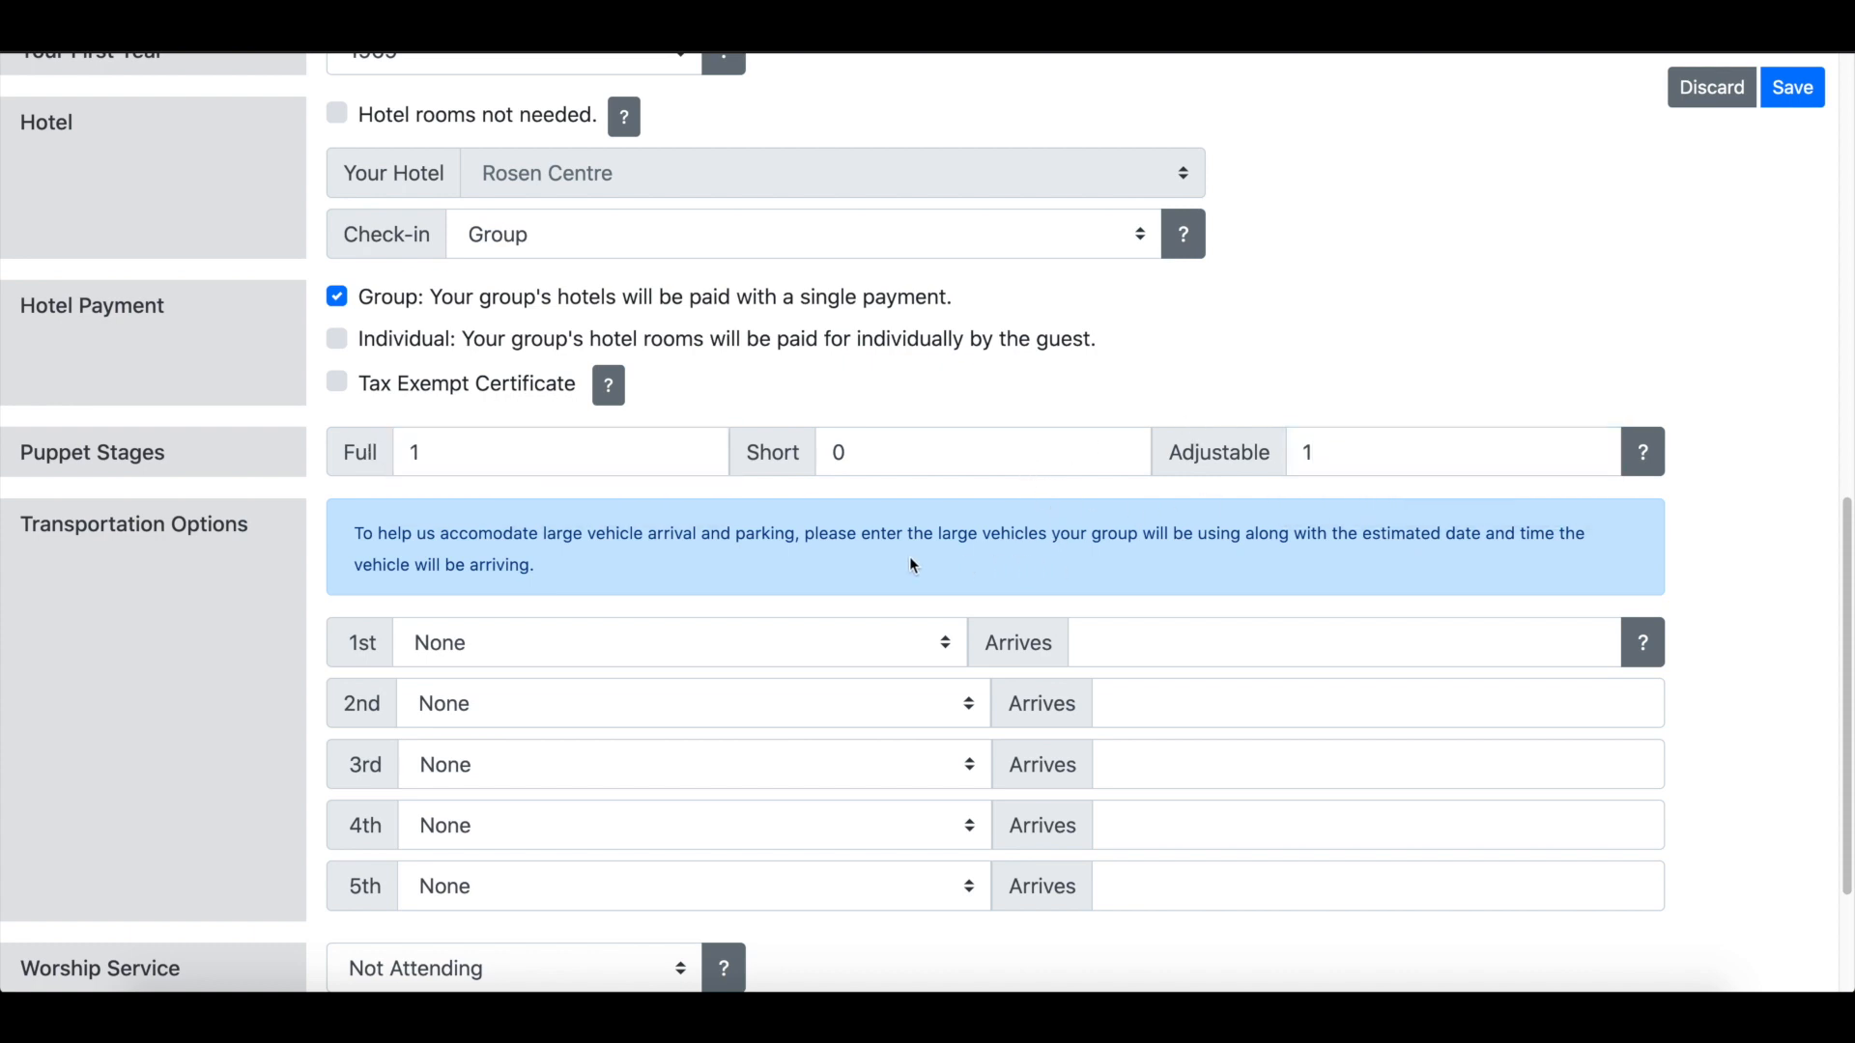
pyautogui.moveTo(825, 573)
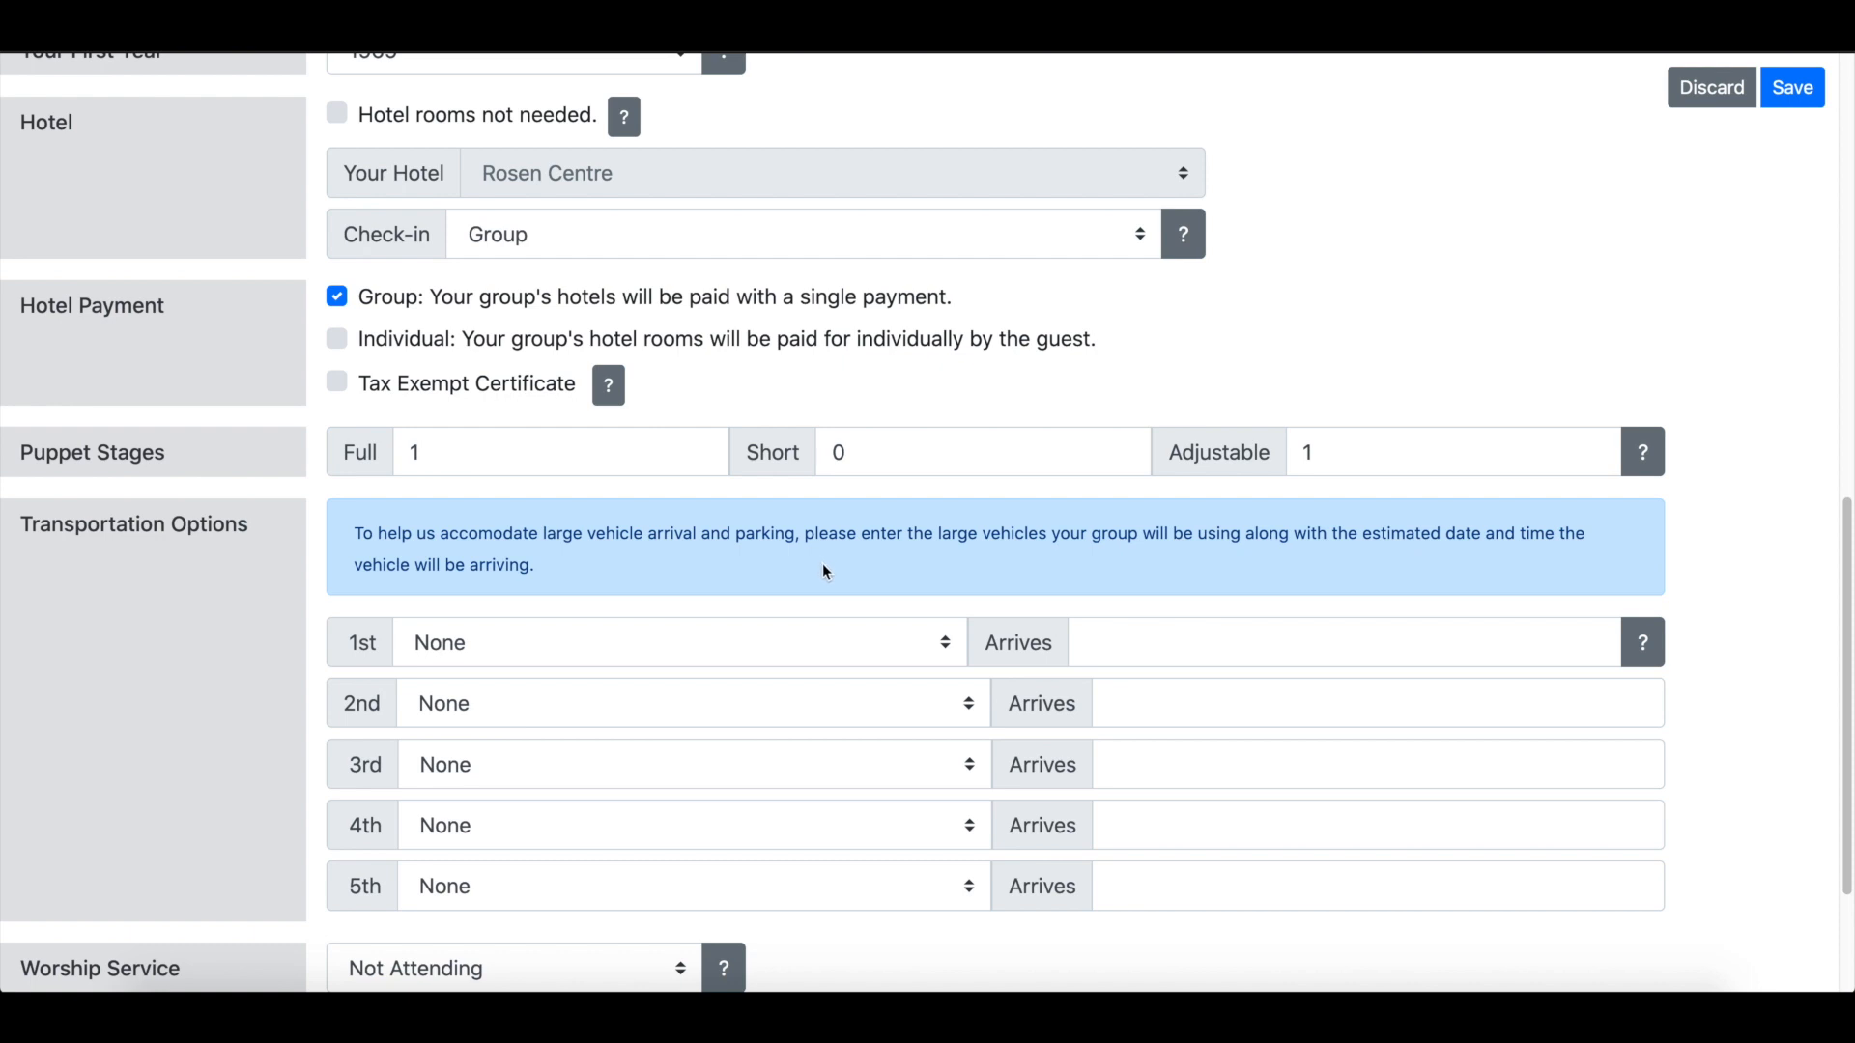
pyautogui.moveTo(828, 575)
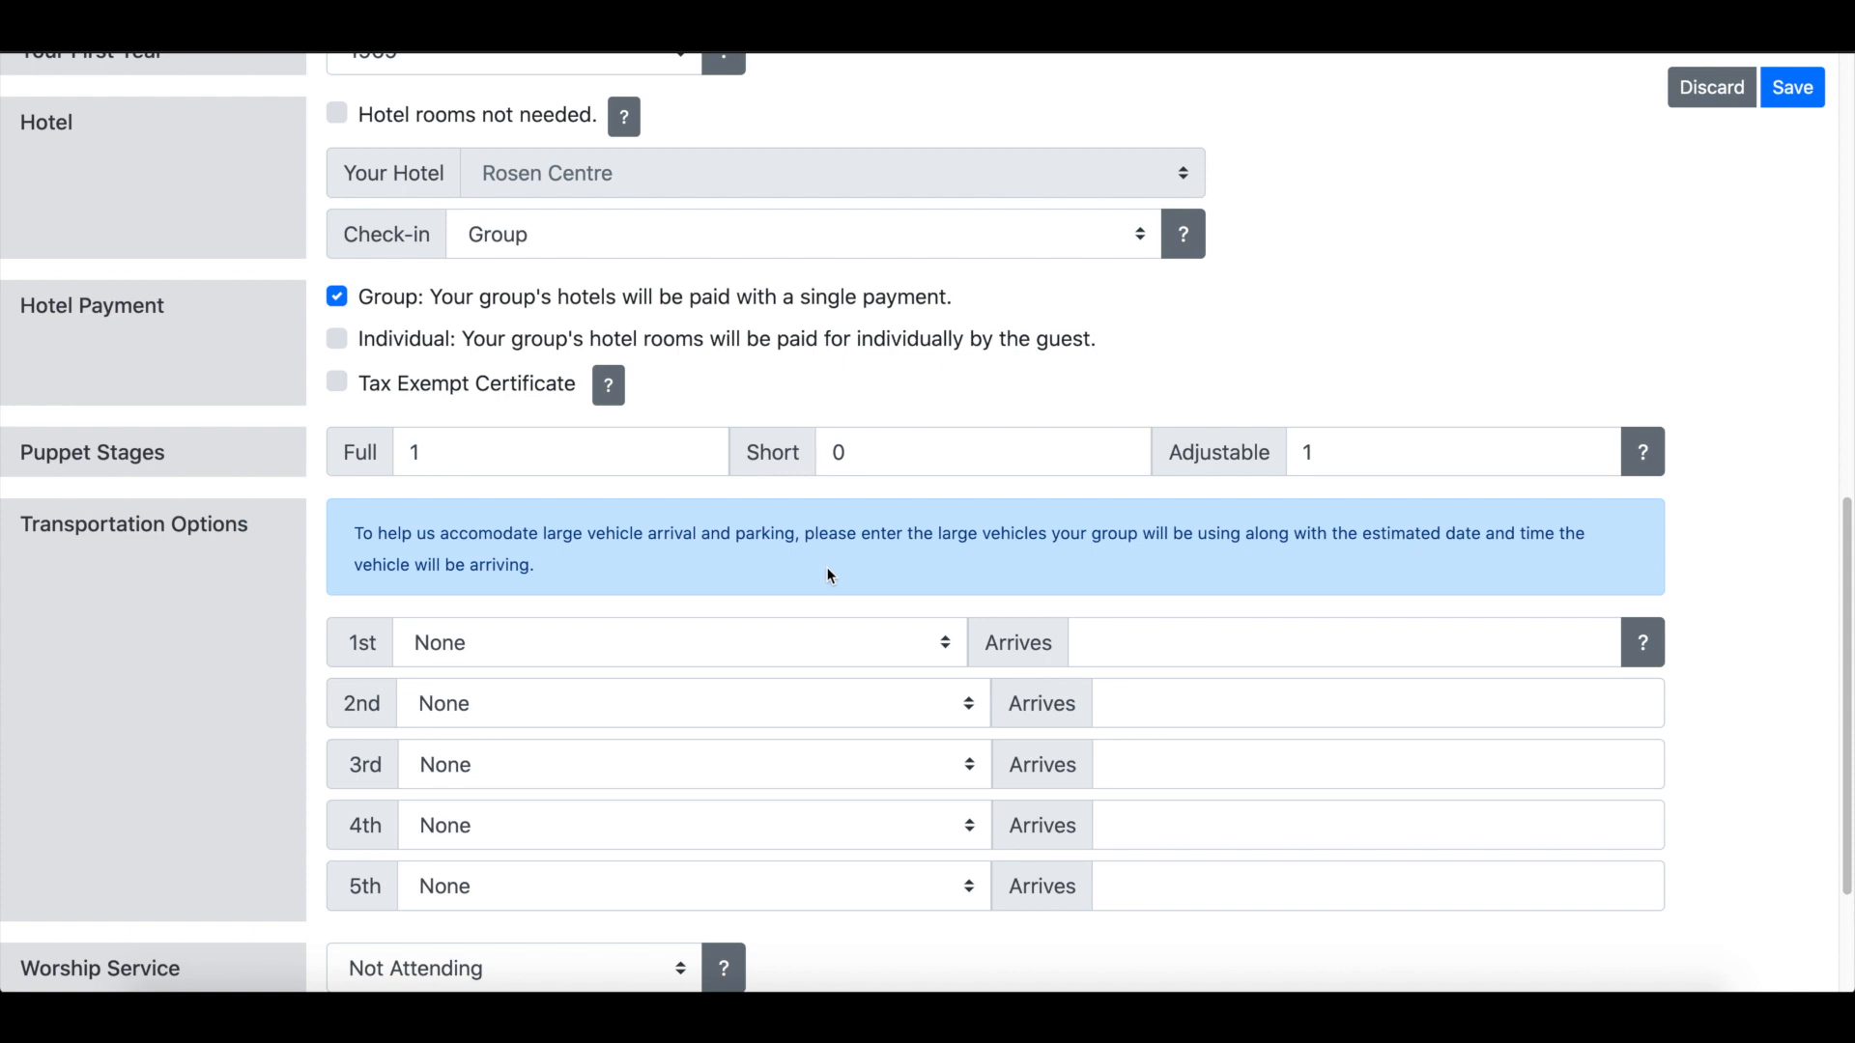
pyautogui.moveTo(727, 553)
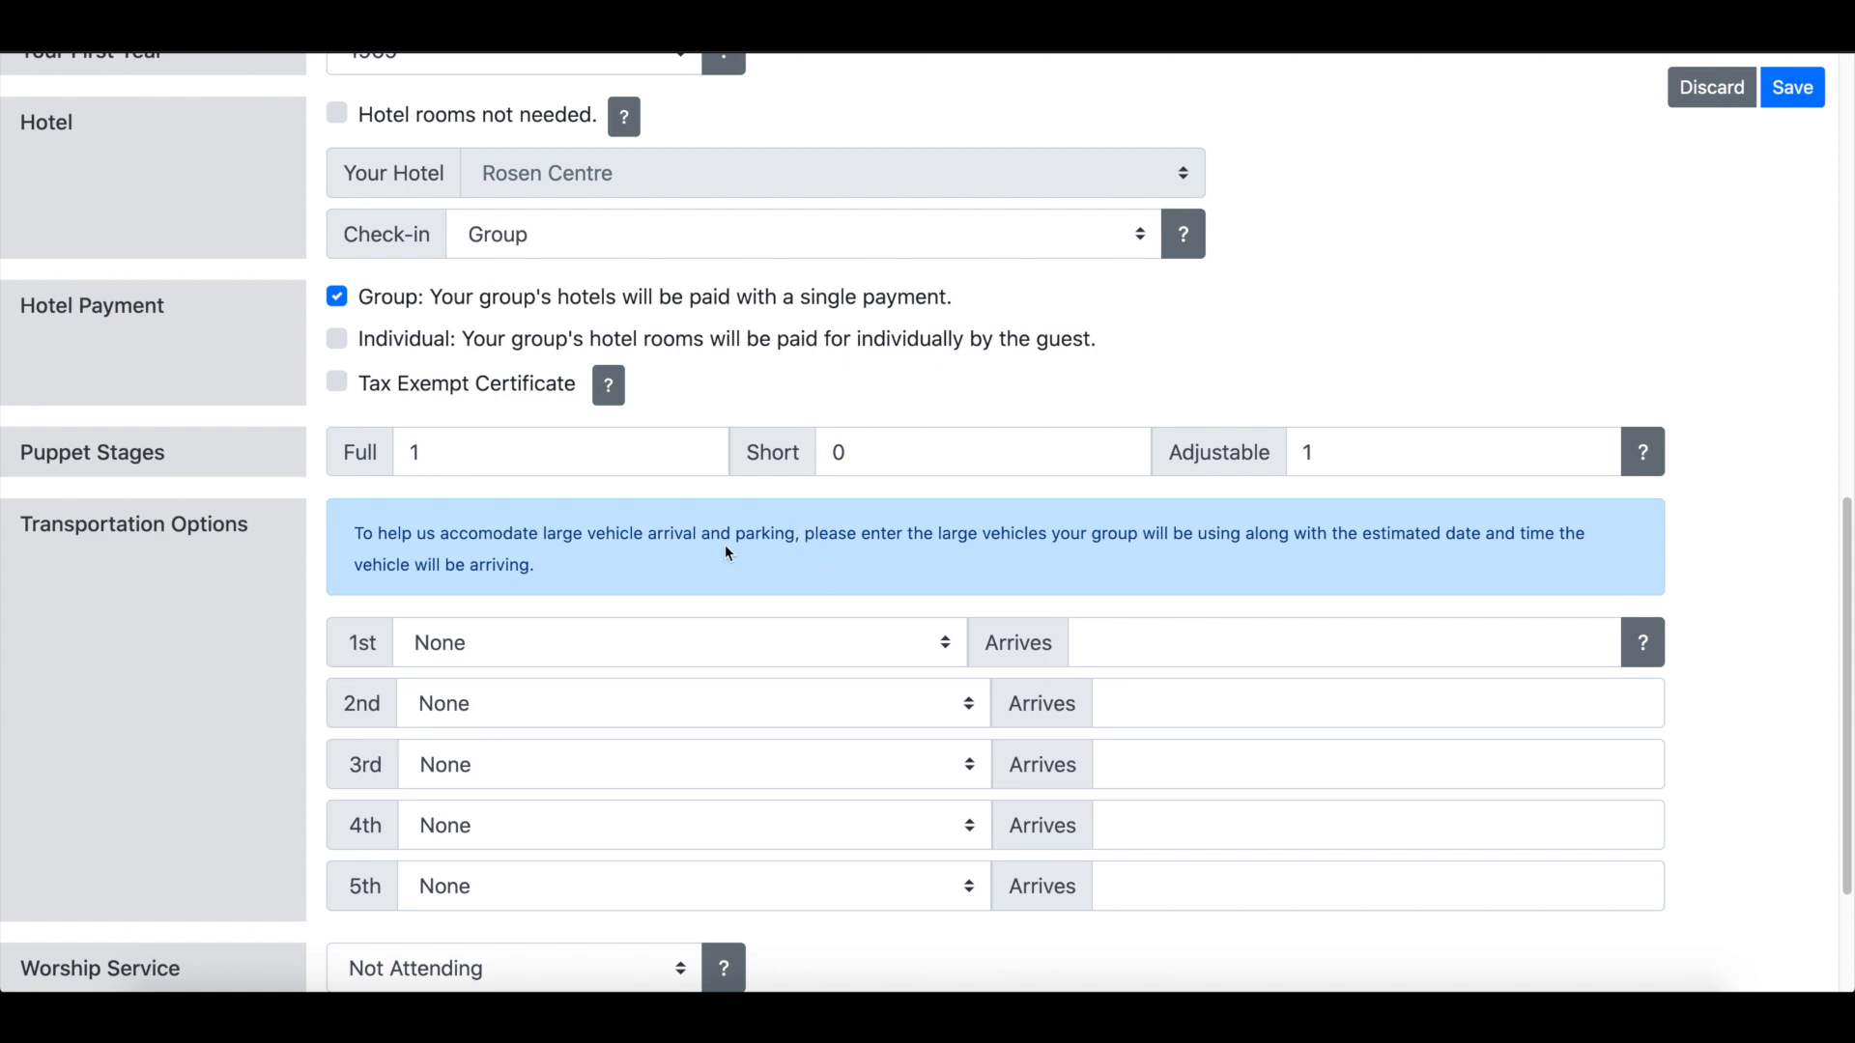
pyautogui.moveTo(754, 564)
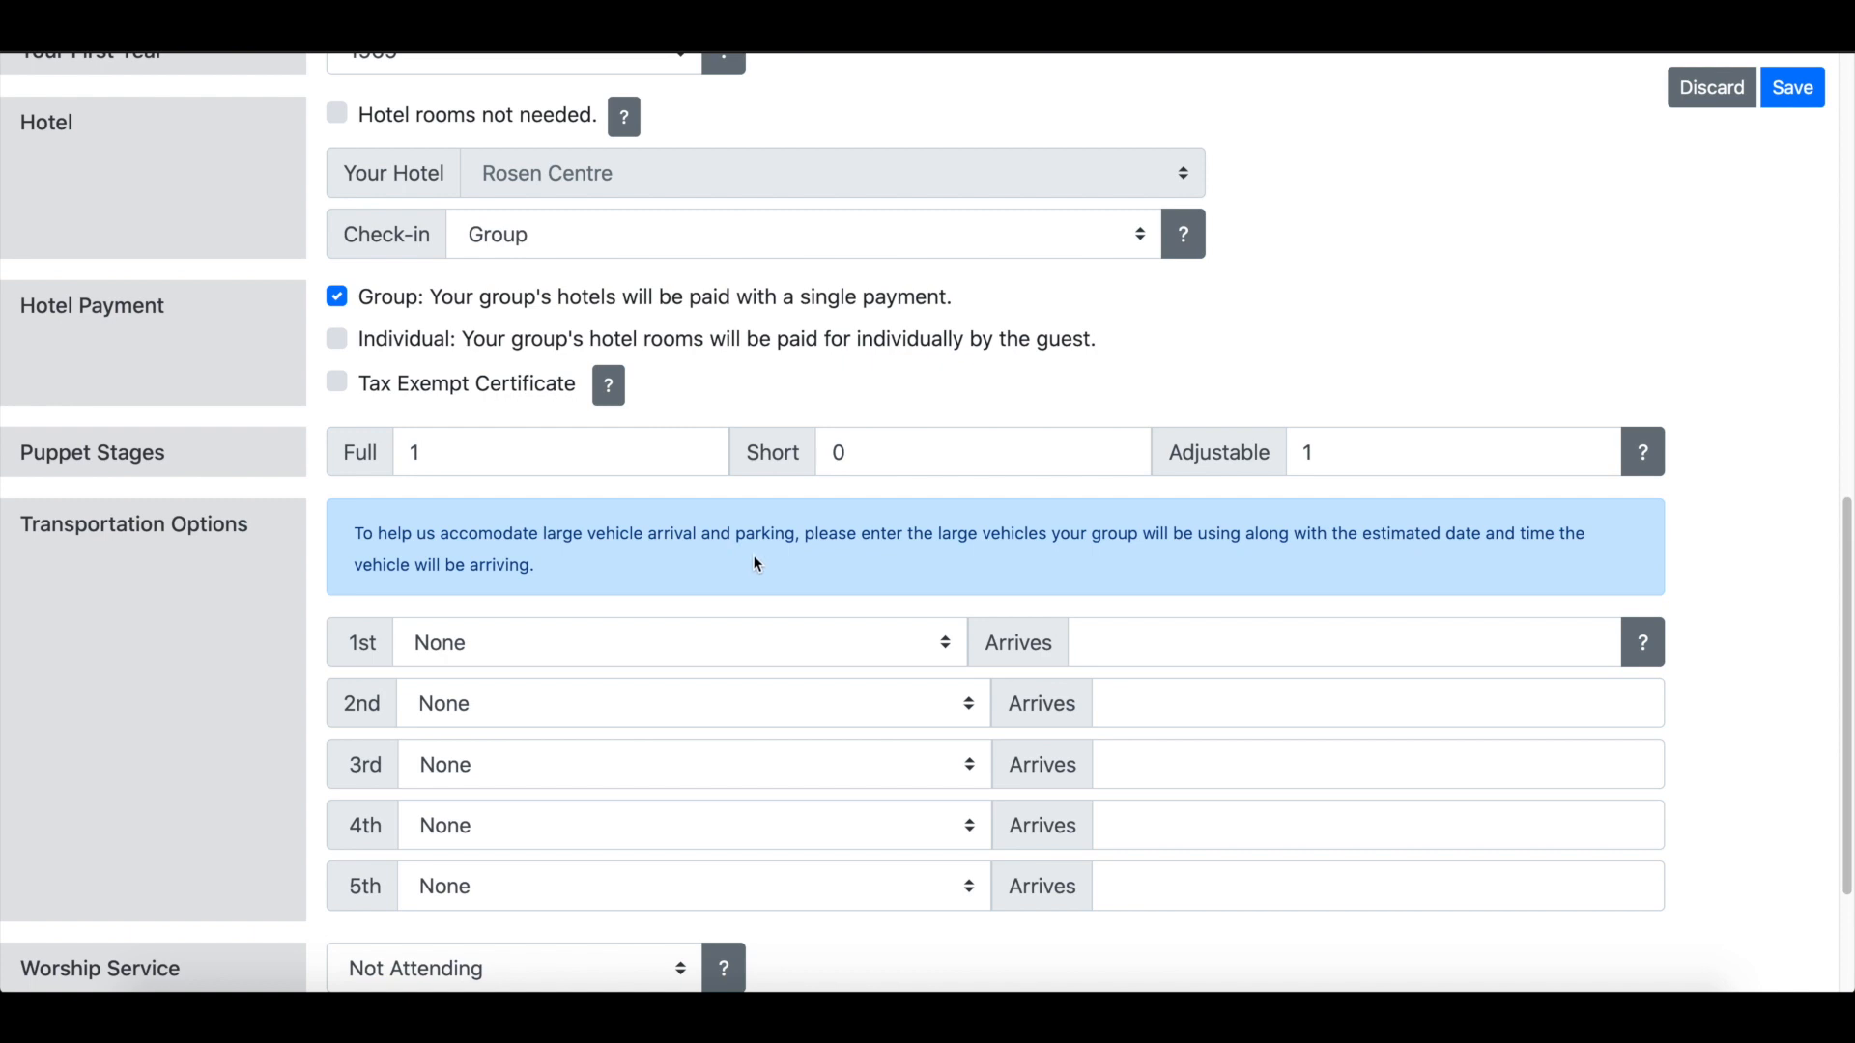
pyautogui.moveTo(769, 571)
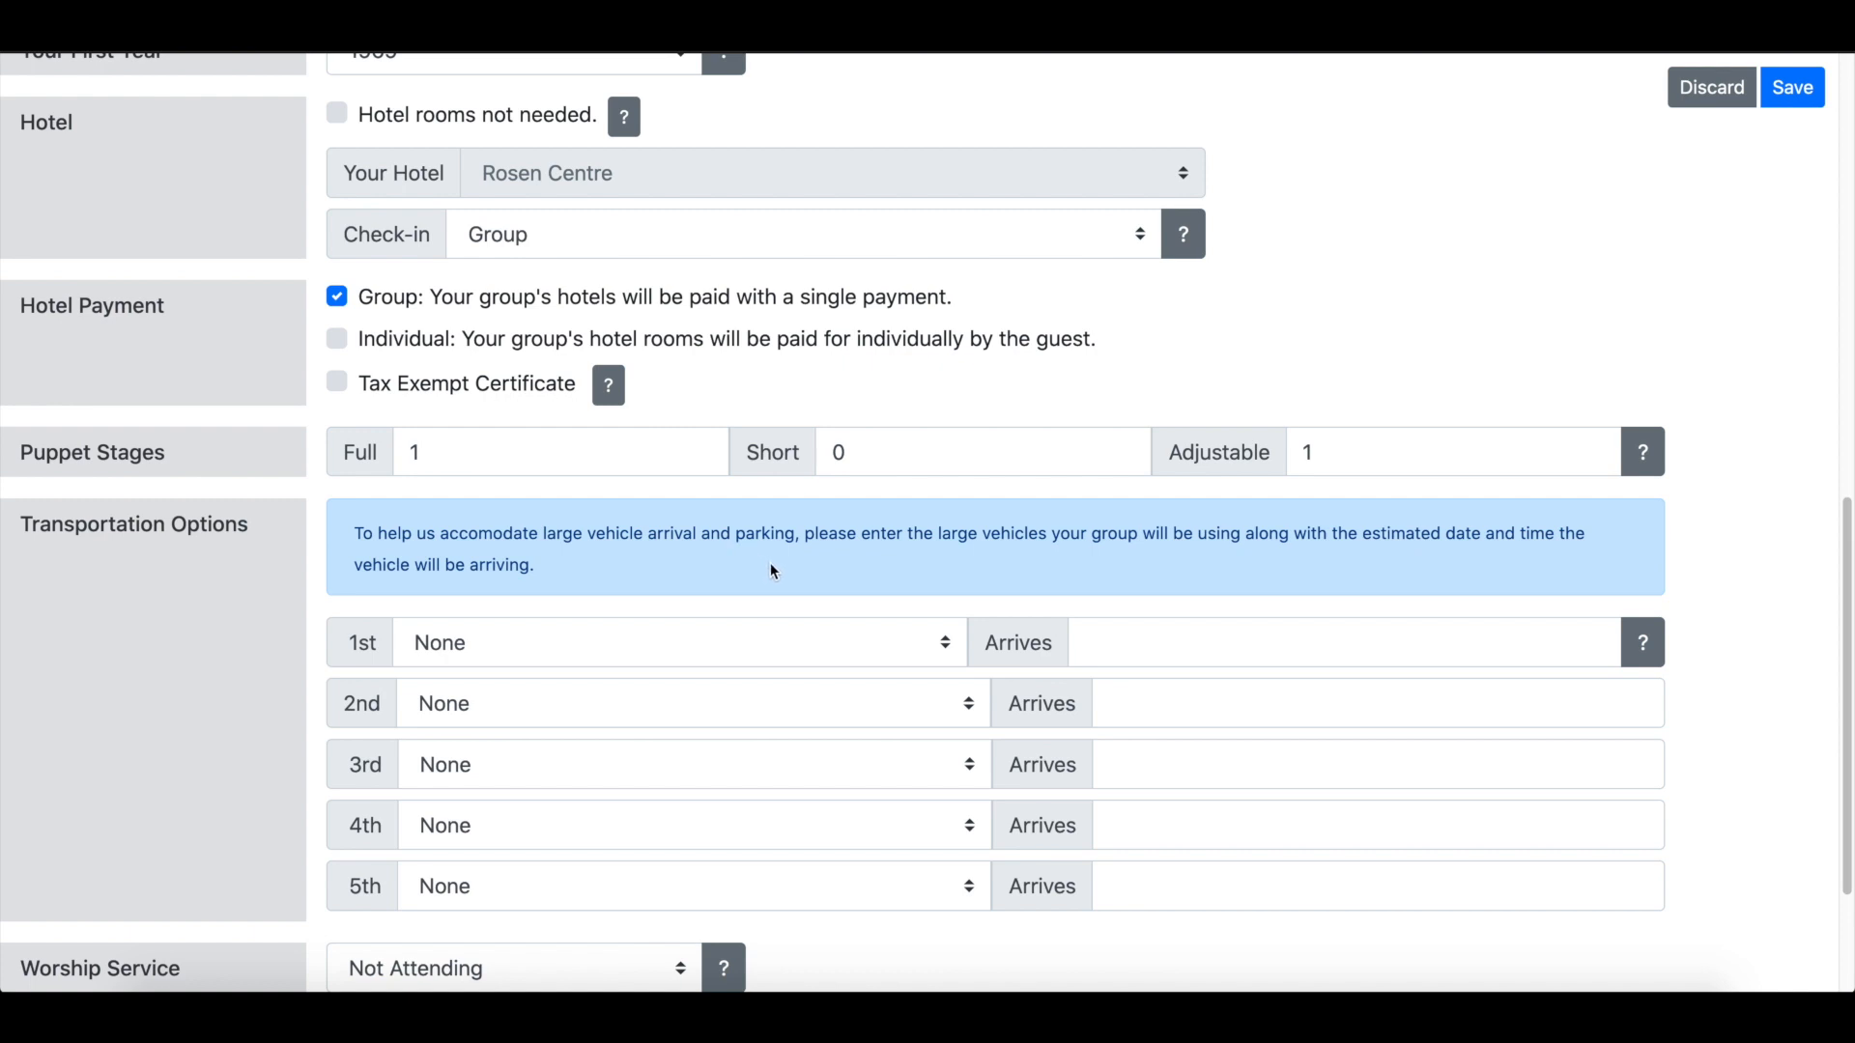
pyautogui.scroll(-3)
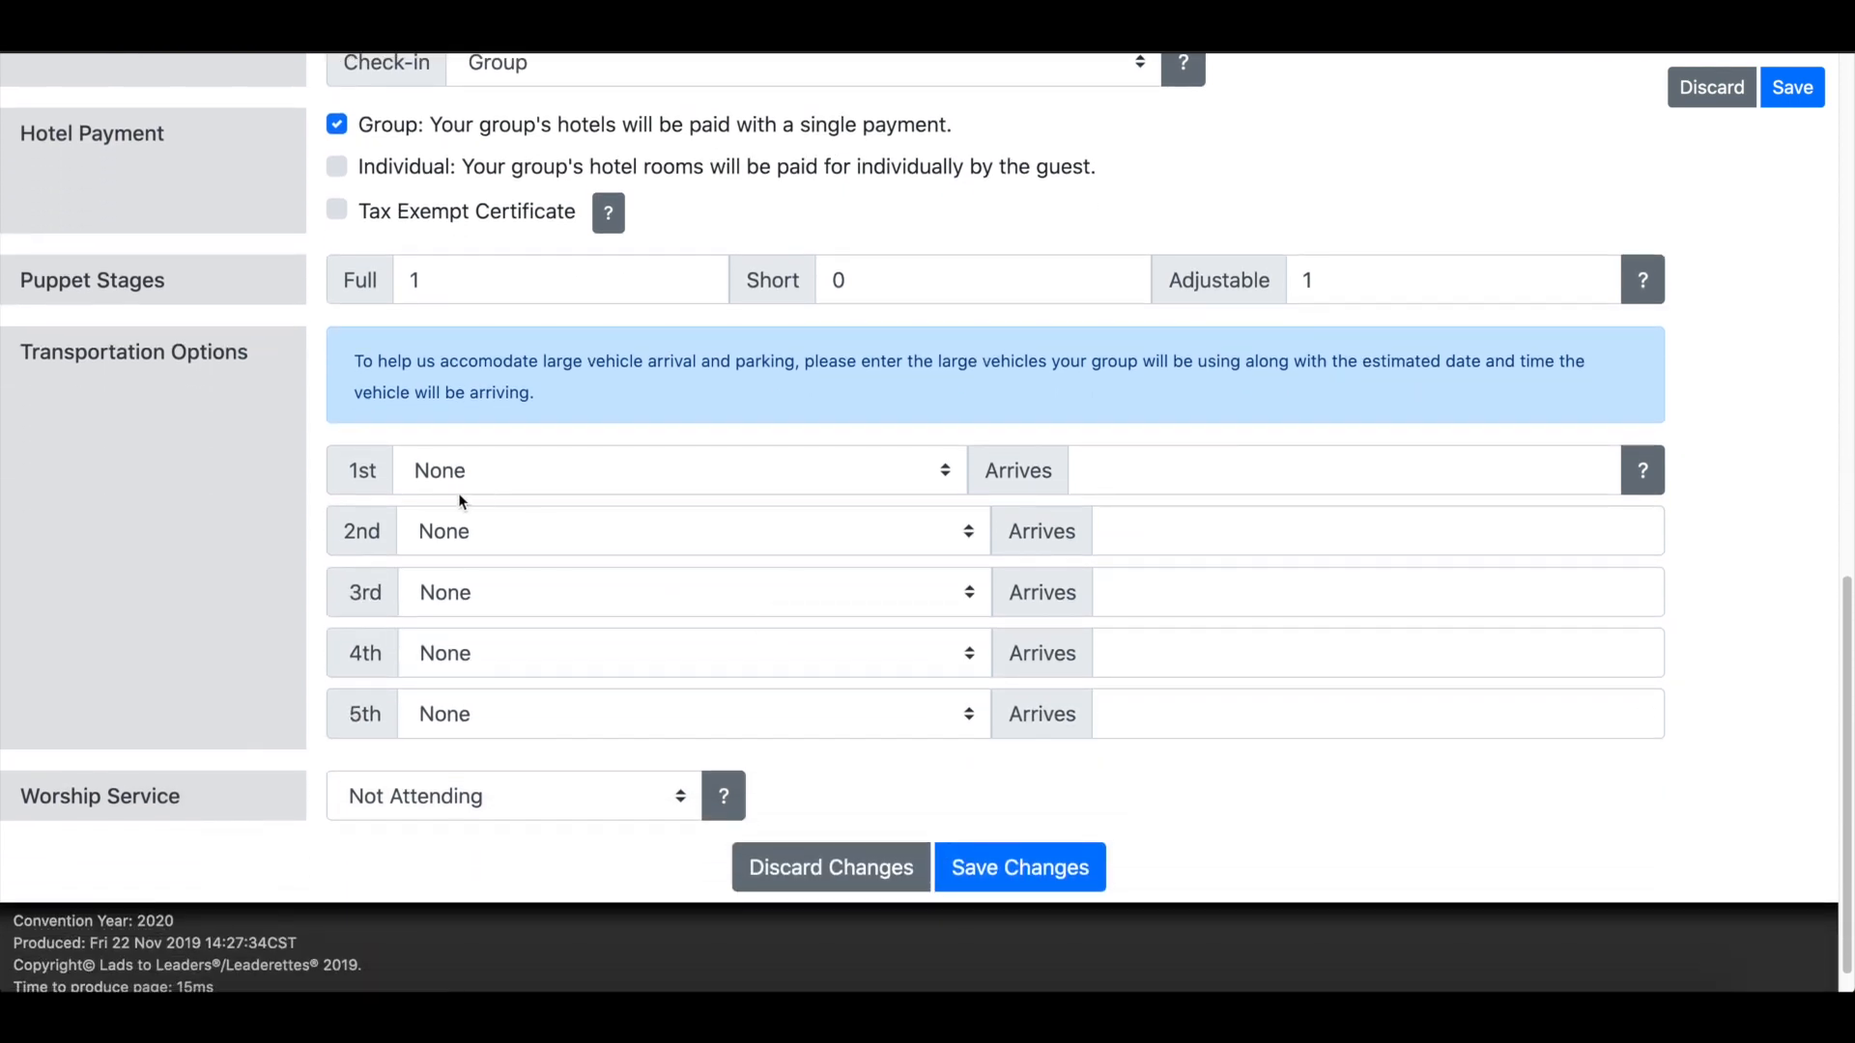
pyautogui.moveTo(901, 469)
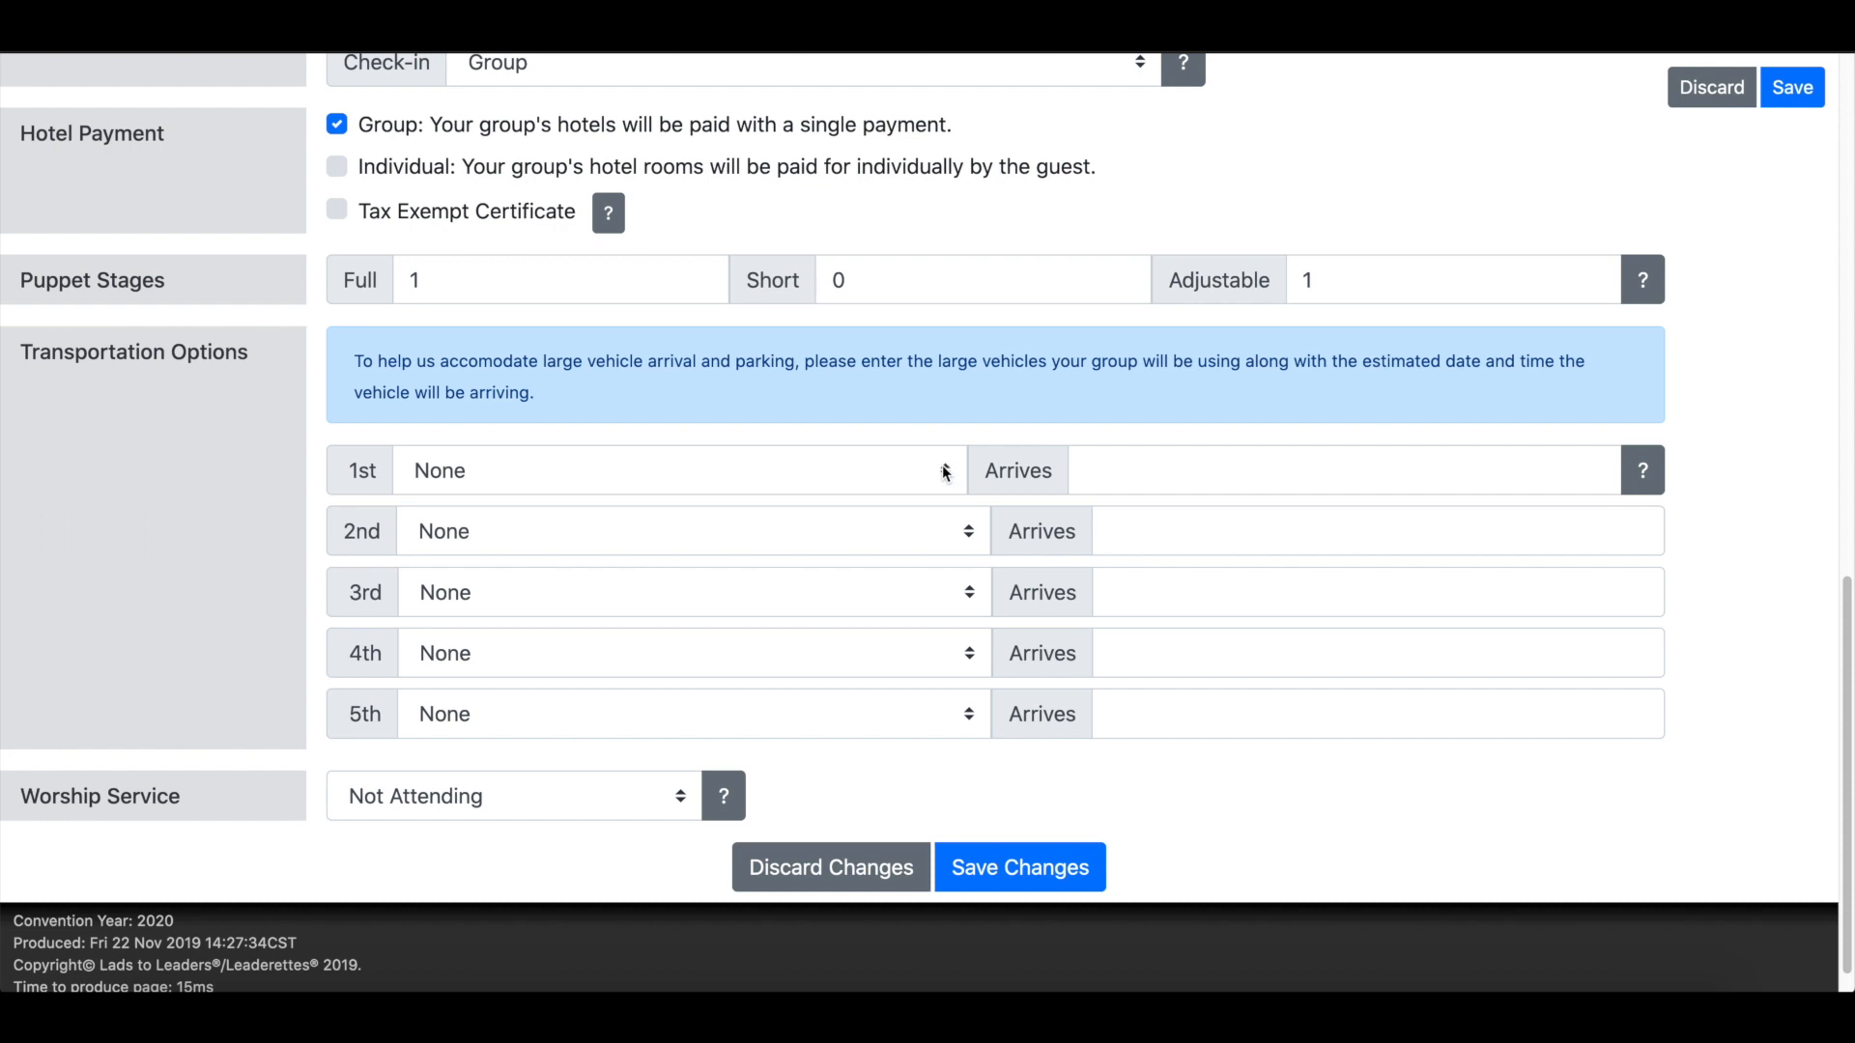
pyautogui.click(680, 469)
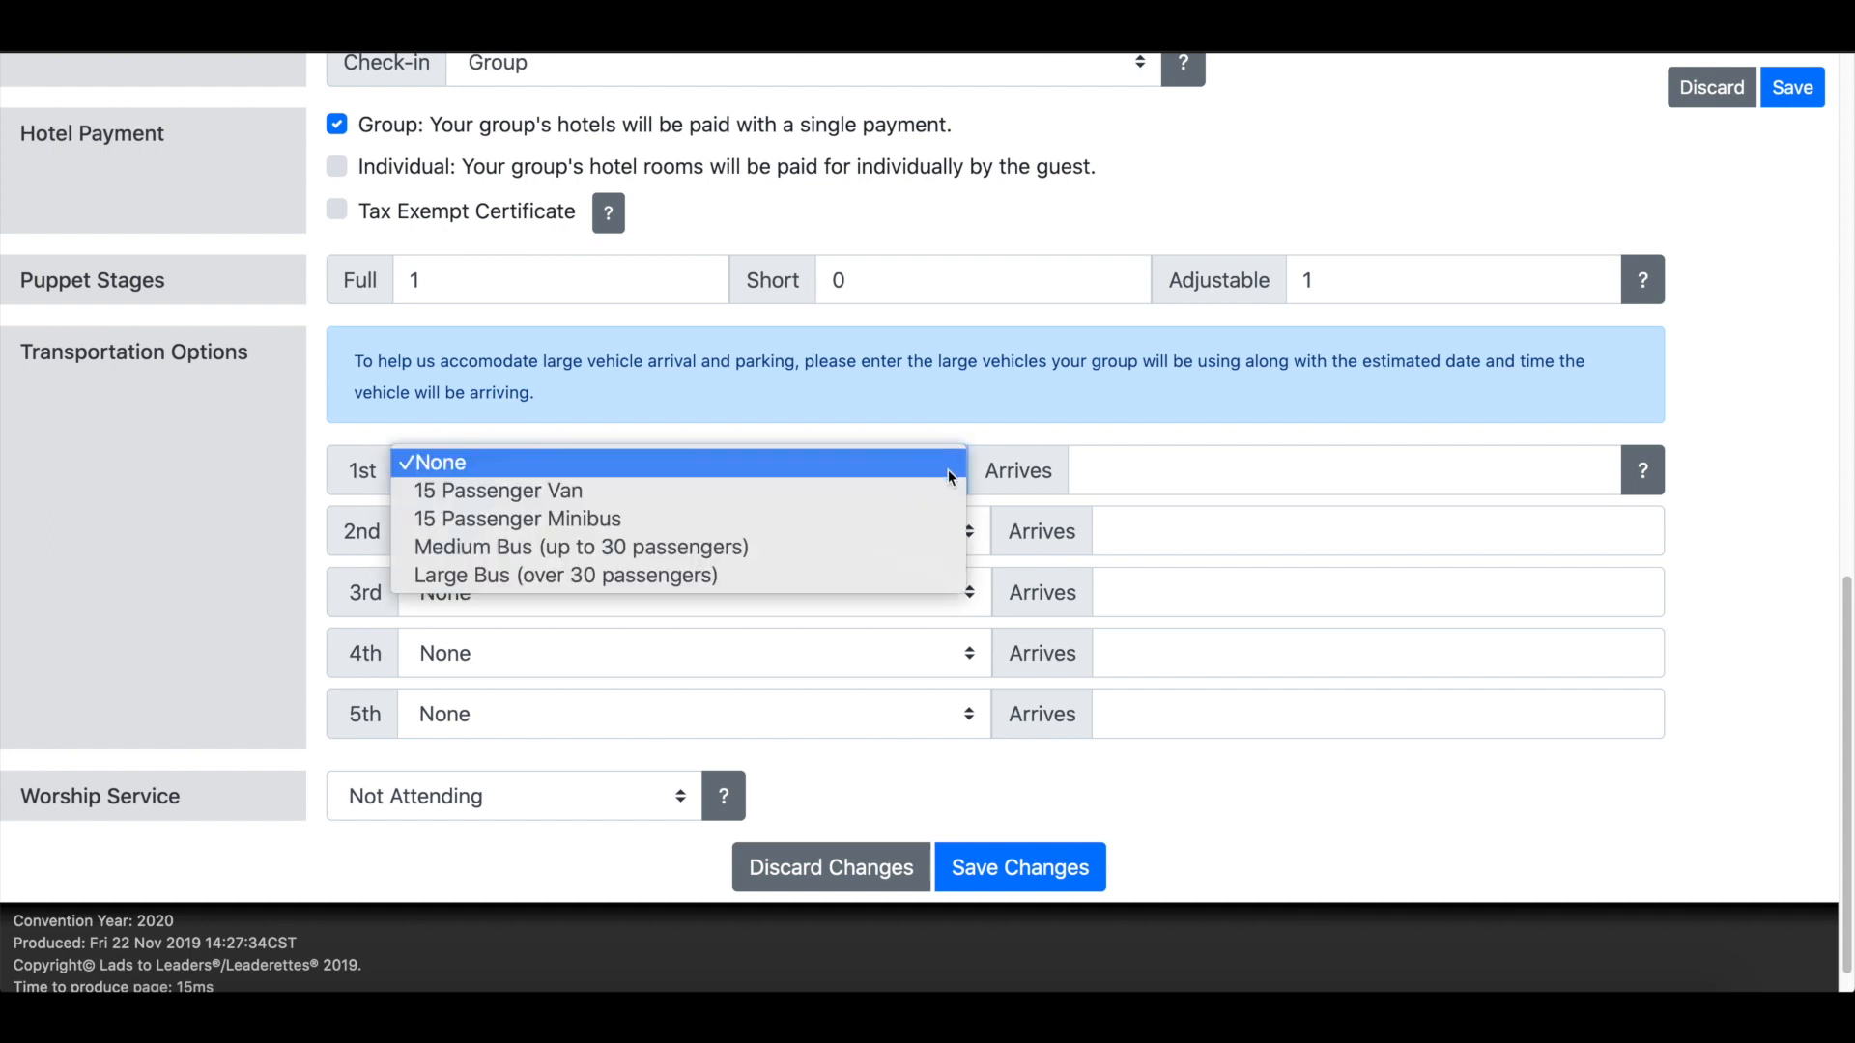
pyautogui.moveTo(915, 574)
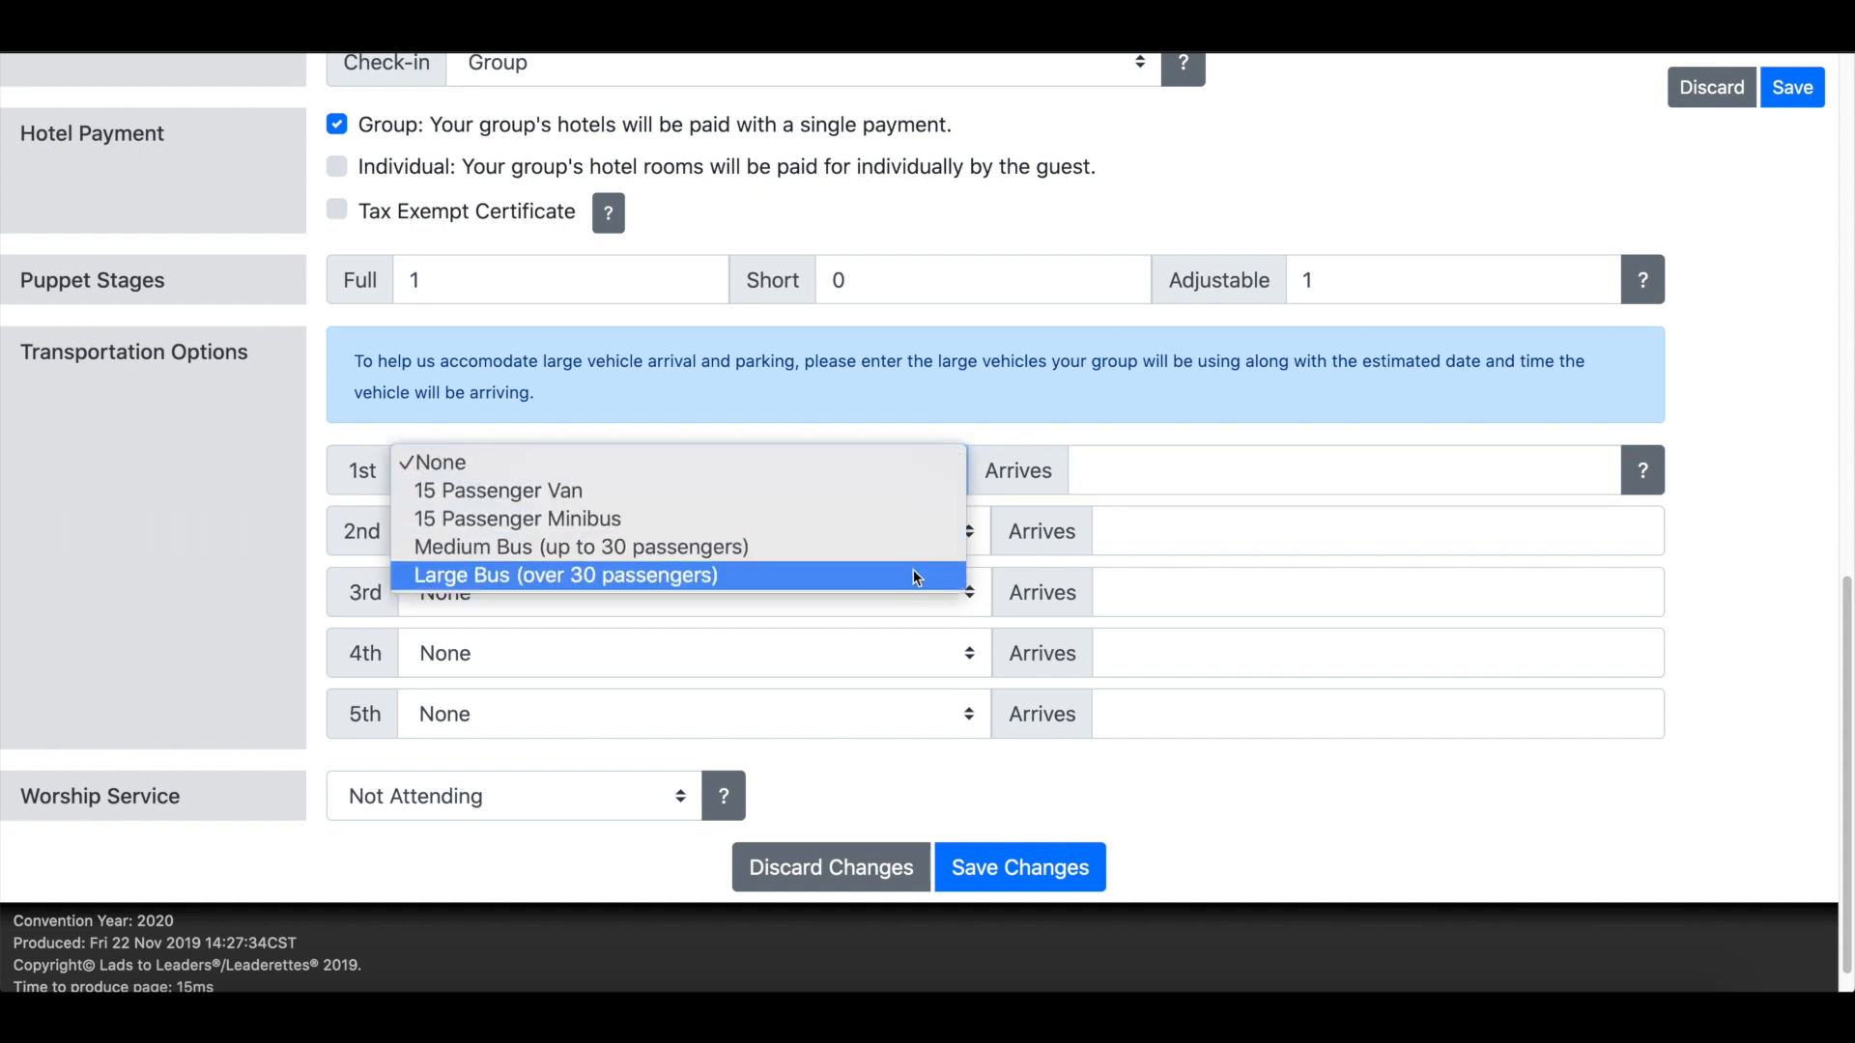
pyautogui.moveTo(908, 494)
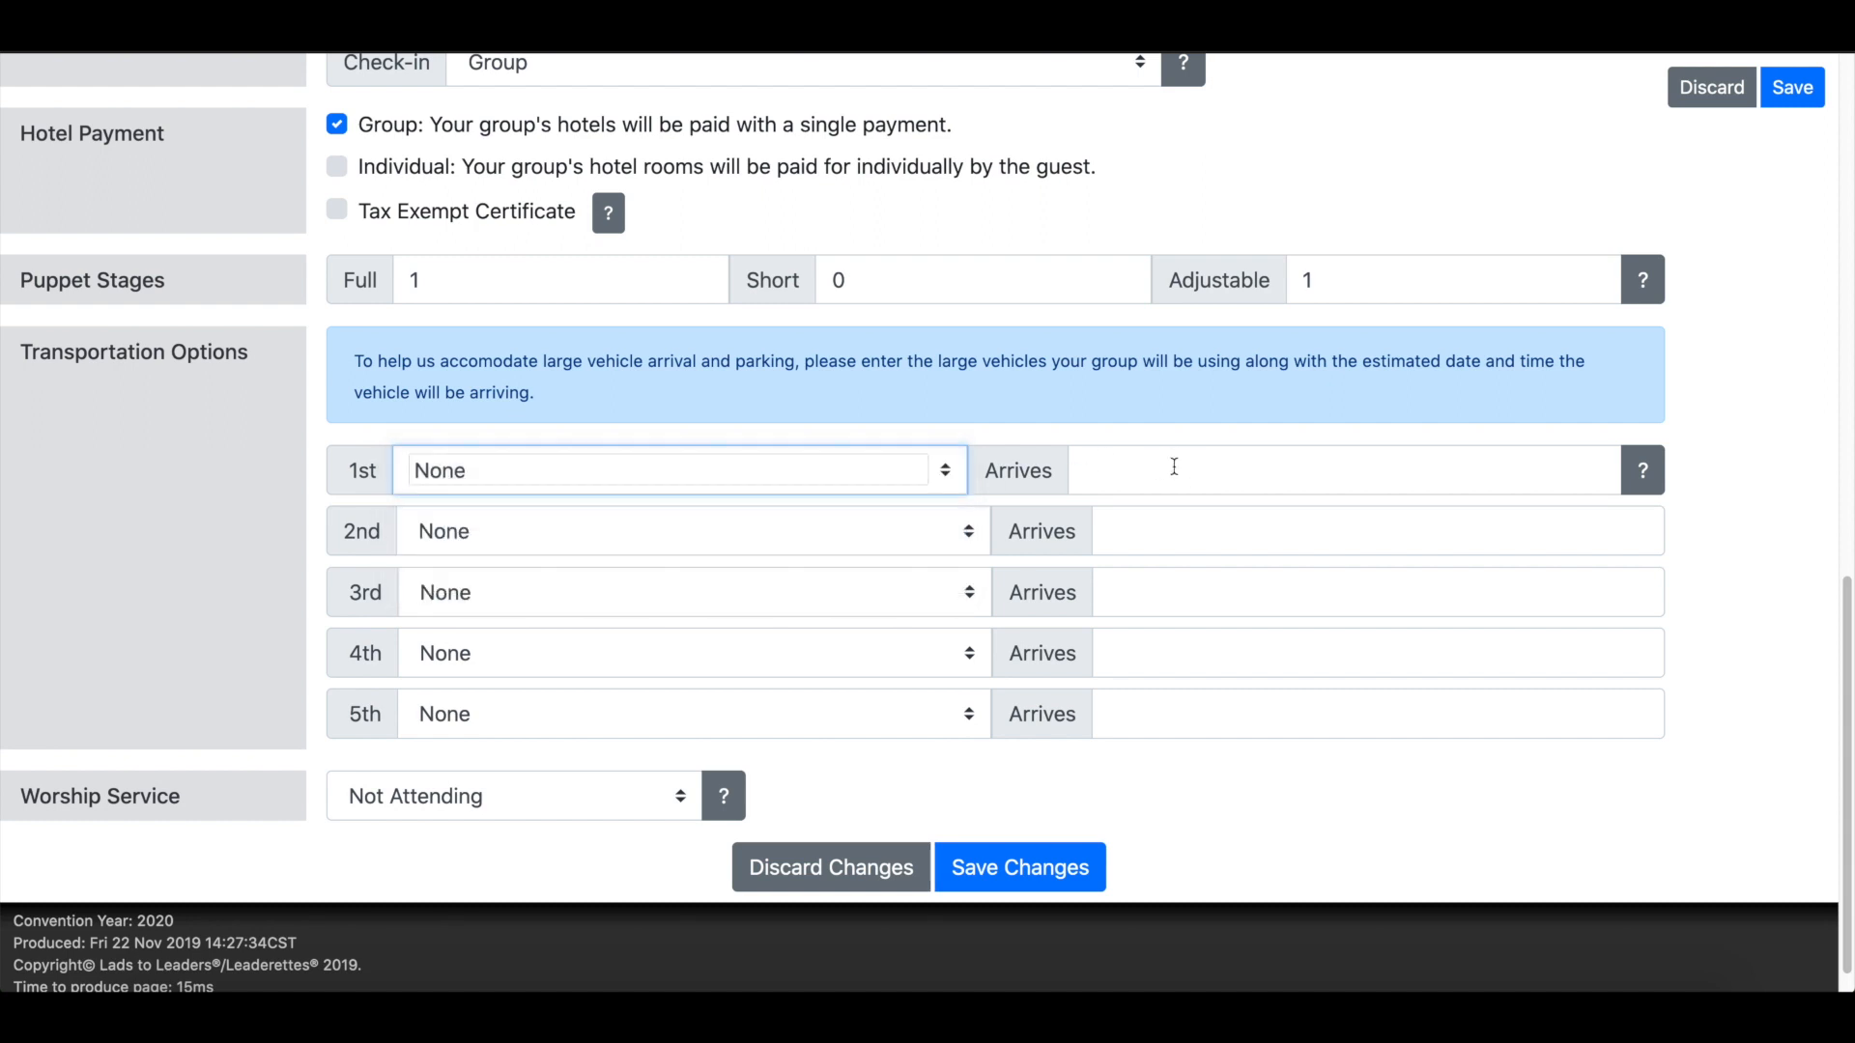
pyautogui.click(1343, 470)
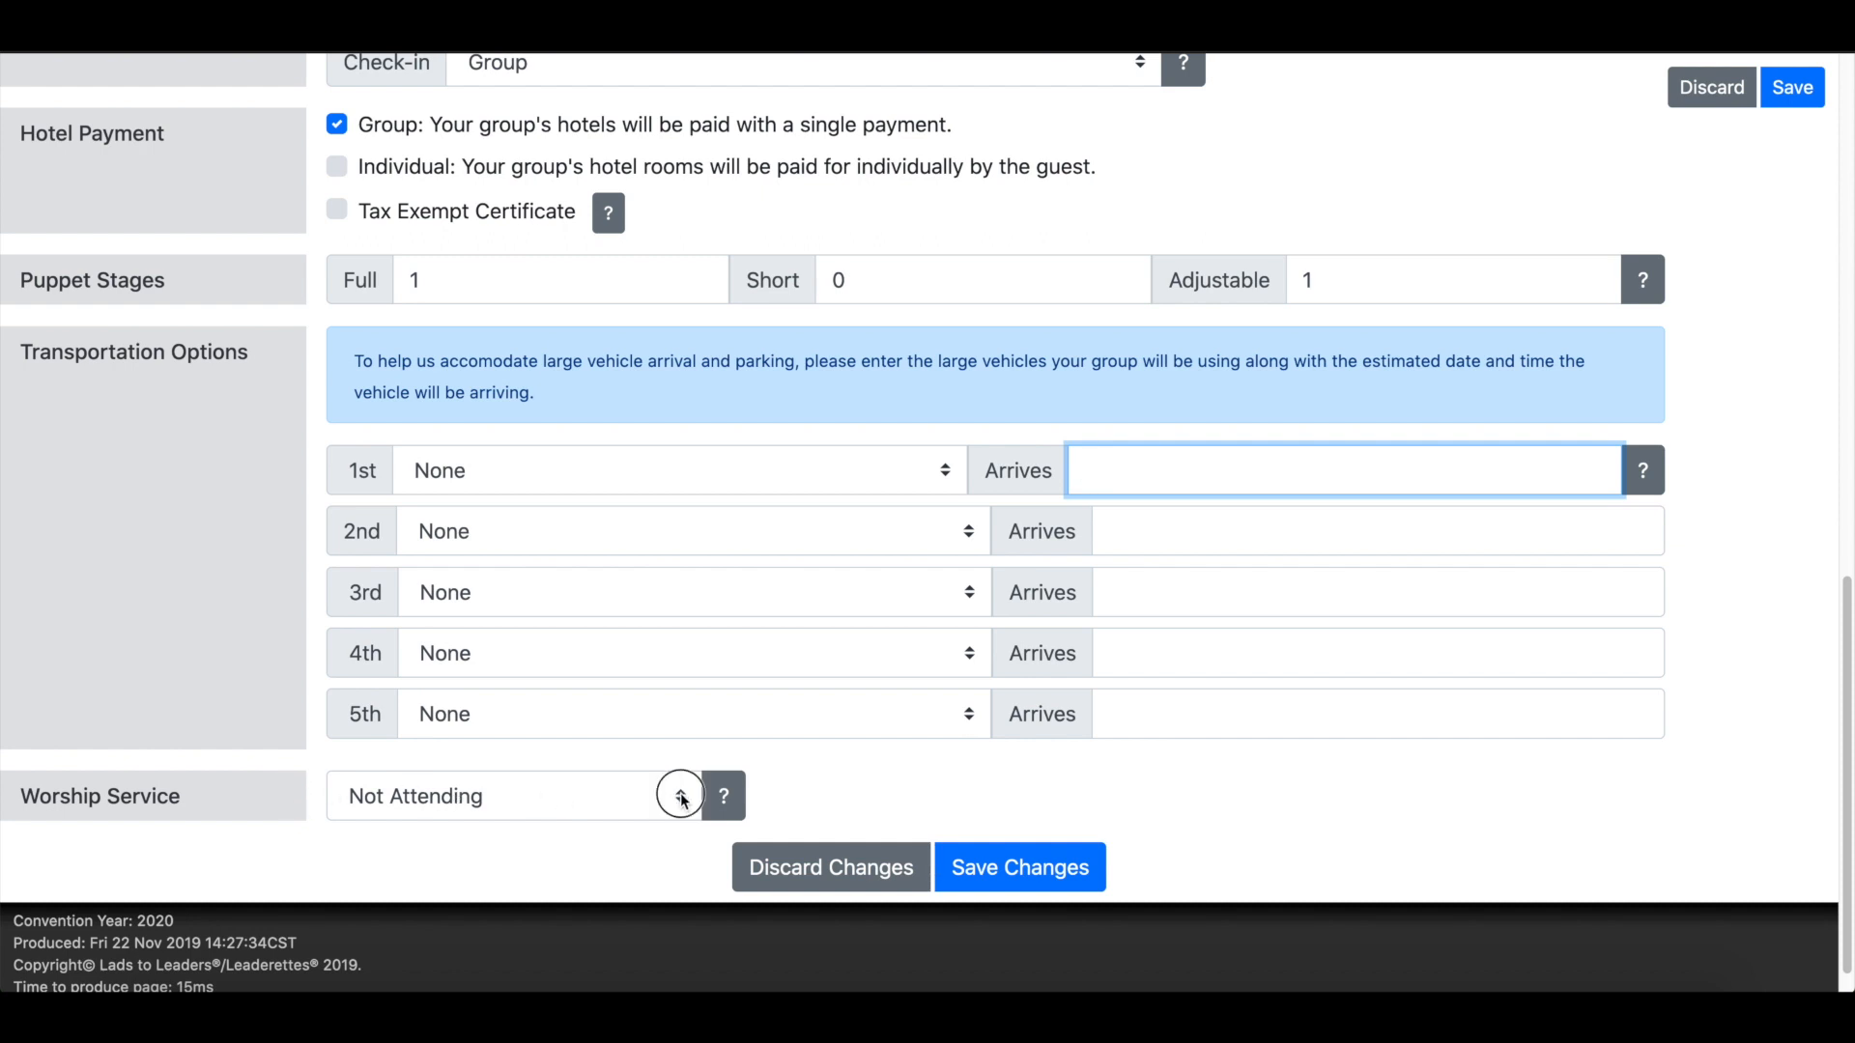
# - Set Worship Service to Attending Service
pyautogui.click(512, 796)
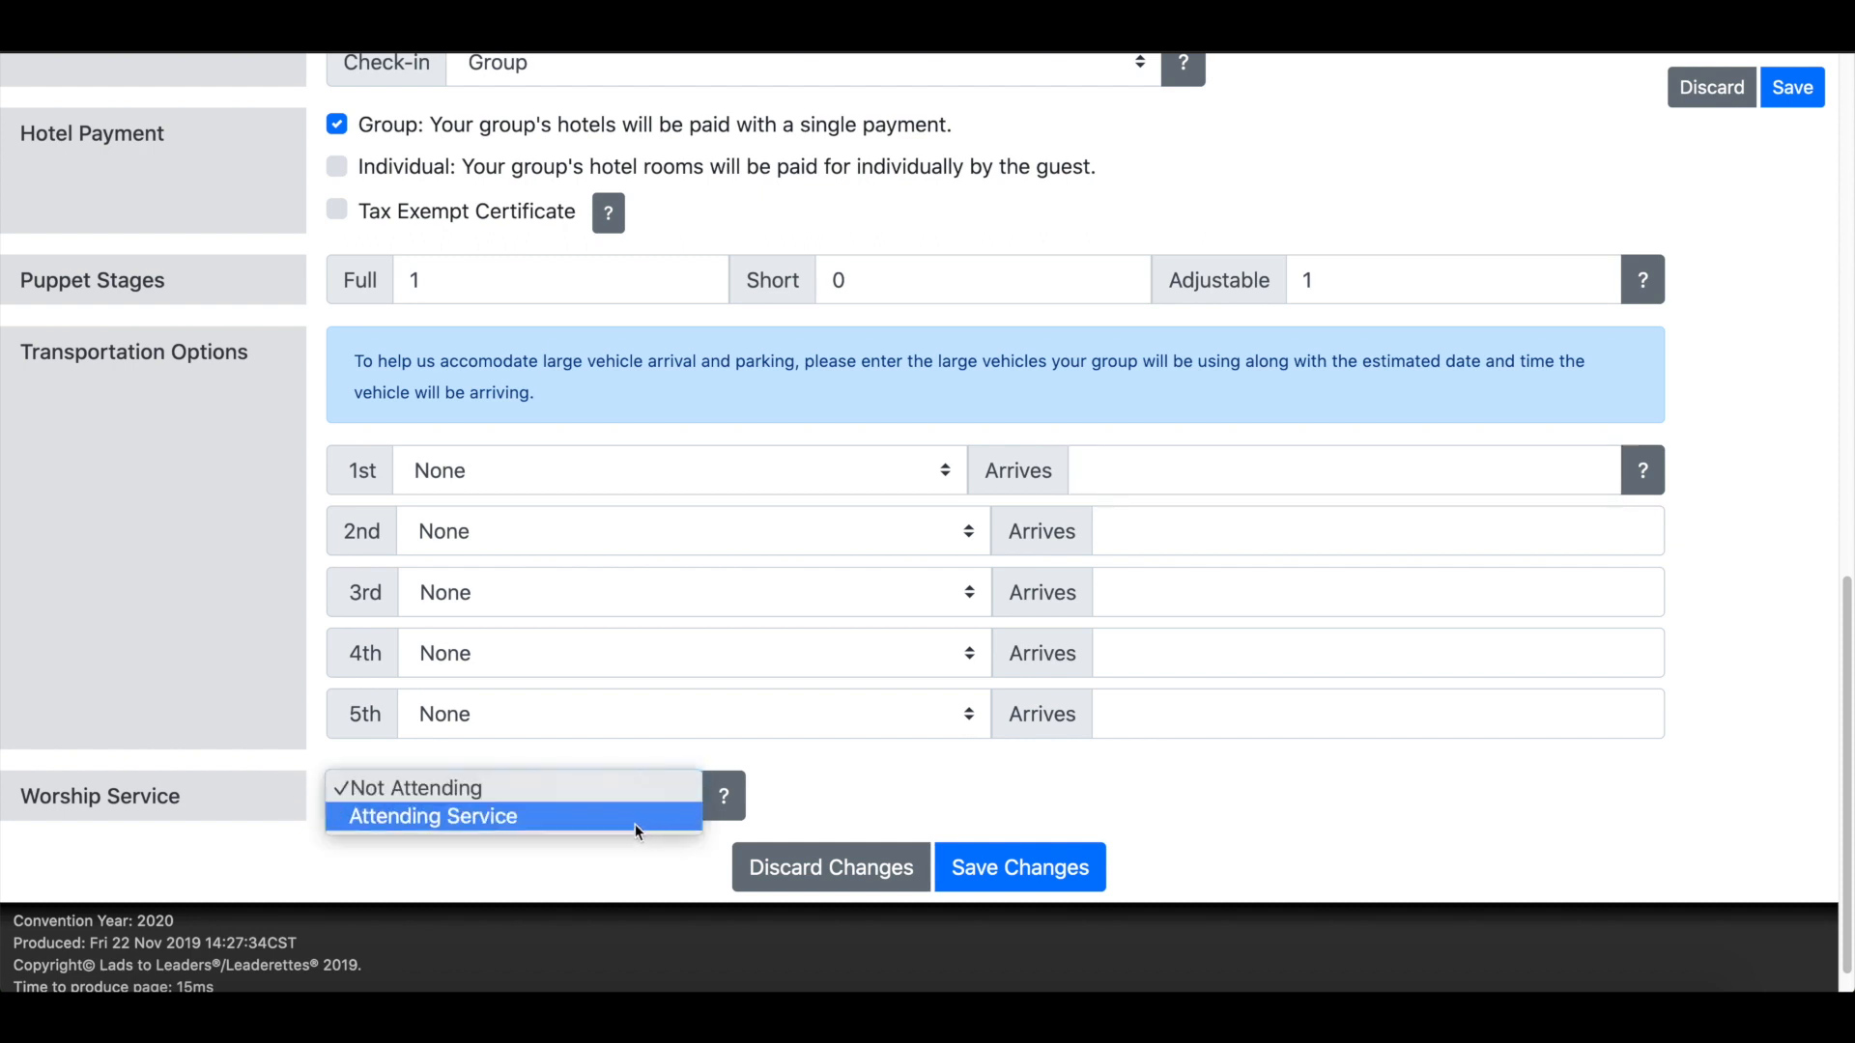
pyautogui.click(433, 816)
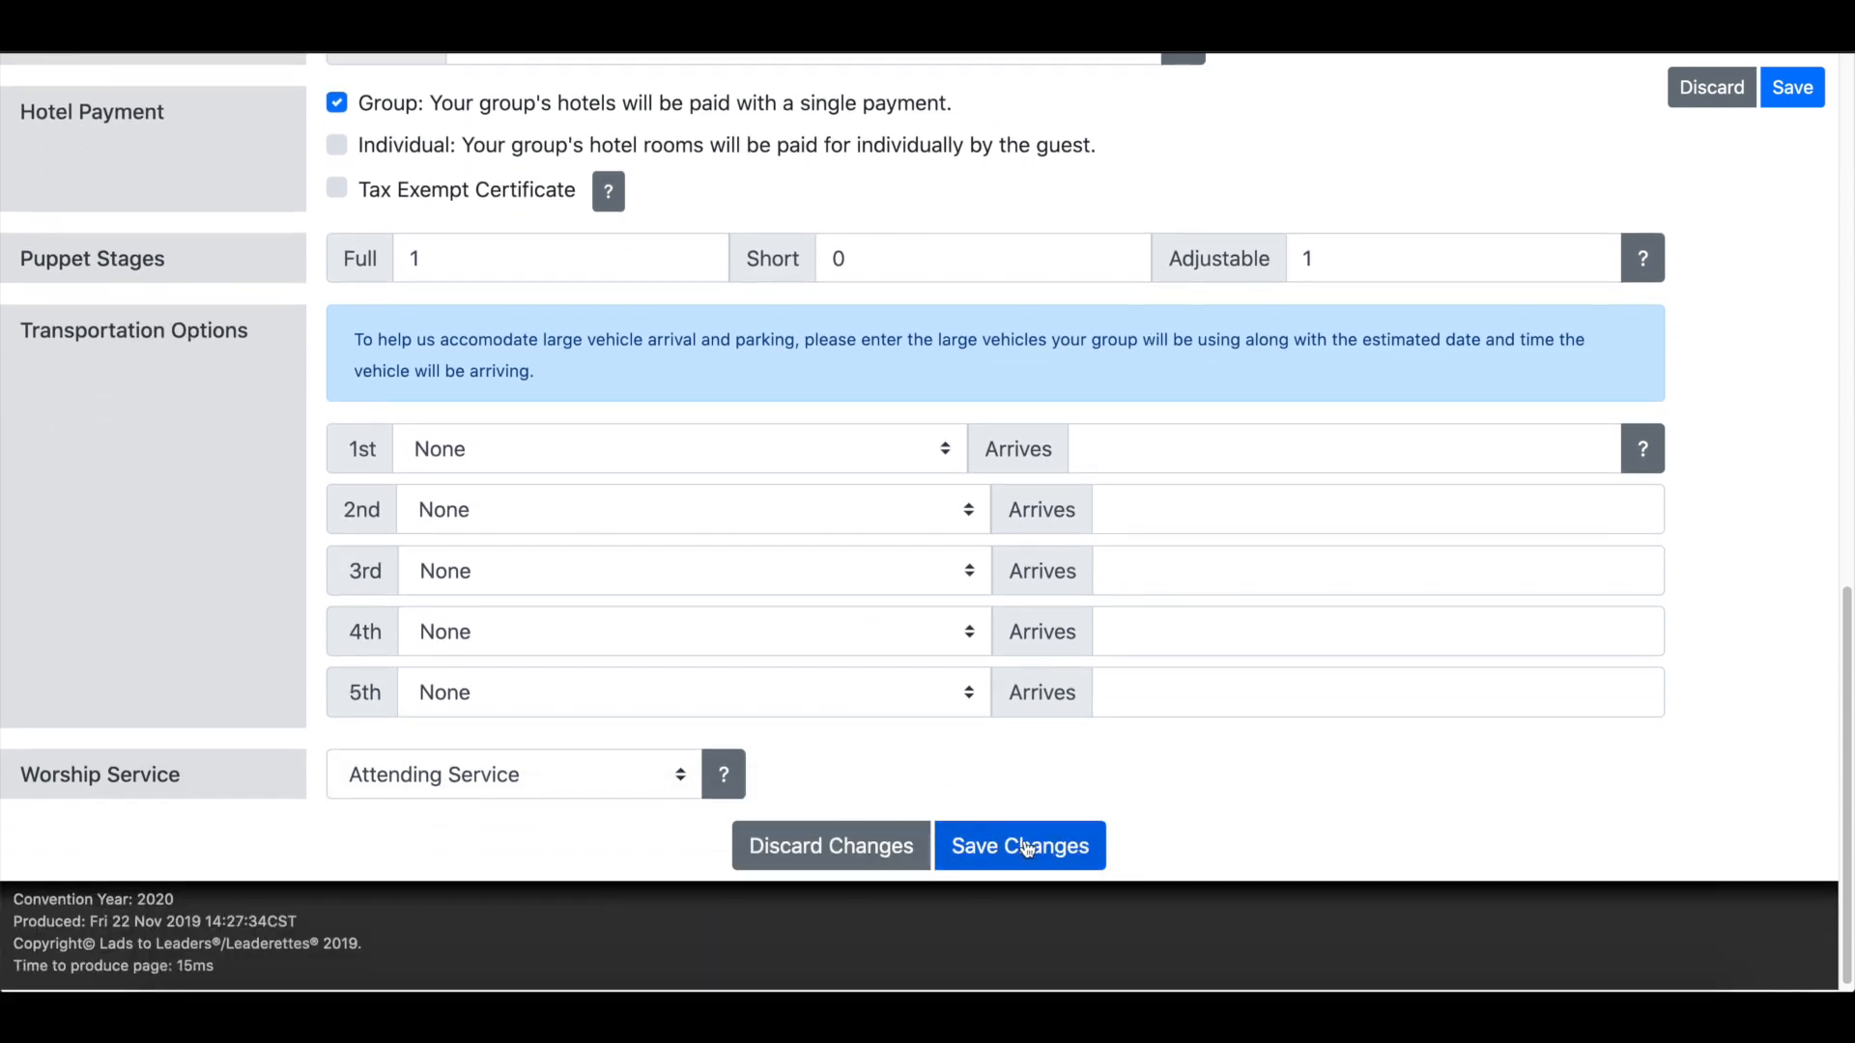
# - Save changes to the group form and check the main menu status
pyautogui.click(1018, 846)
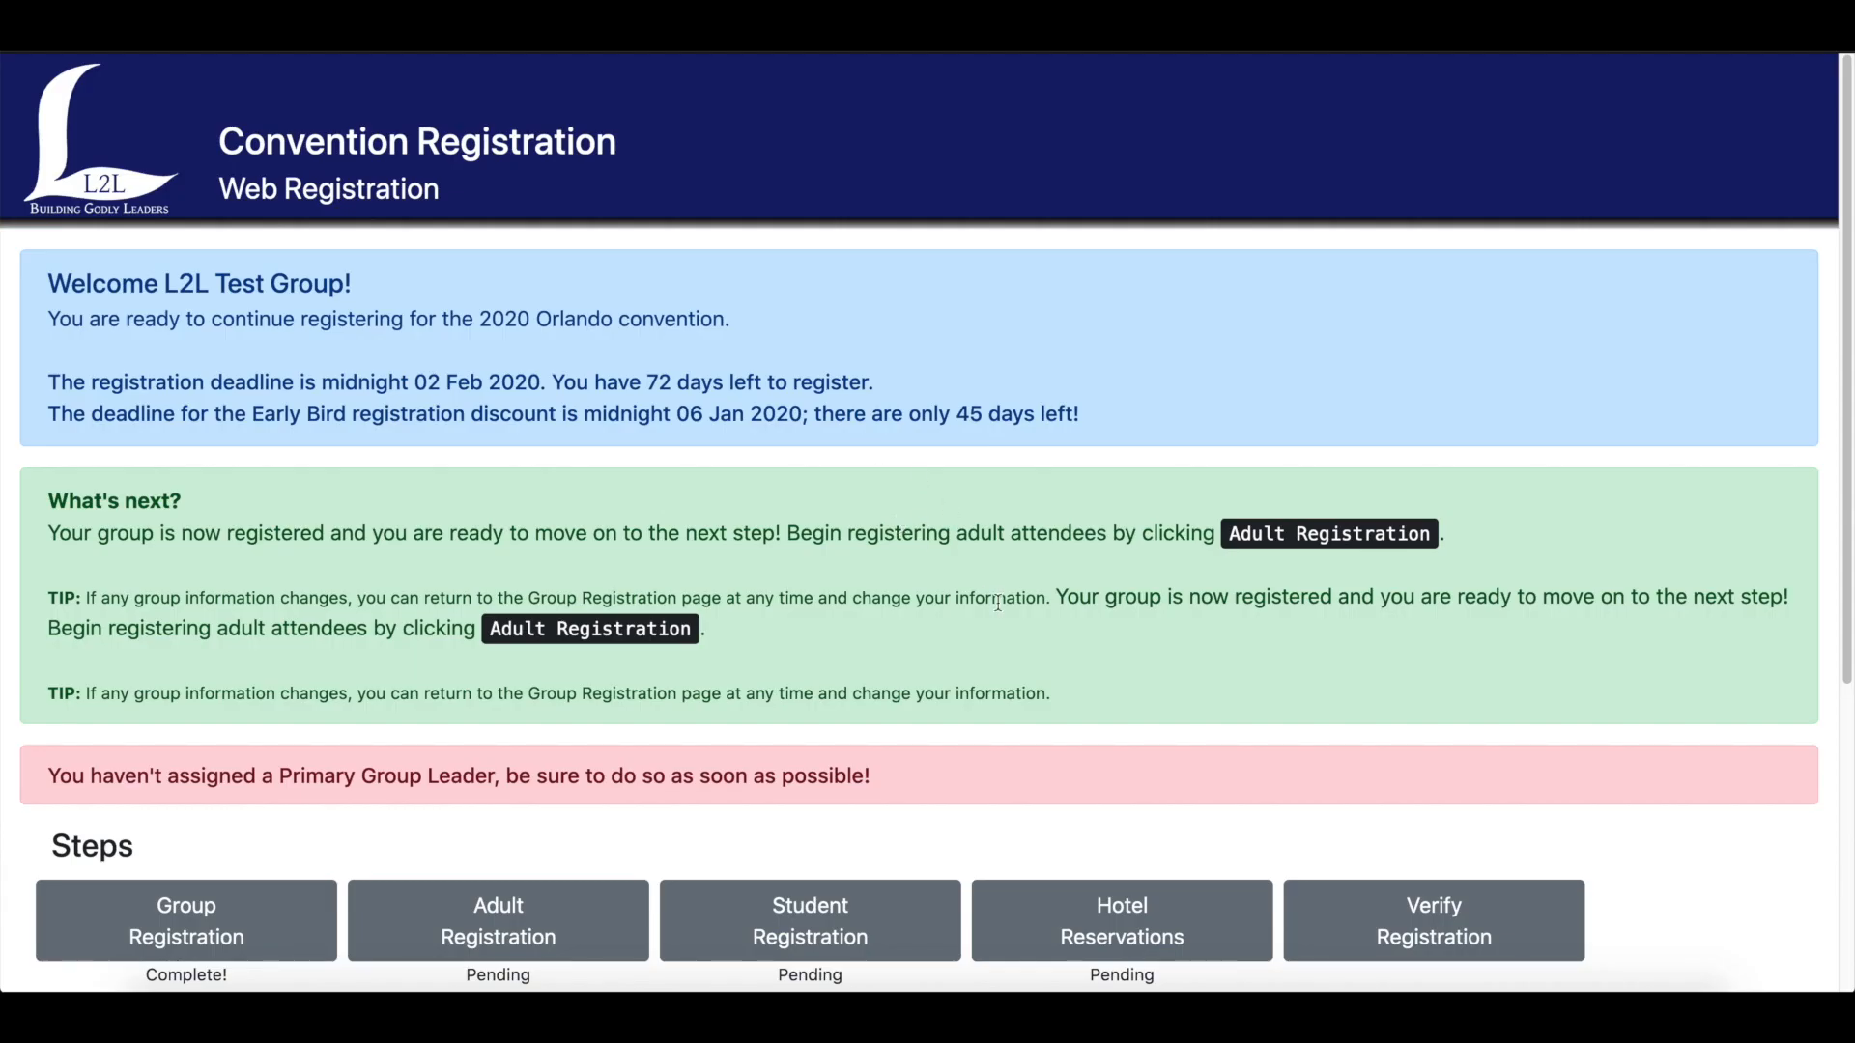
pyautogui.scroll(-3)
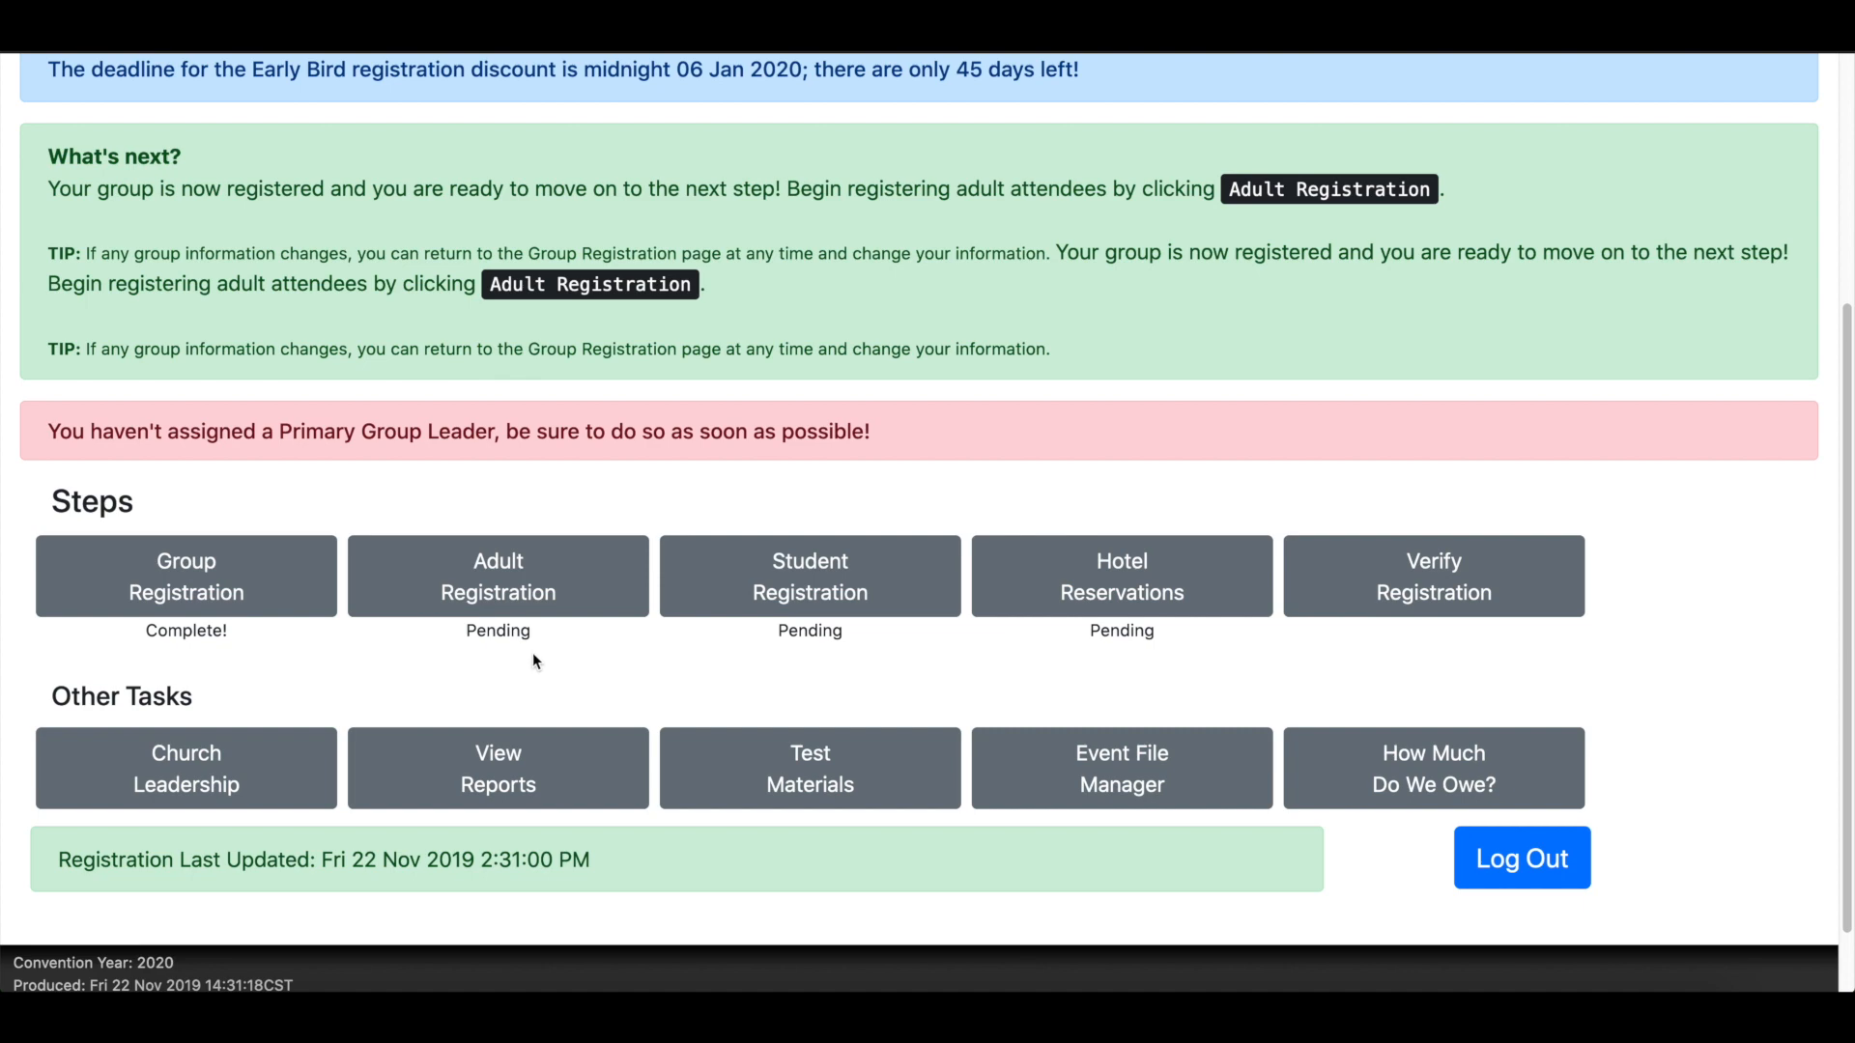
pyautogui.moveTo(617, 681)
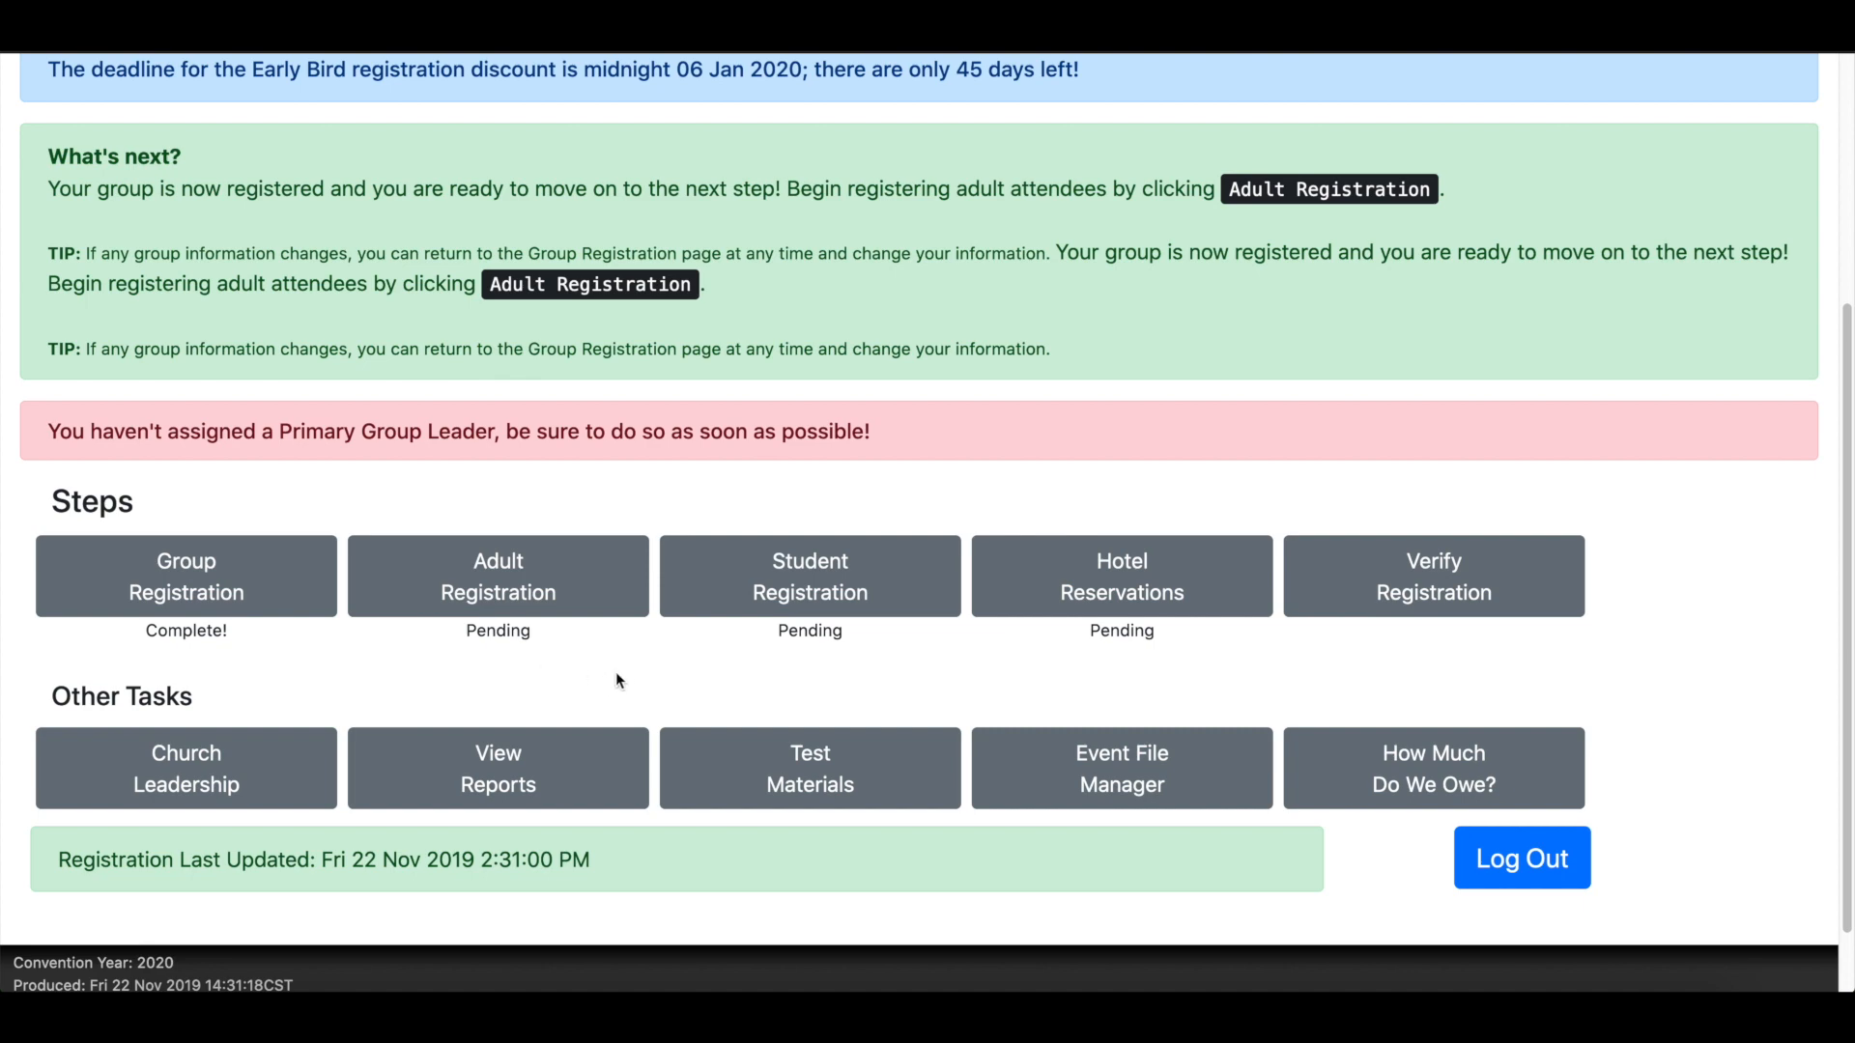